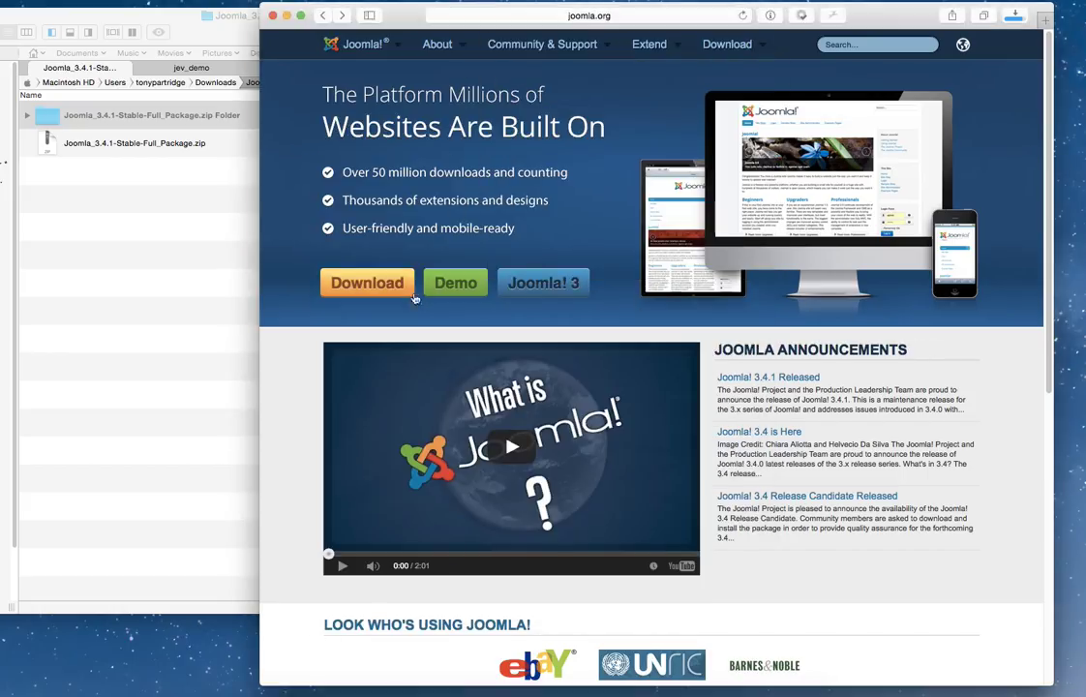
- Download the Joomla 3.4.1 full package ZIP from joomla.org's download page
{"action": "left_click", "coordinate": [368, 283]}
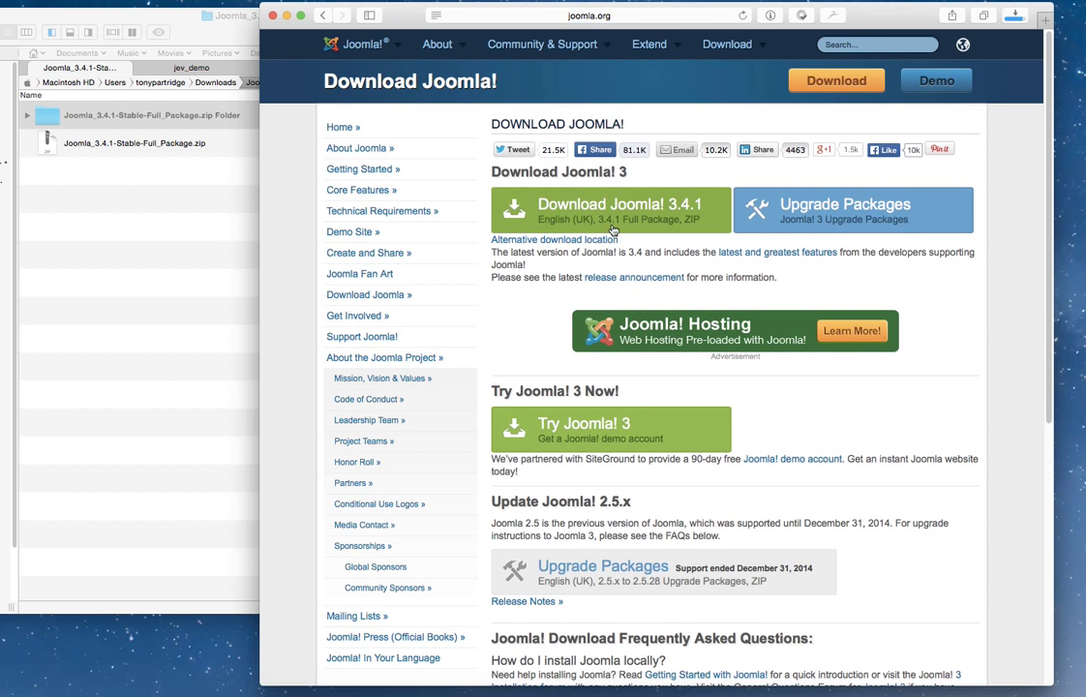
{"action": "left_click", "coordinate": [596, 209]}
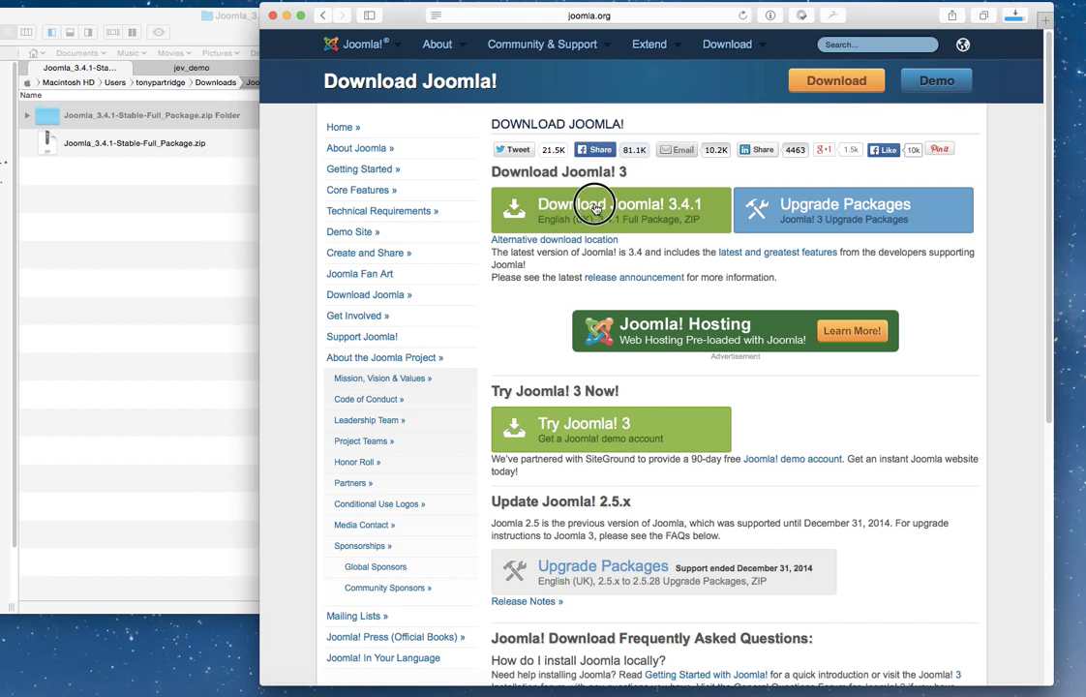
{"action": "left_click", "coordinate": [728, 43]}
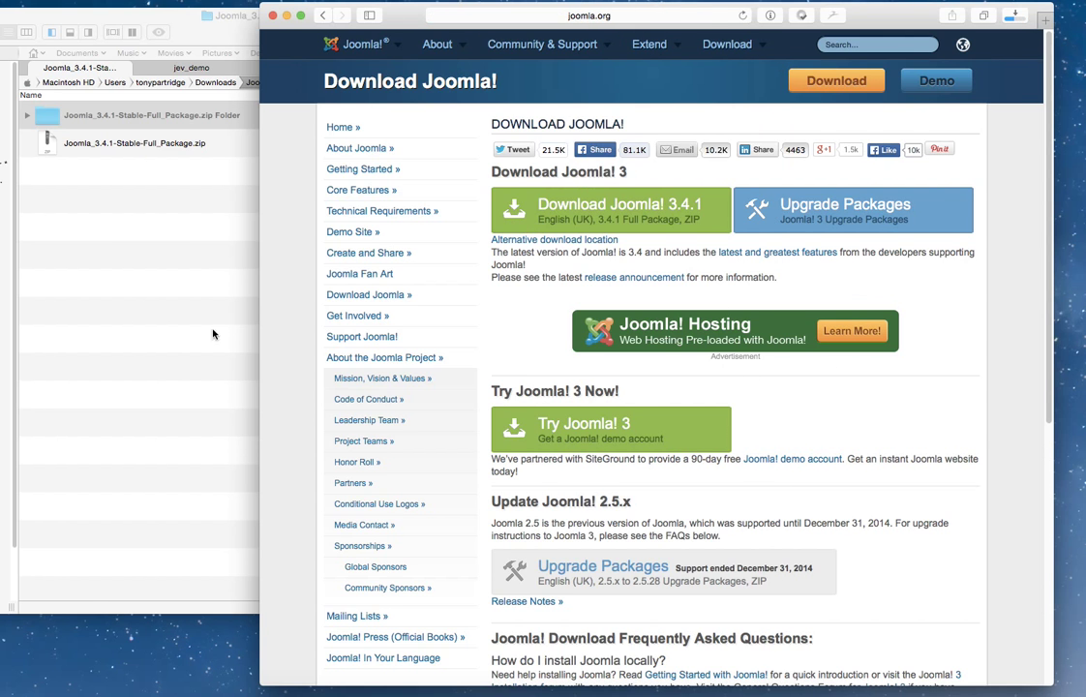
- Place the extracted Joomla_3.4.1 files into MAMP's htdocs/jev_demo site folder
{"action": "left_click", "coordinate": [136, 143]}
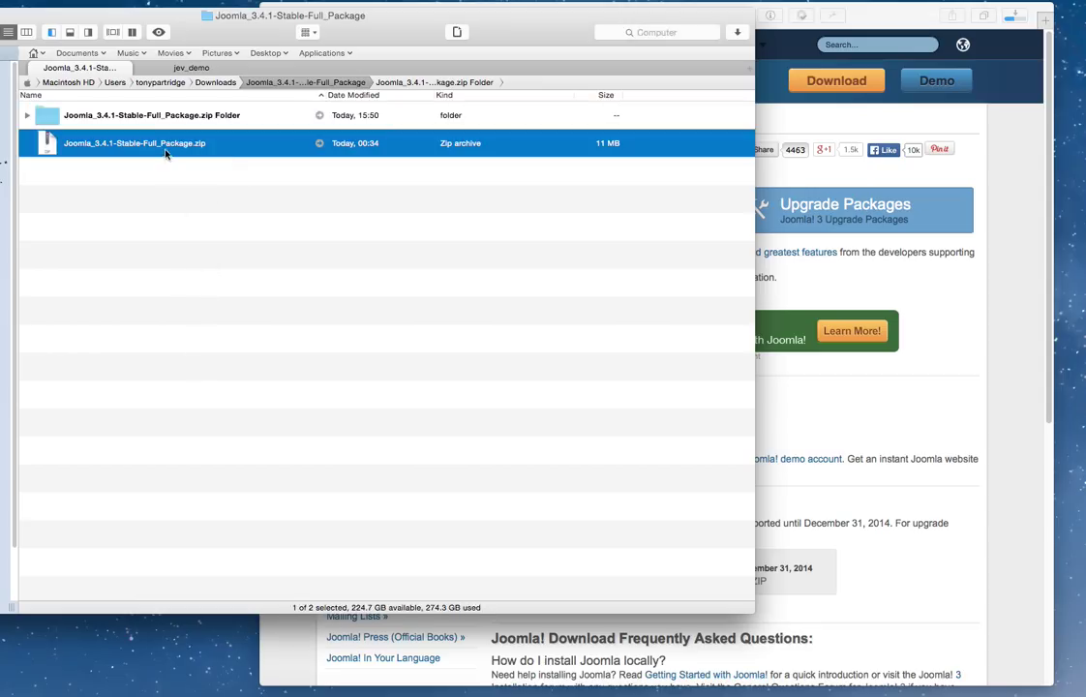
{"action": "mouse_move", "coordinate": [174, 124]}
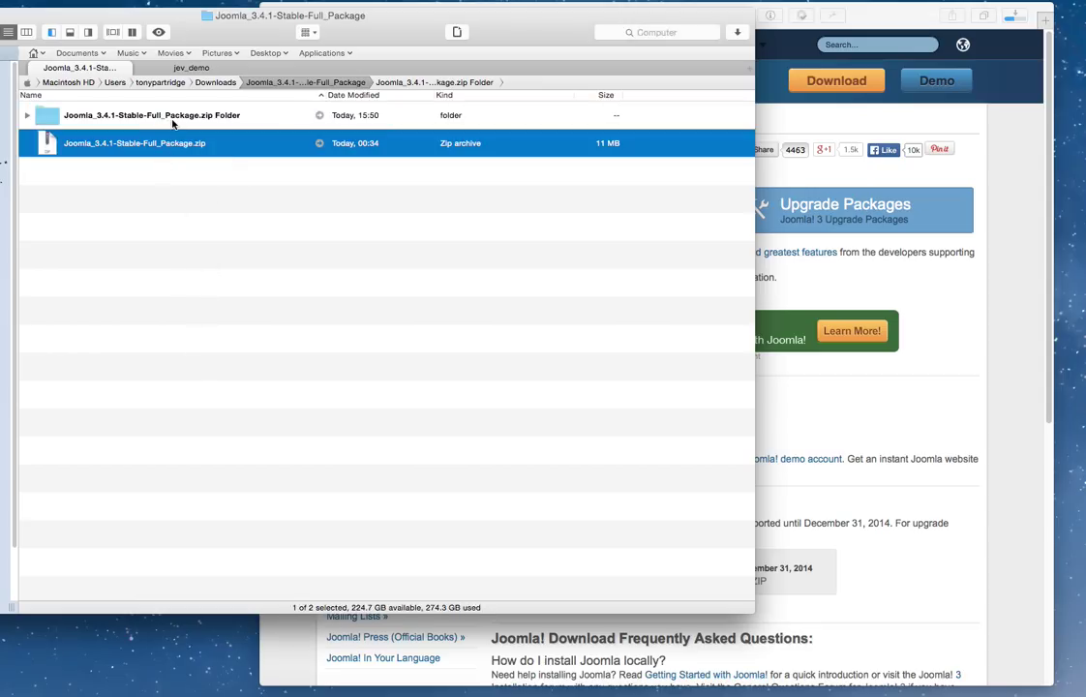
{"action": "double_click", "coordinate": [151, 114]}
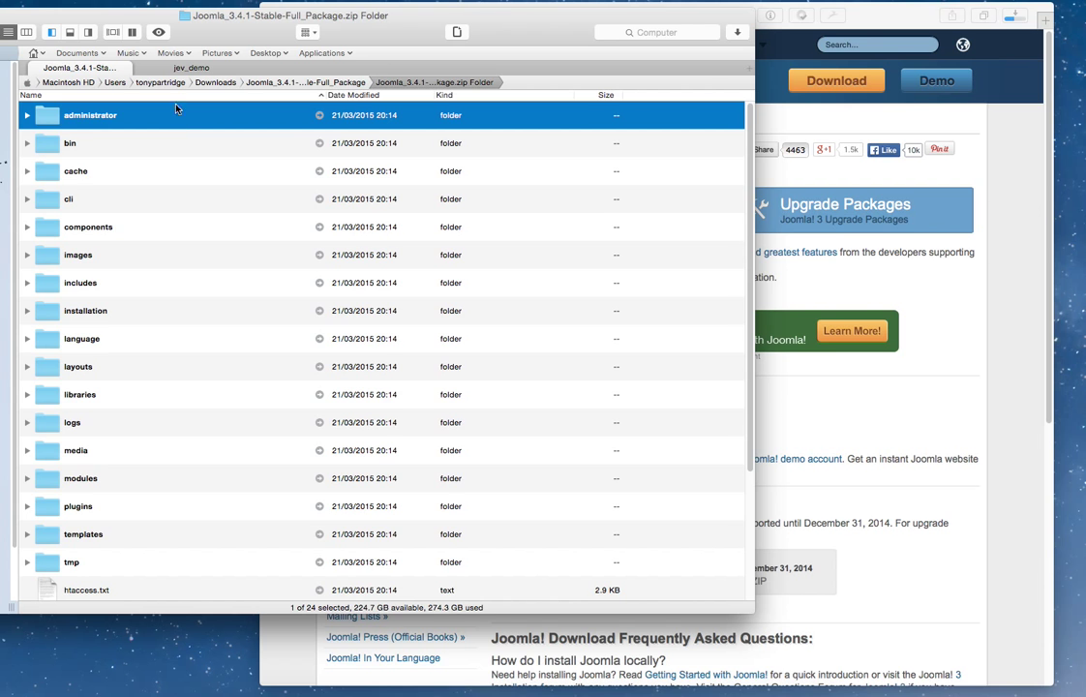
{"action": "mouse_move", "coordinate": [213, 108]}
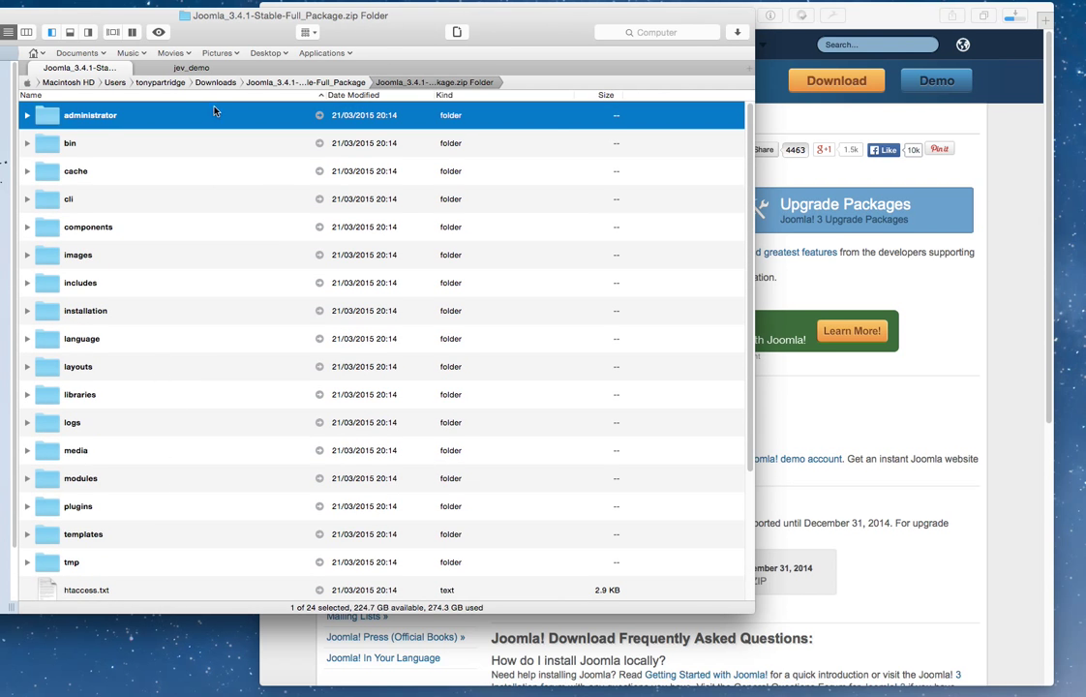
{"action": "left_click", "coordinate": [191, 68]}
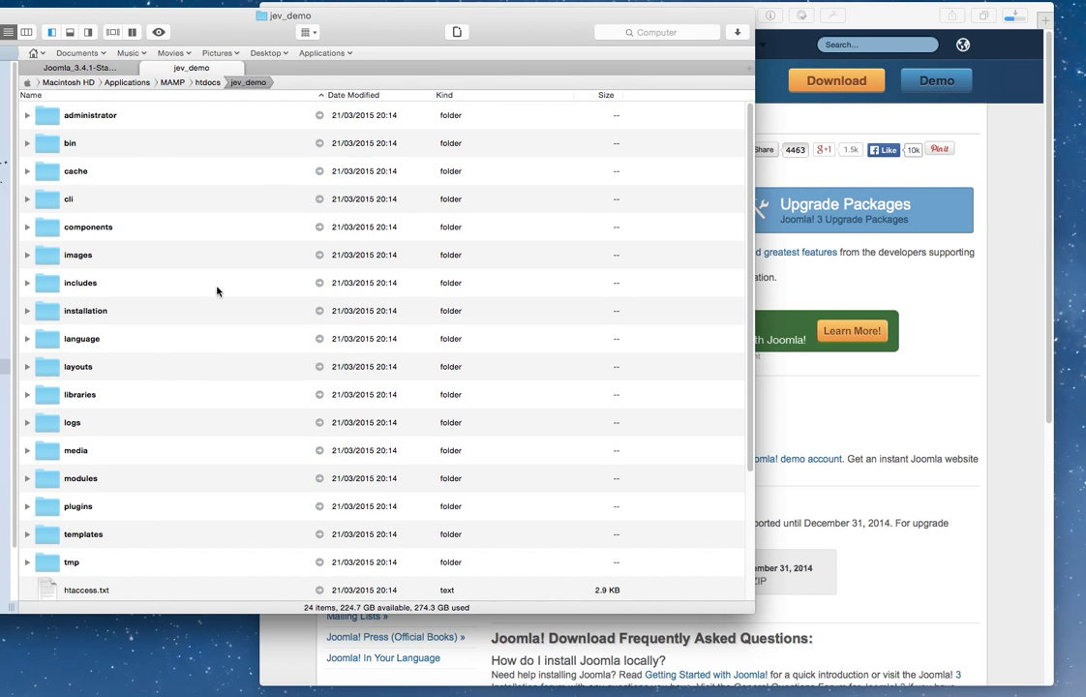
{"action": "mouse_move", "coordinate": [255, 612]}
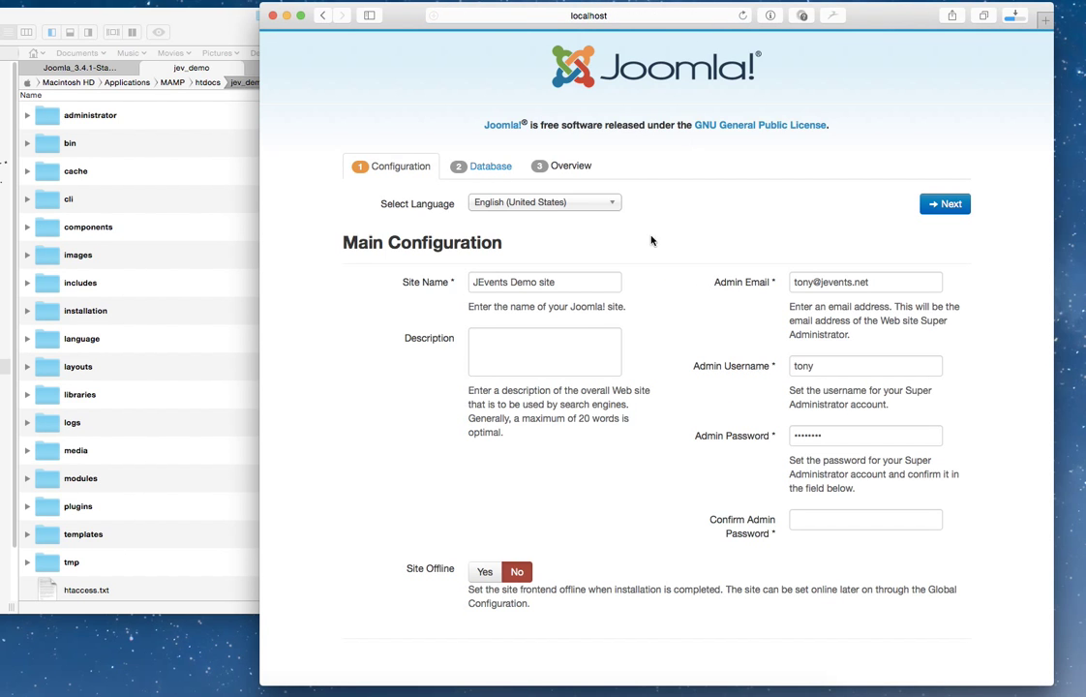
{"action": "mouse_move", "coordinate": [456, 298]}
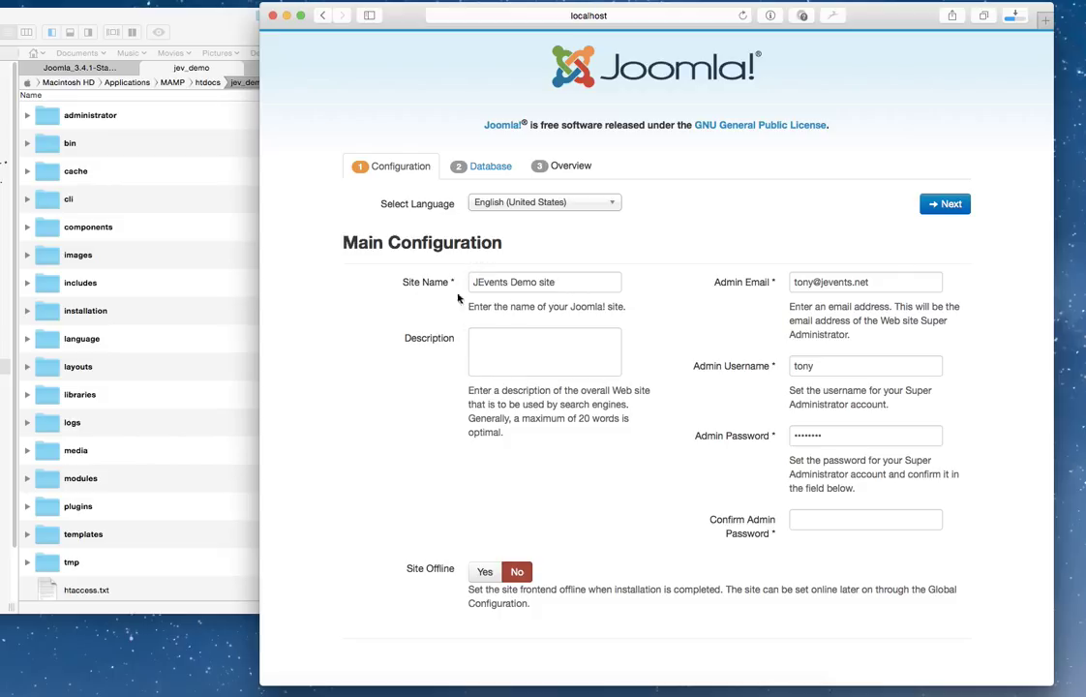
{"action": "mouse_move", "coordinate": [736, 284]}
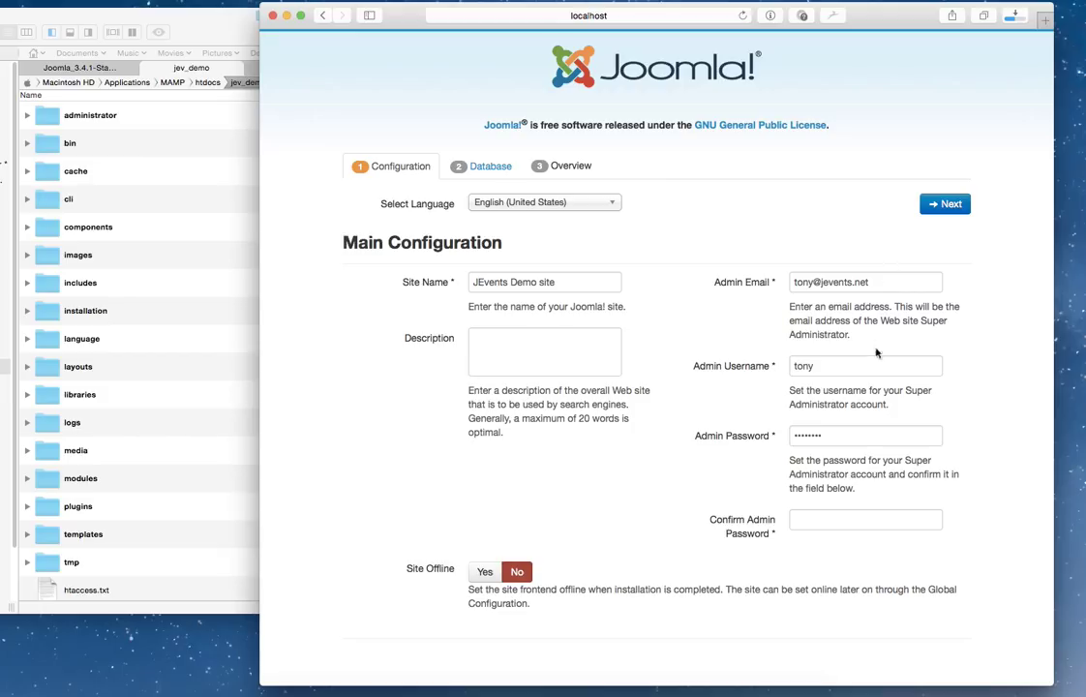
- Enter and confirm the administrator password, then continue to the database step
{"action": "left_click", "coordinate": [863, 435]}
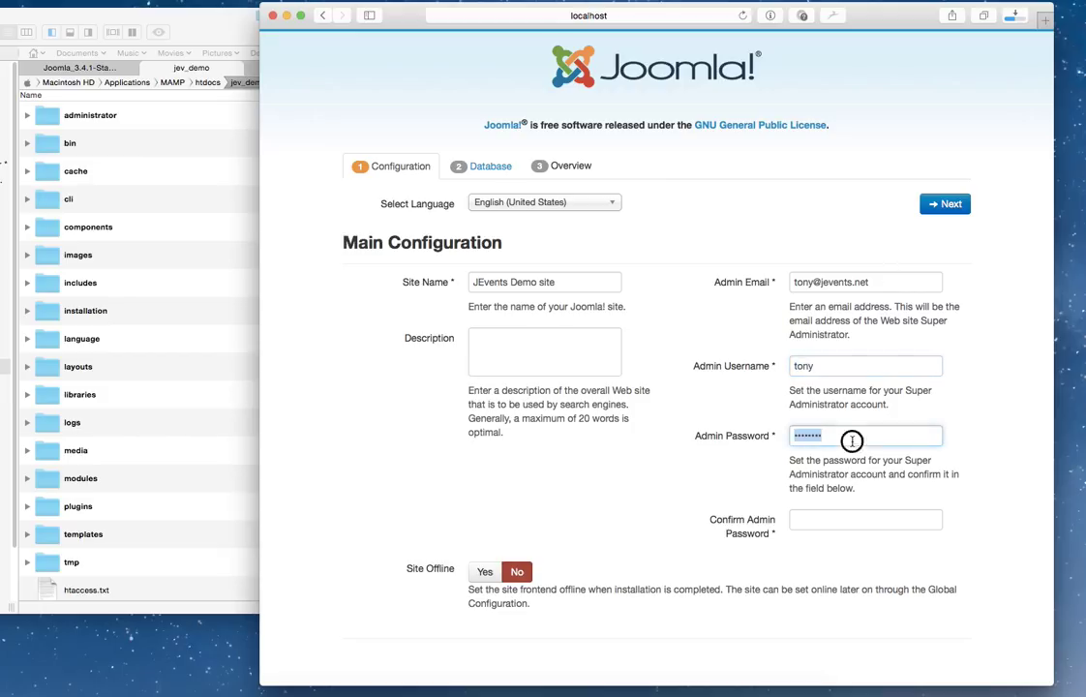
{"action": "left_click", "coordinate": [863, 519]}
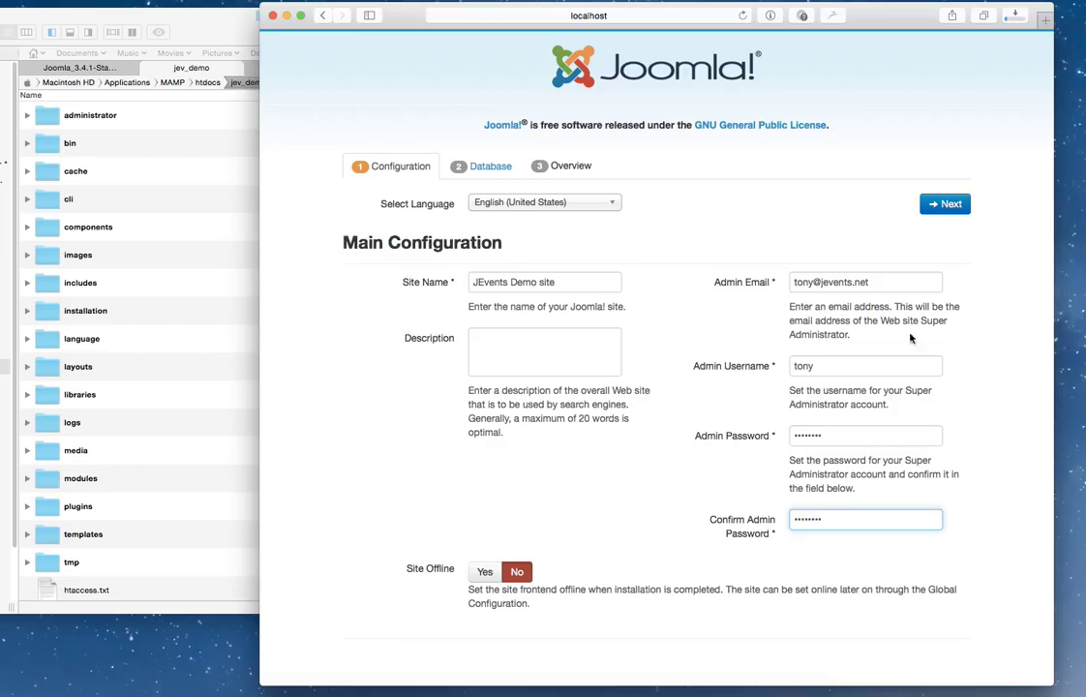
{"action": "left_click", "coordinate": [944, 203]}
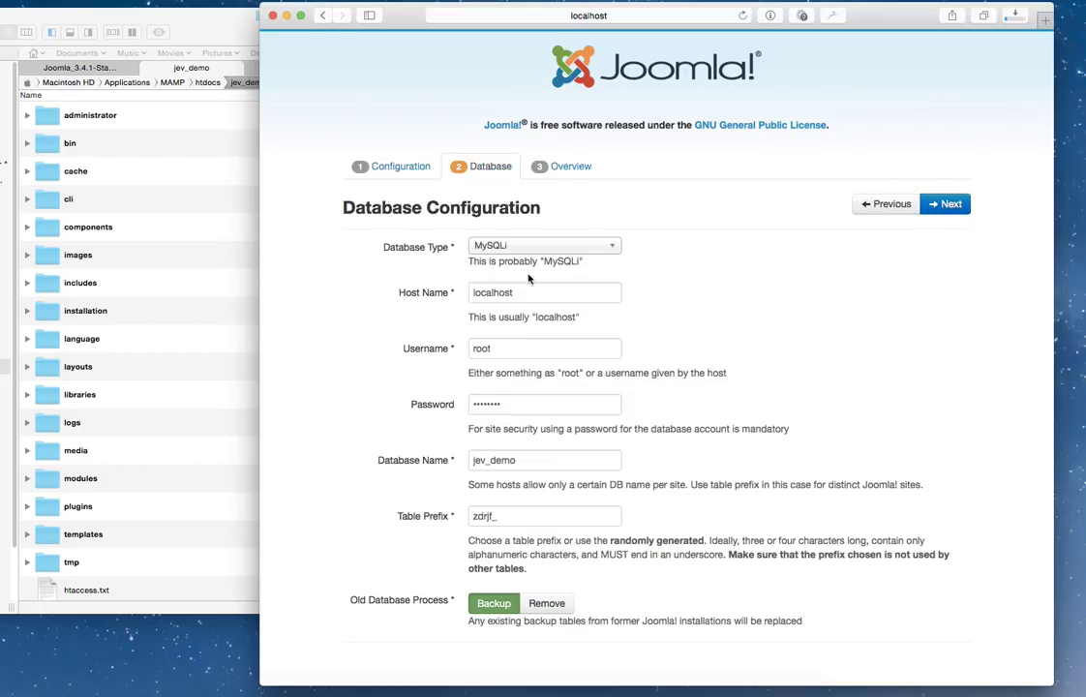
{"action": "mouse_move", "coordinate": [525, 329]}
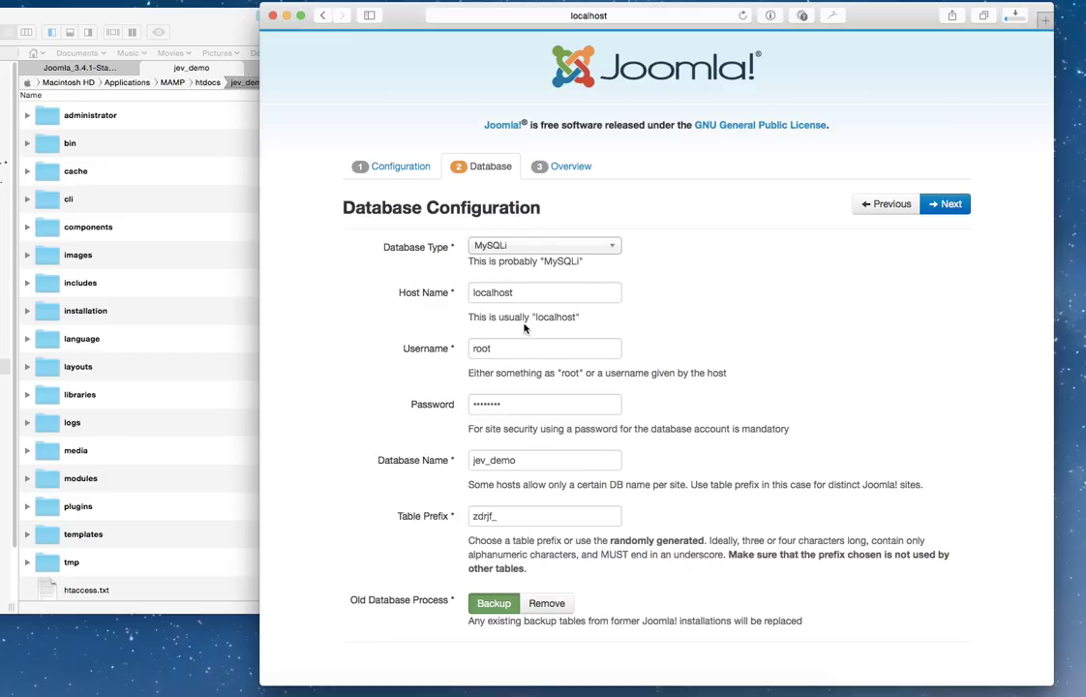
{"action": "mouse_move", "coordinate": [526, 331]}
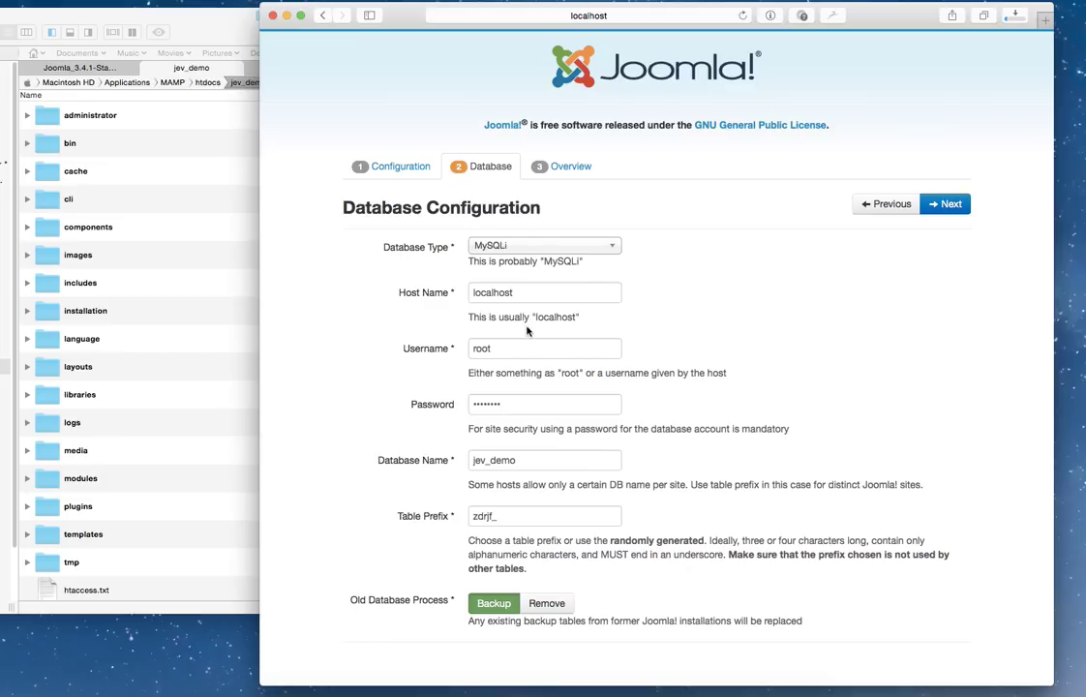
{"action": "mouse_move", "coordinate": [503, 449]}
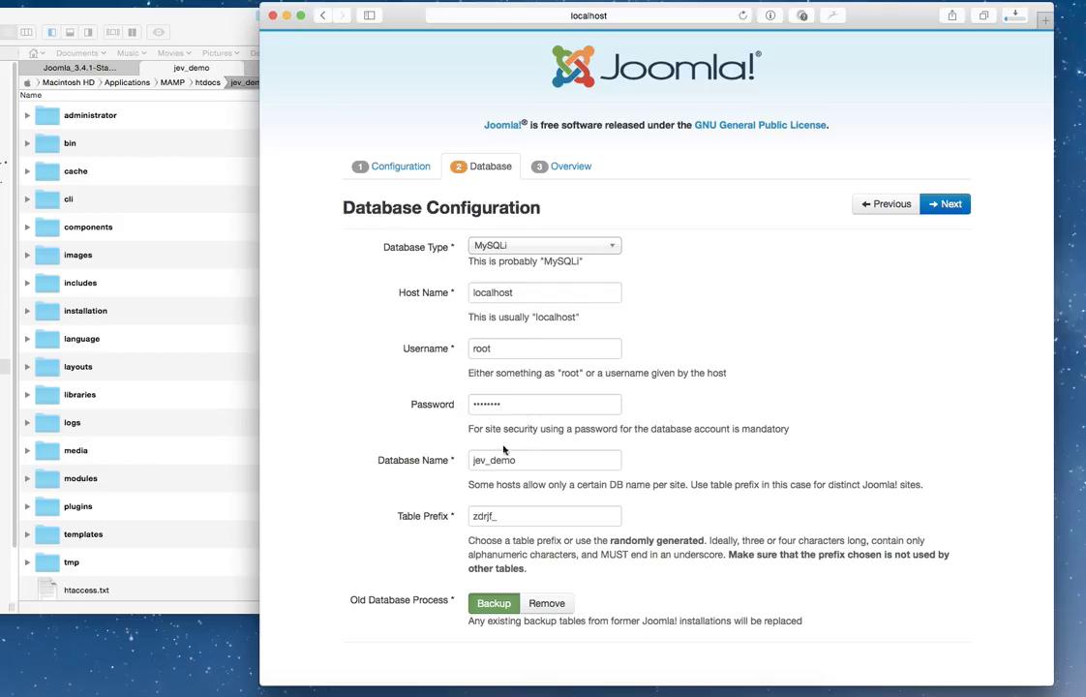
- Set the database name to jev_demo_1 and continue to the Finalisation overview
{"action": "left_click", "coordinate": [543, 461]}
{"action": "type", "text": "_1"}
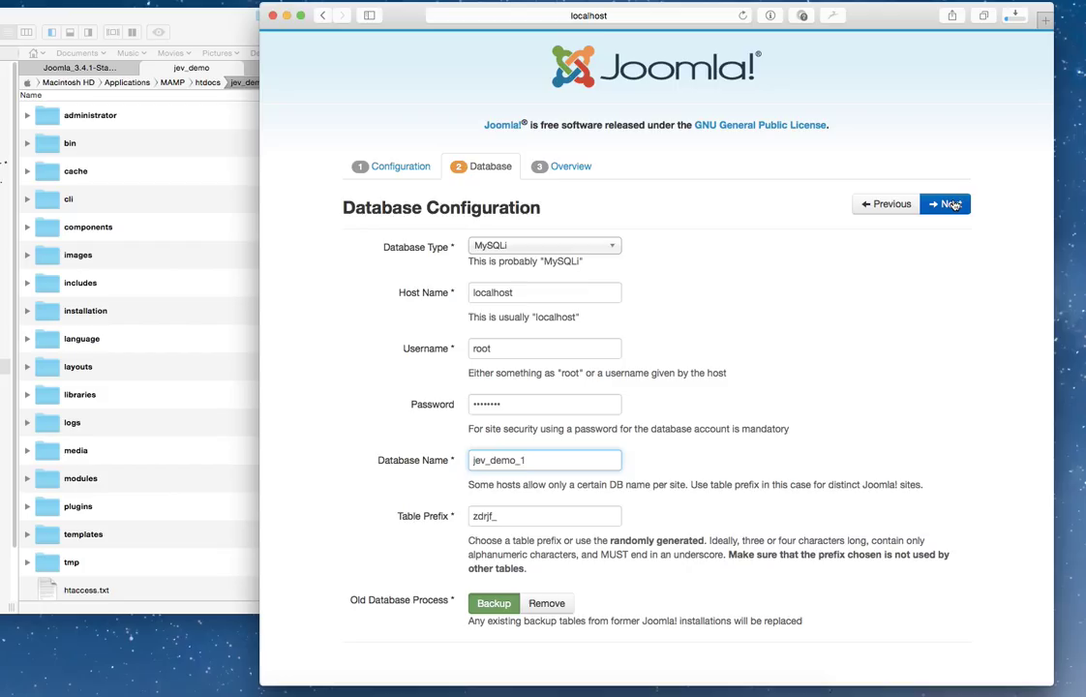
{"action": "left_click", "coordinate": [944, 204]}
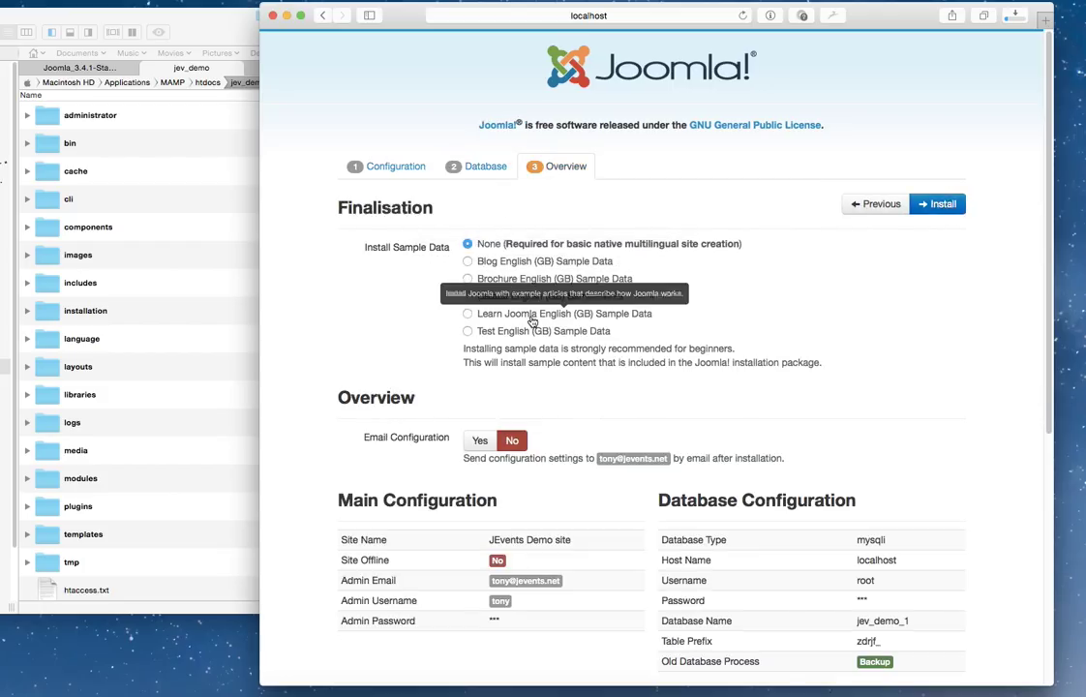
- Select Blog English (GB) Sample Data and run the Joomla installation
{"action": "scroll", "scroll_direction": "down", "scroll_amount": 3}
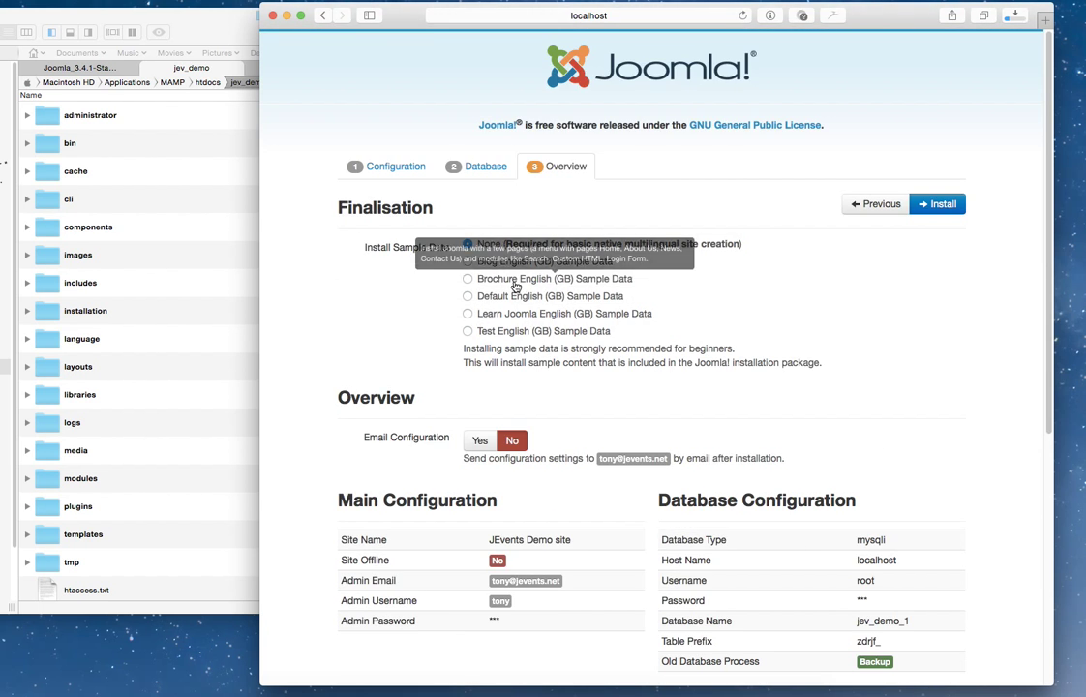
{"action": "left_click", "coordinate": [468, 259]}
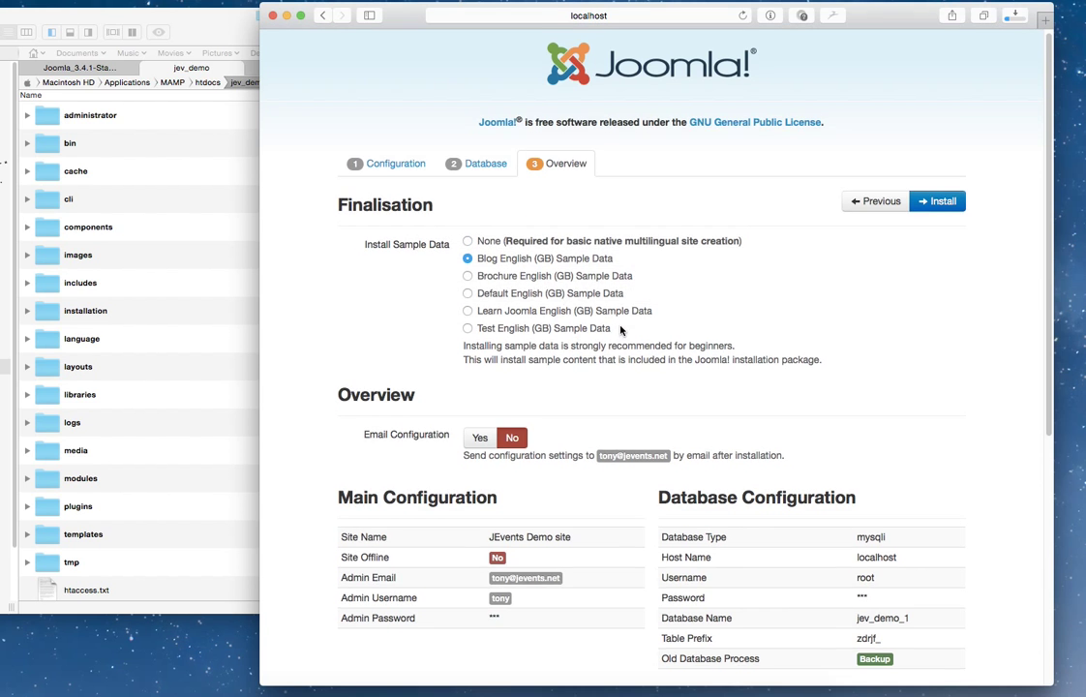
{"action": "scroll", "scroll_direction": "down", "scroll_amount": 3}
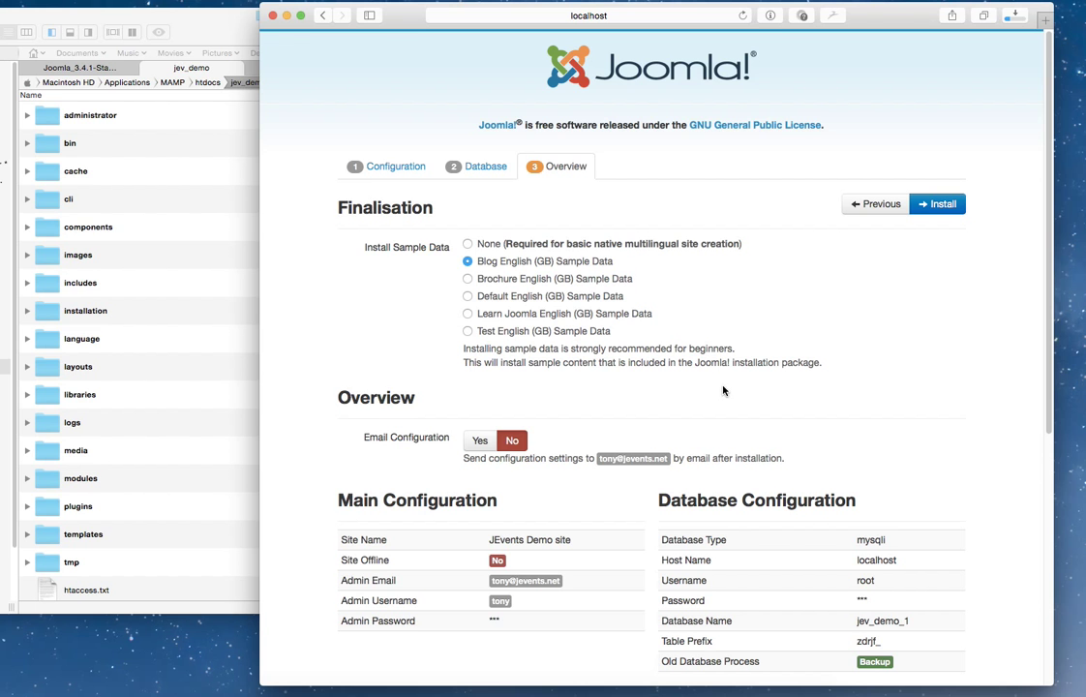
{"action": "mouse_move", "coordinate": [739, 455]}
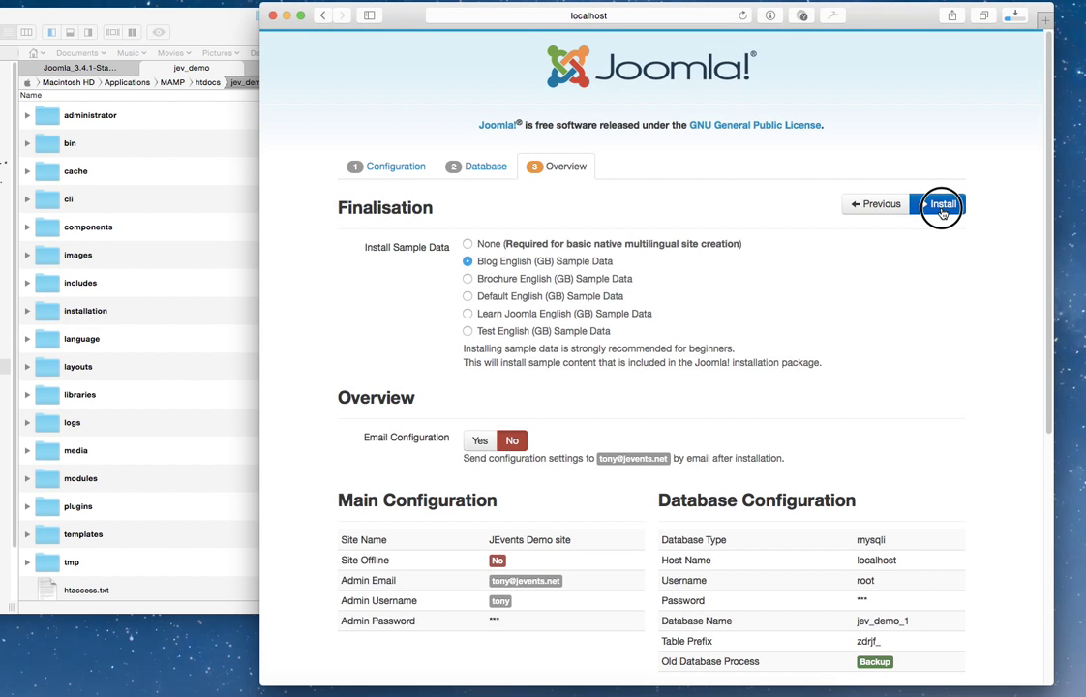
{"action": "left_click", "coordinate": [940, 205]}
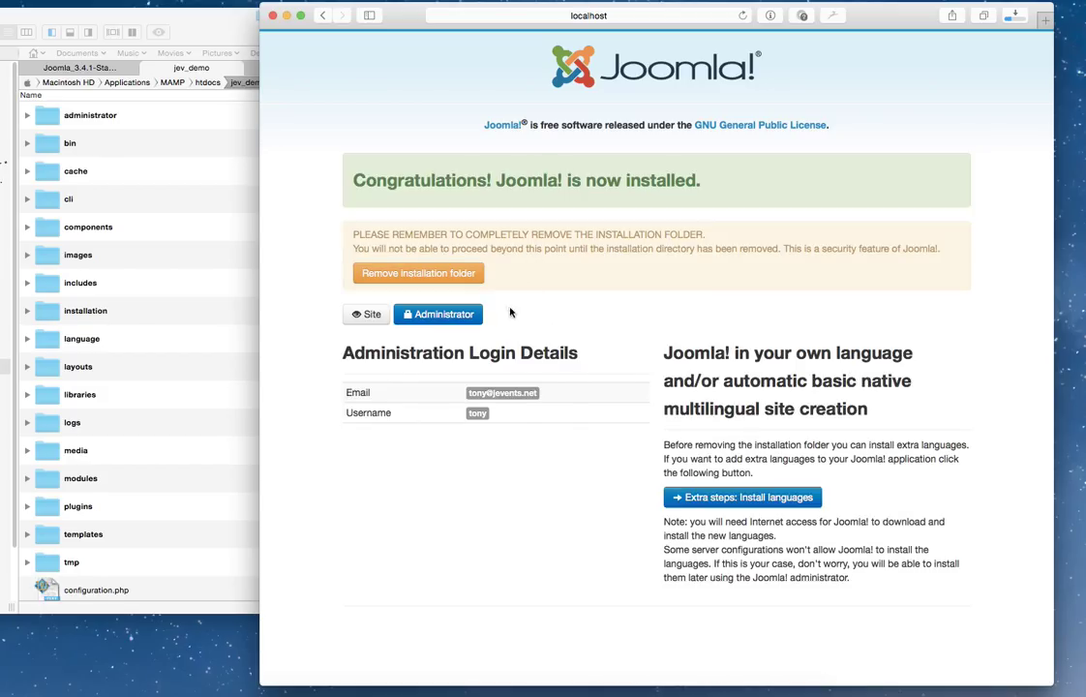
- Remove the installation folder and view the new JEvents Demo site front end
{"action": "left_click", "coordinate": [419, 273]}
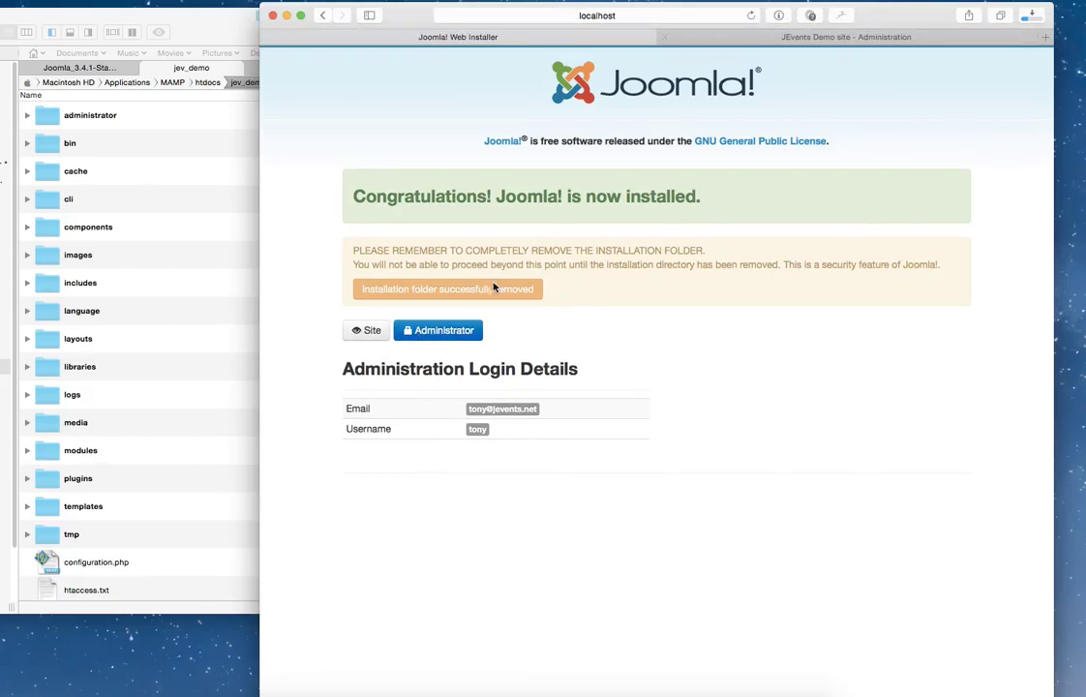
{"action": "left_click", "coordinate": [366, 329]}
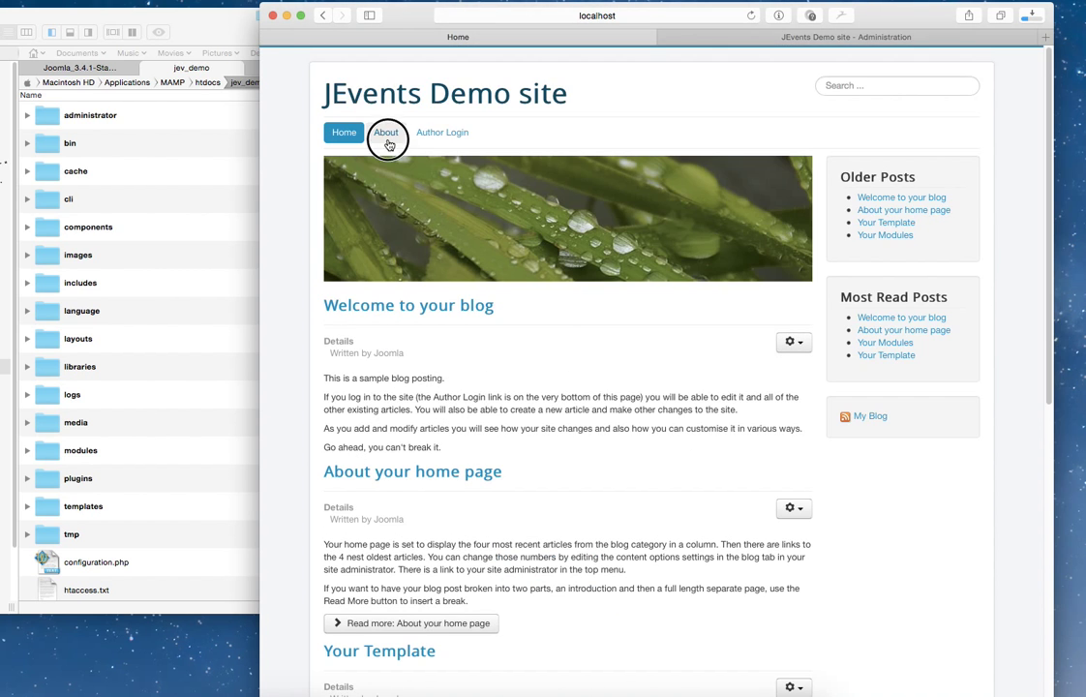
- Log in to the Joomla administrator as user 'tony' with the admin password
{"action": "left_click", "coordinate": [441, 131]}
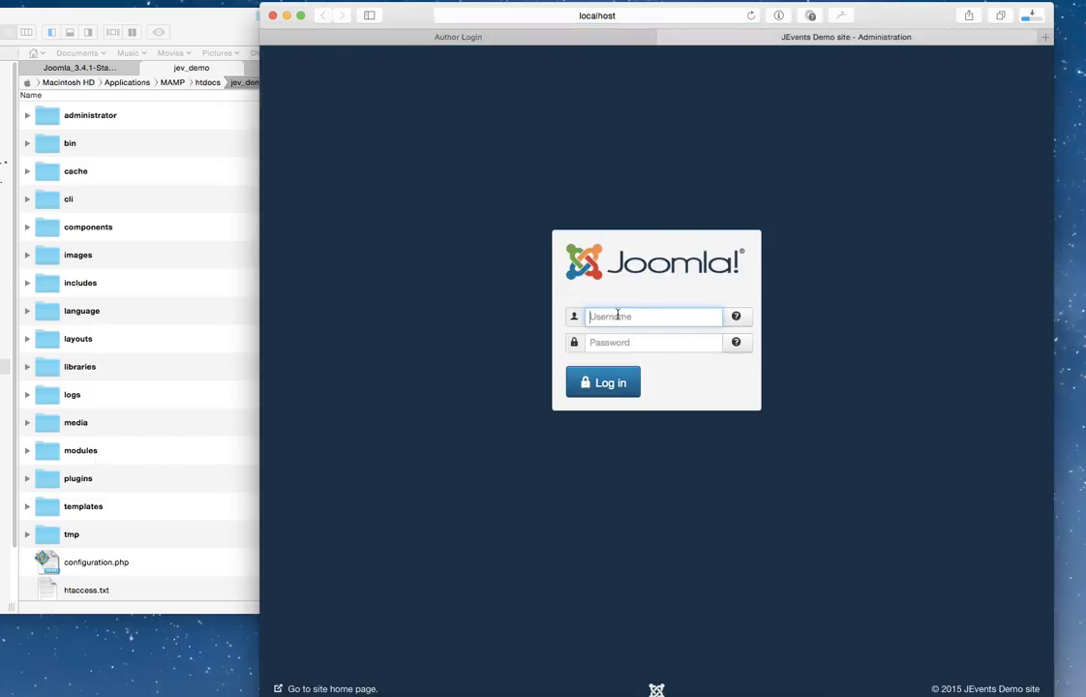
{"action": "mouse_move", "coordinate": [676, 337]}
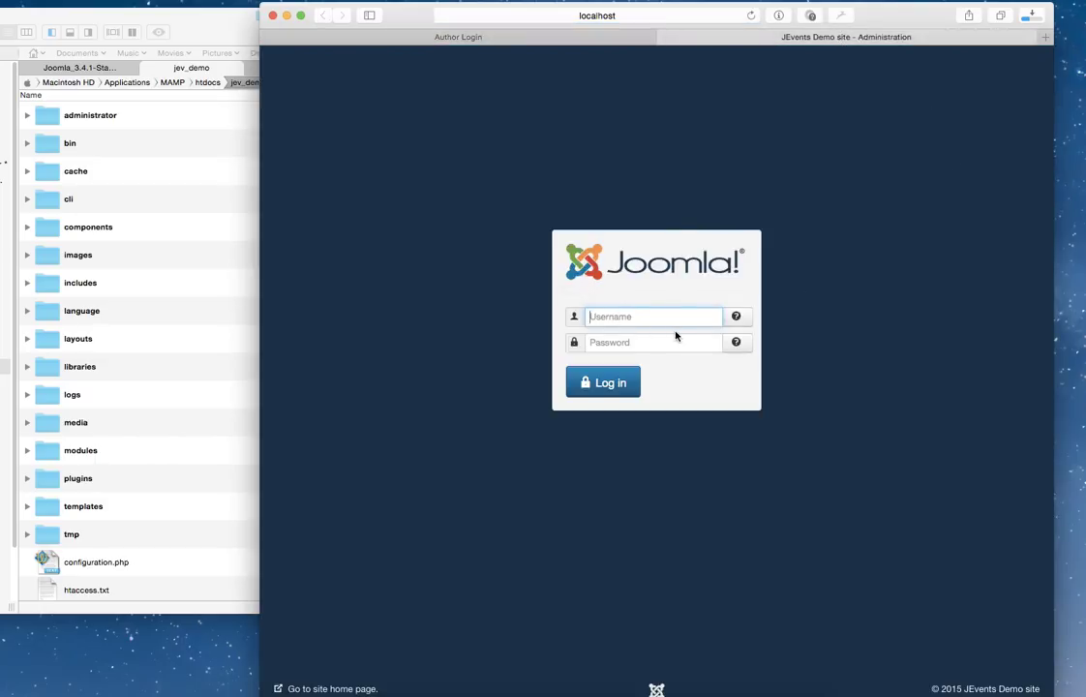
{"action": "left_click", "coordinate": [596, 16]}
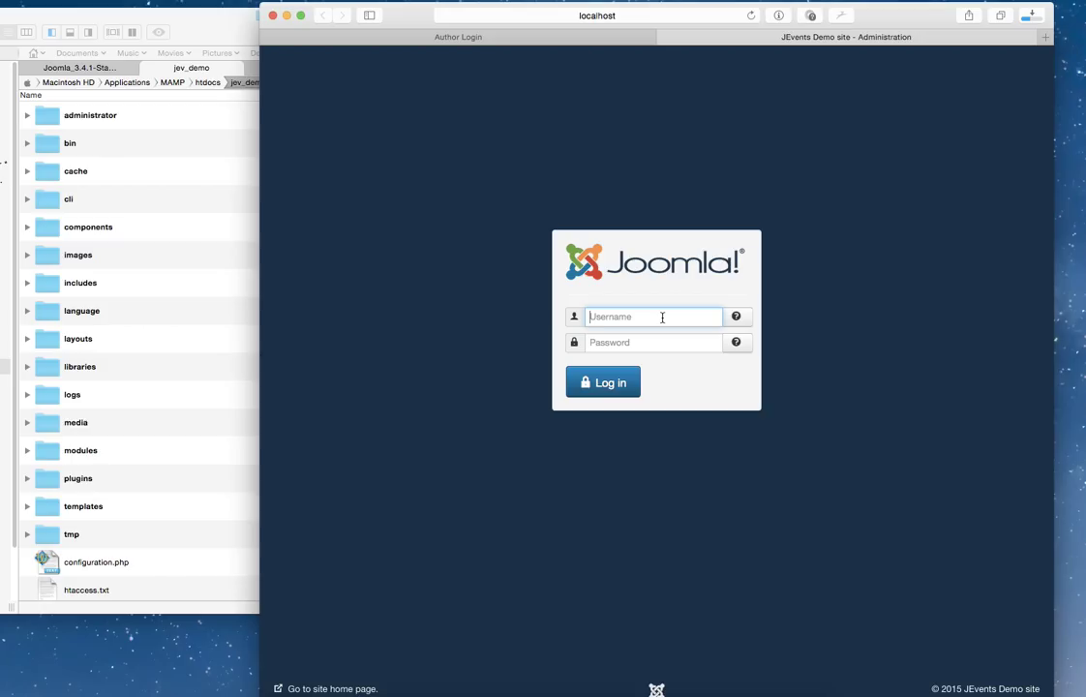
{"action": "type", "text": "tony"}
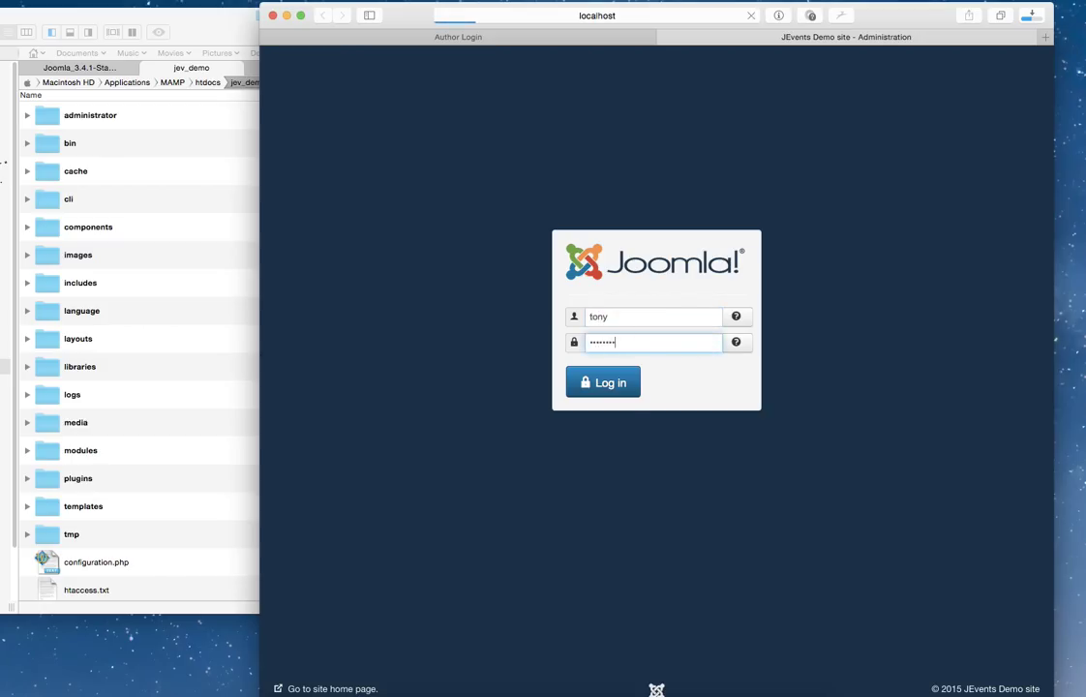
{"action": "left_click", "coordinate": [602, 382]}
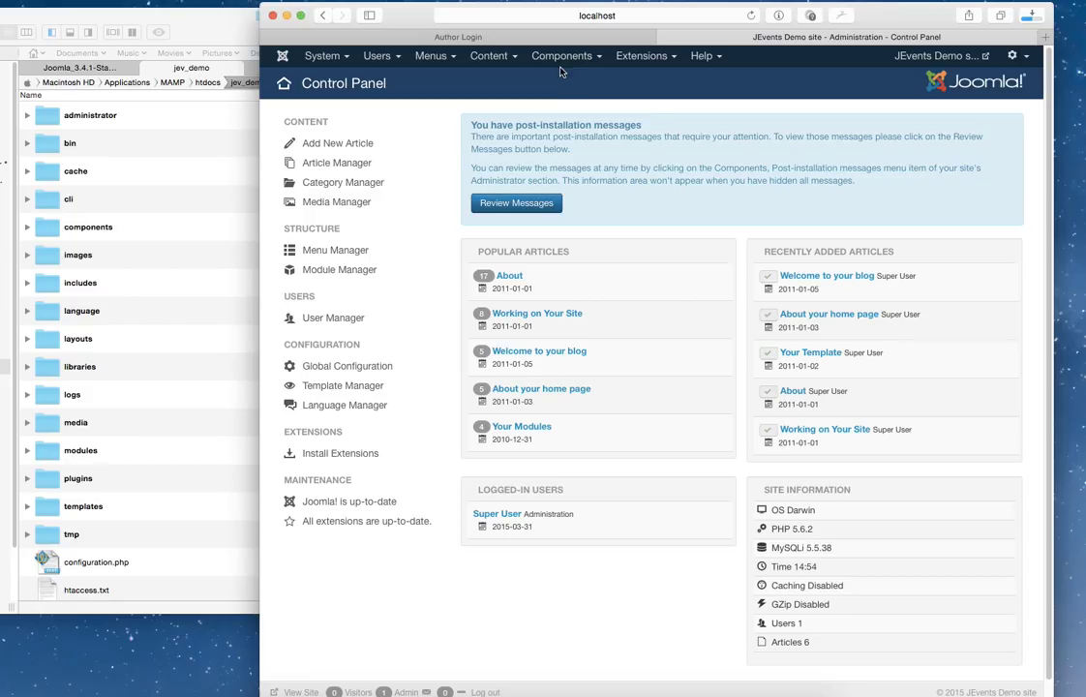
{"action": "mouse_move", "coordinate": [639, 70]}
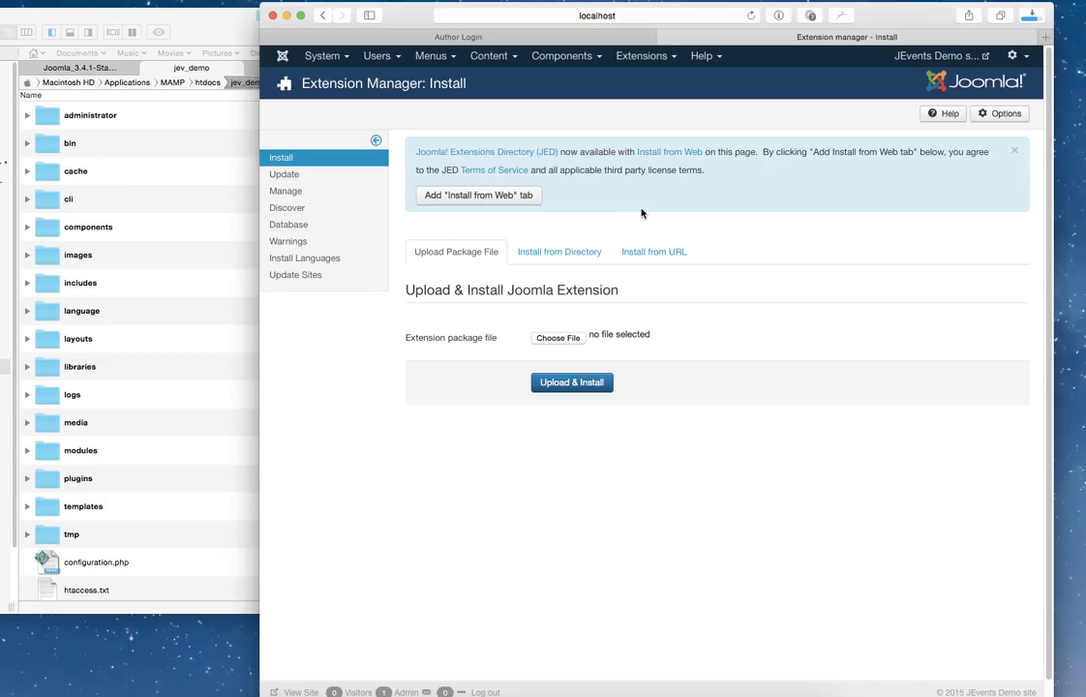
{"action": "mouse_move", "coordinate": [585, 339]}
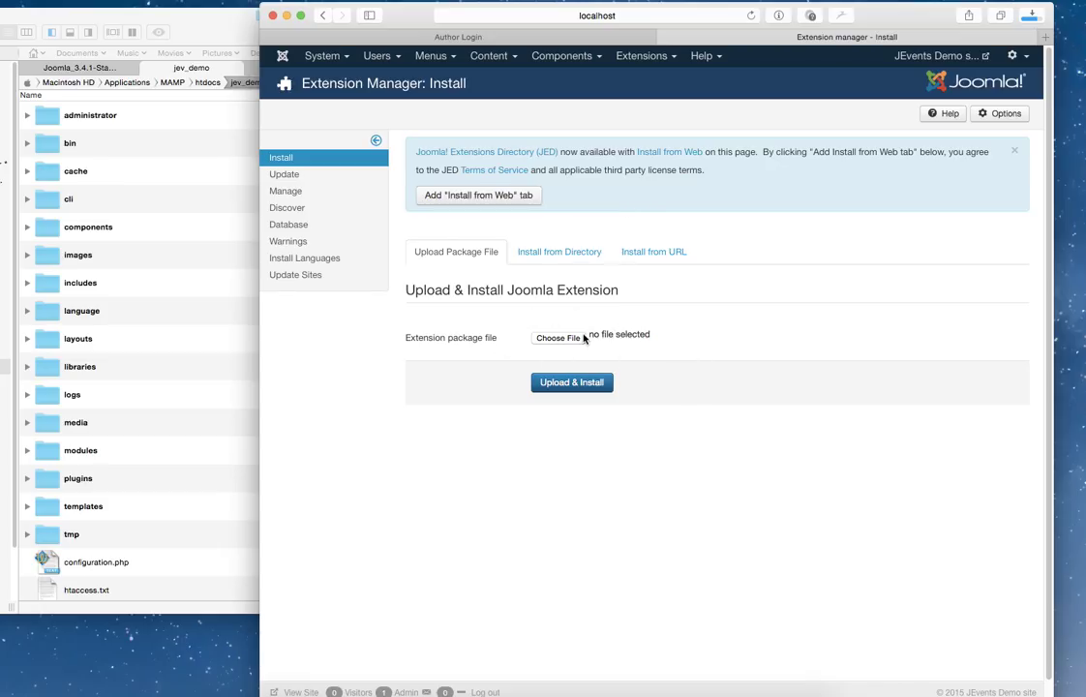
- Choose the jevents32 zip from Downloads as the extension package file
{"action": "left_click", "coordinate": [557, 337]}
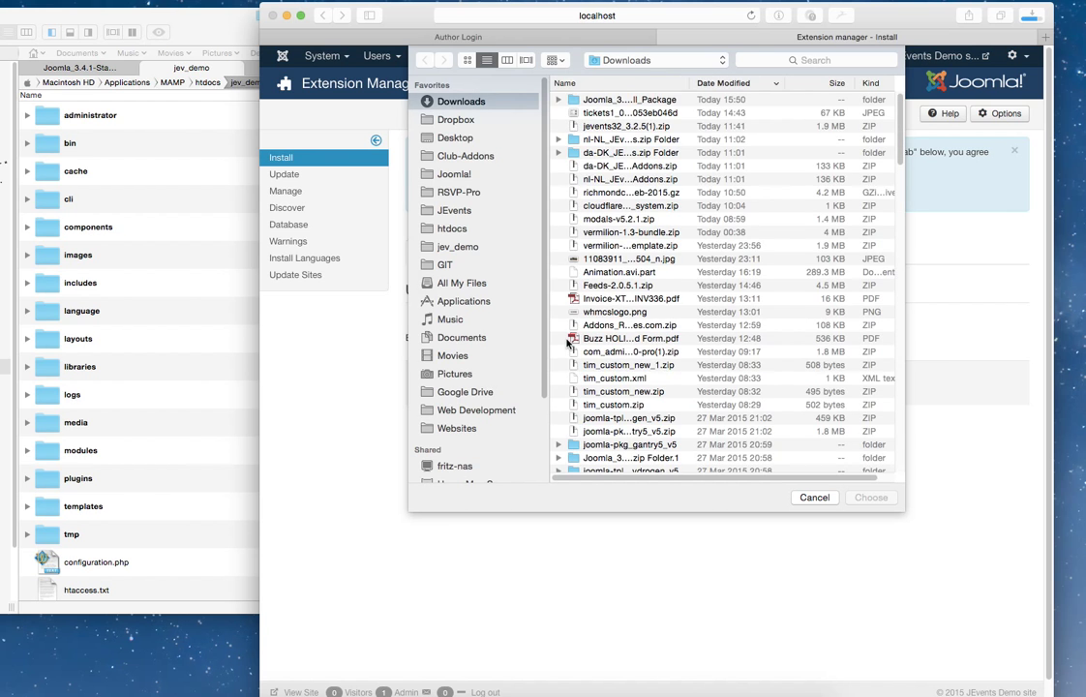
{"action": "left_click", "coordinate": [627, 113]}
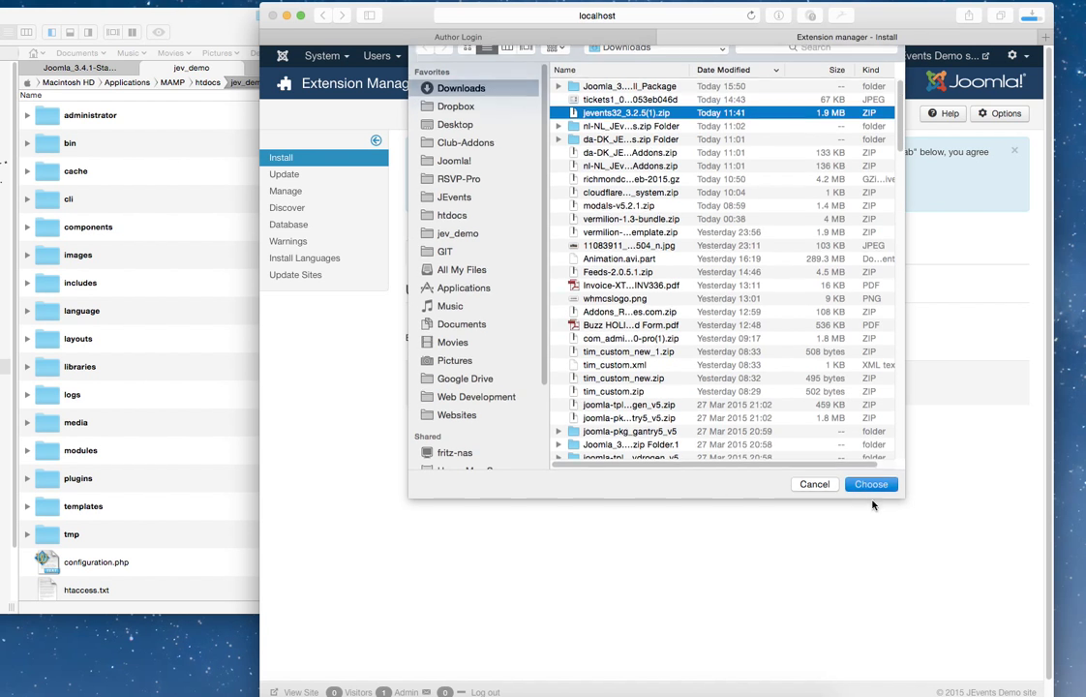
{"action": "left_click", "coordinate": [871, 484]}
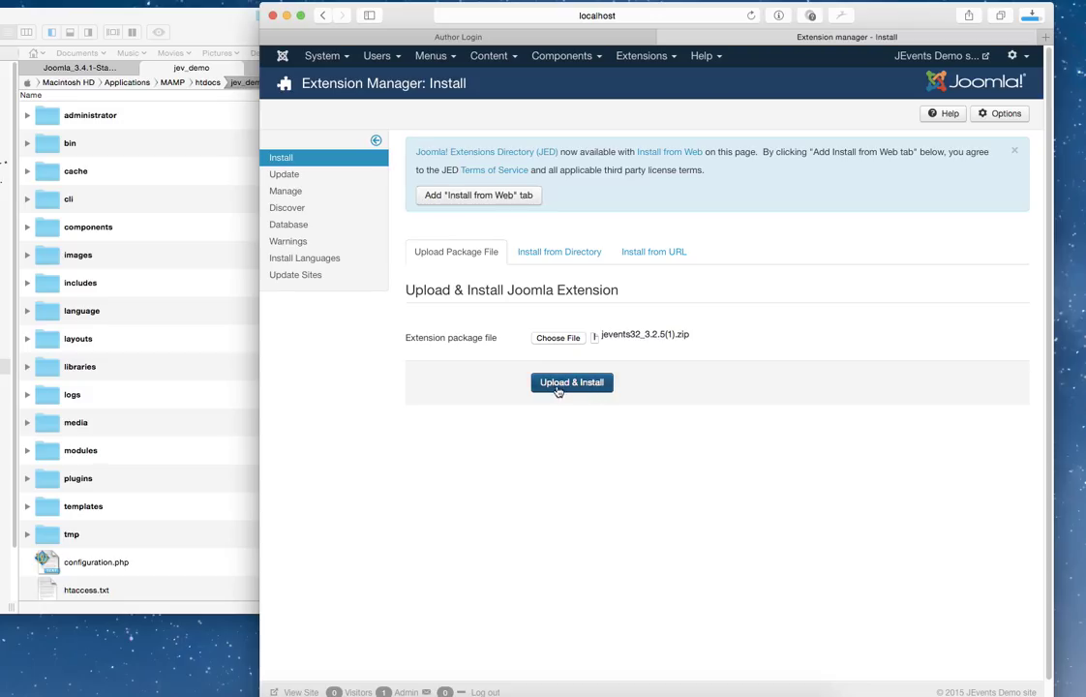
- Upload and install JEvents 3.2.5, then go to its configuration settings
{"action": "left_click", "coordinate": [571, 383]}
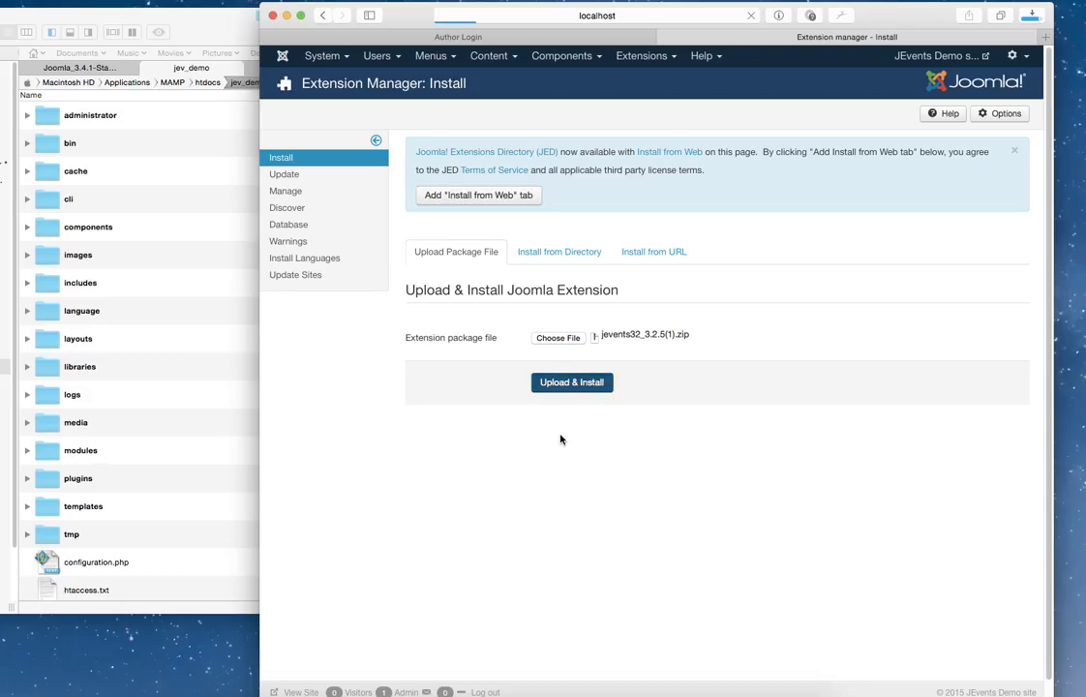
{"action": "left_click", "coordinate": [571, 381]}
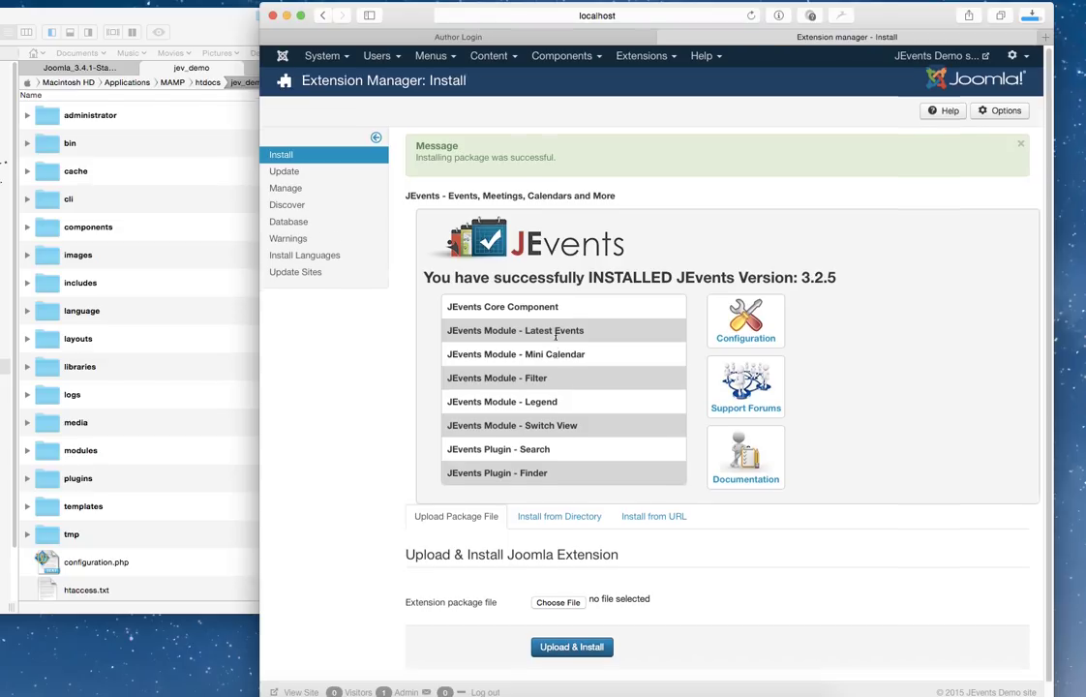
{"action": "scroll", "scroll_direction": "down", "scroll_amount": 3}
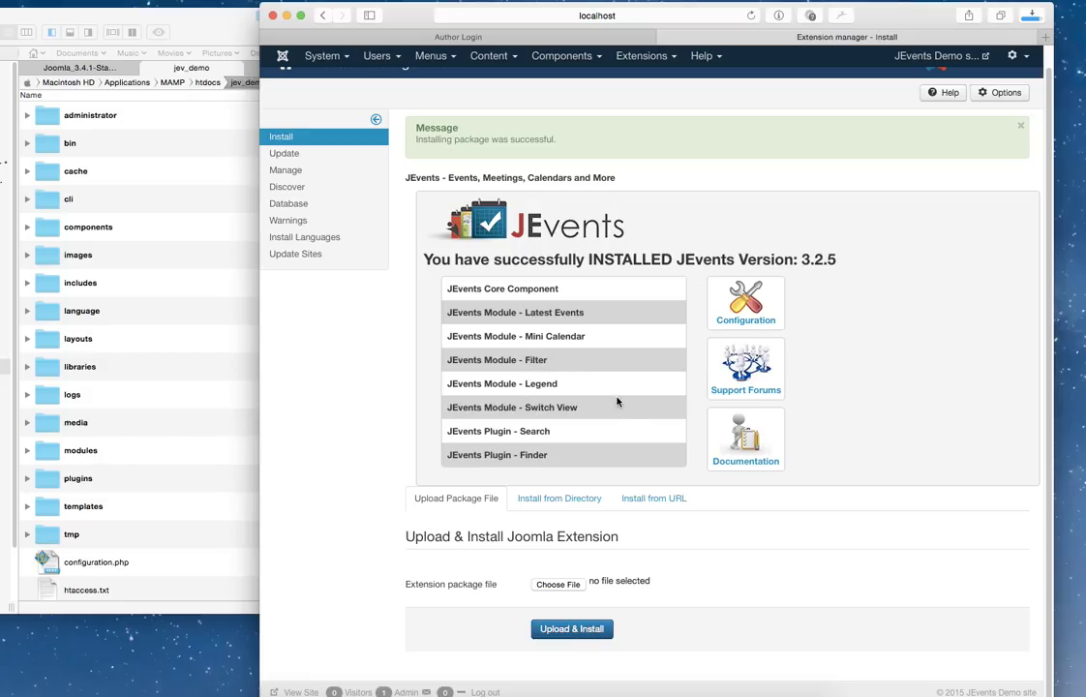
{"action": "mouse_move", "coordinate": [530, 426]}
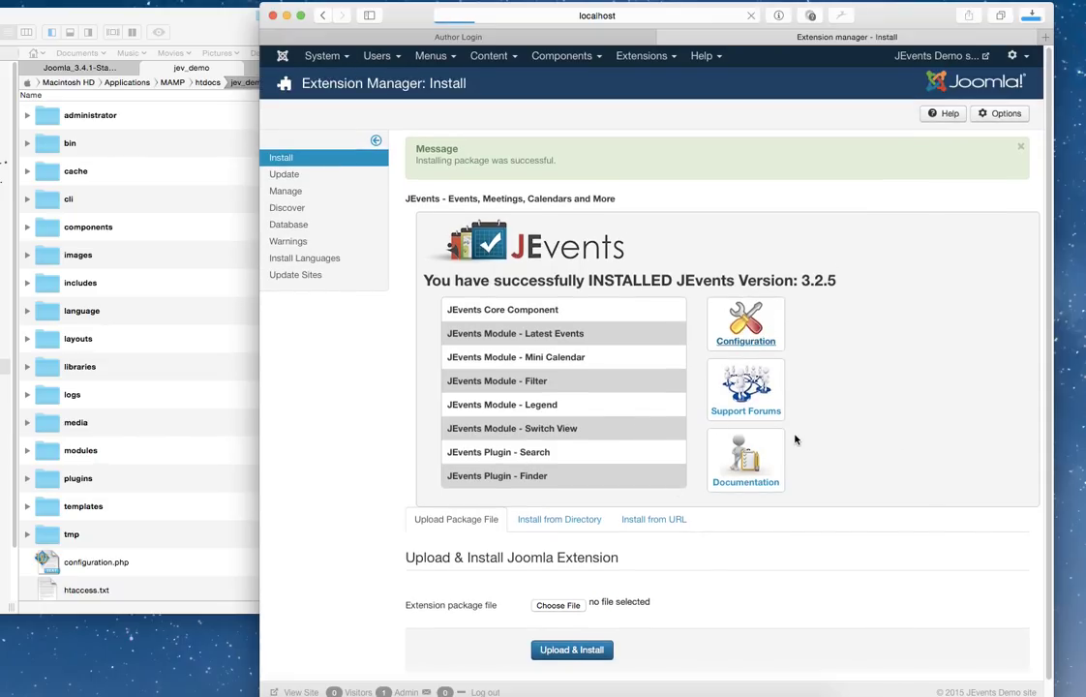
{"action": "left_click", "coordinate": [746, 325]}
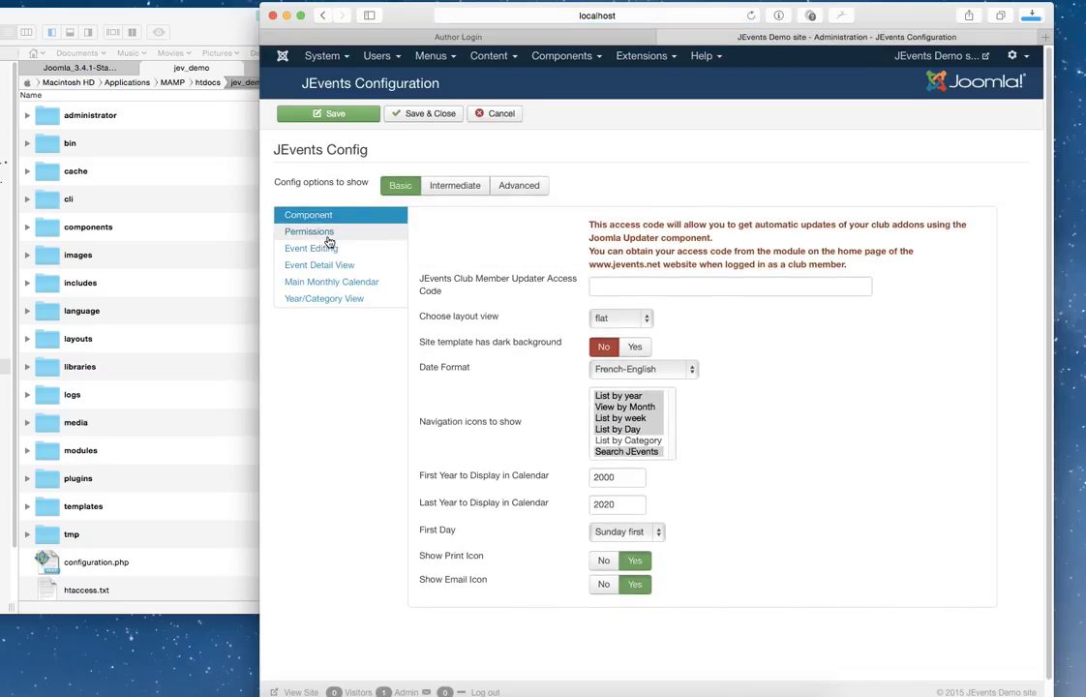
- Set Super User as JEvents admin user under Permissions and keep the flat calendar layout
{"action": "left_click", "coordinate": [309, 232]}
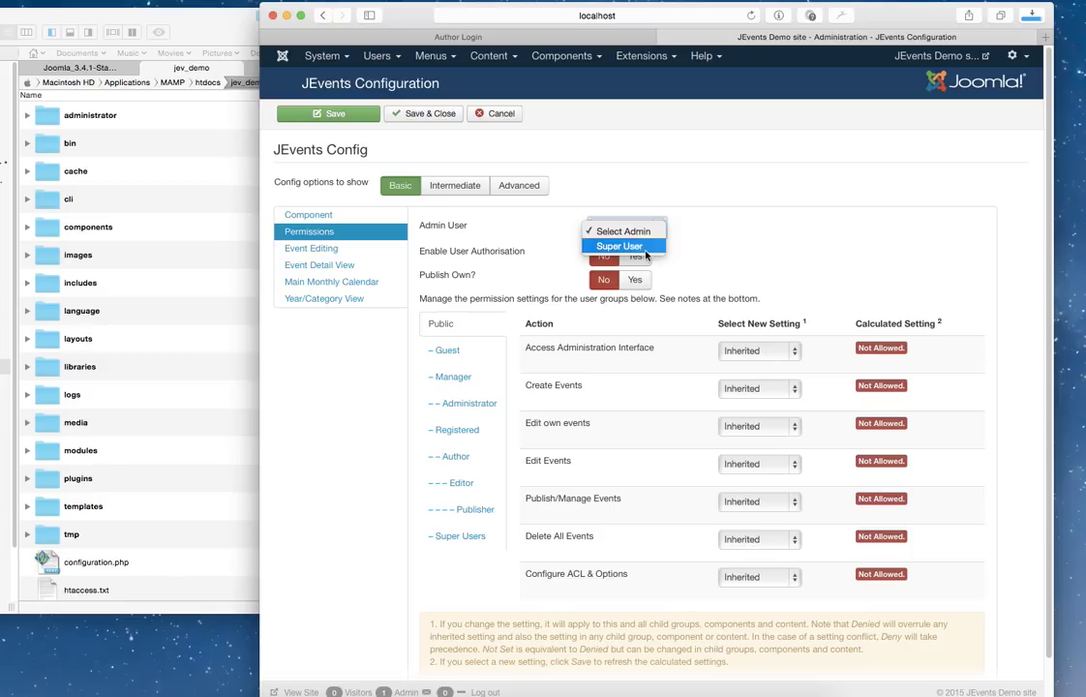
{"action": "left_click", "coordinate": [619, 244]}
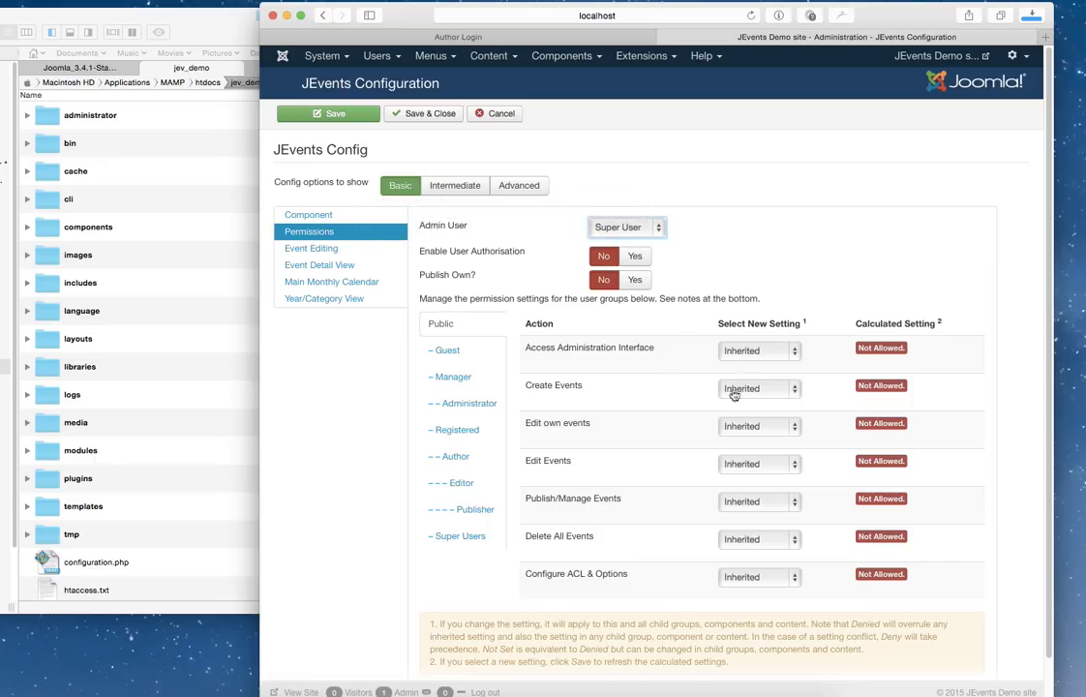
{"action": "mouse_move", "coordinate": [468, 259]}
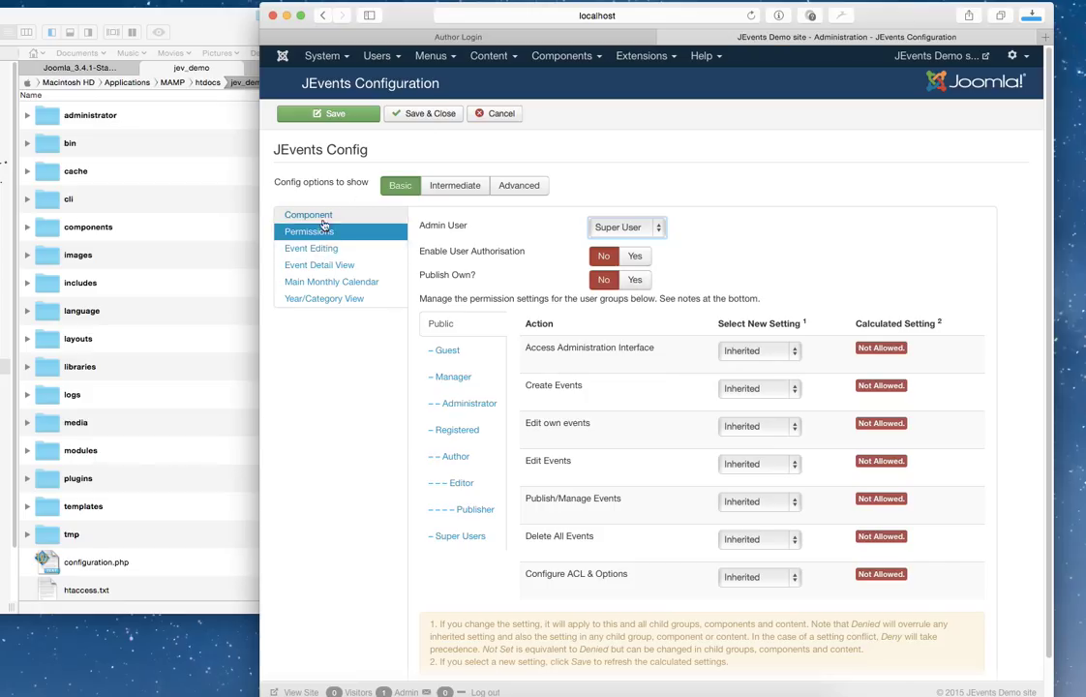
{"action": "left_click", "coordinate": [308, 213]}
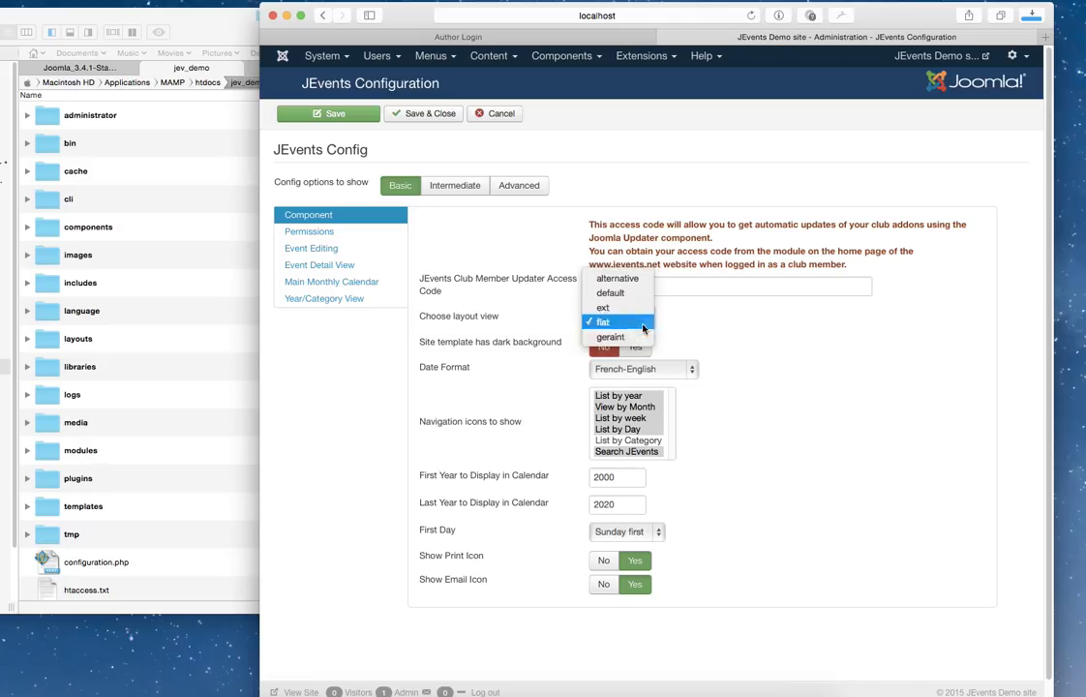
{"action": "left_click", "coordinate": [422, 112]}
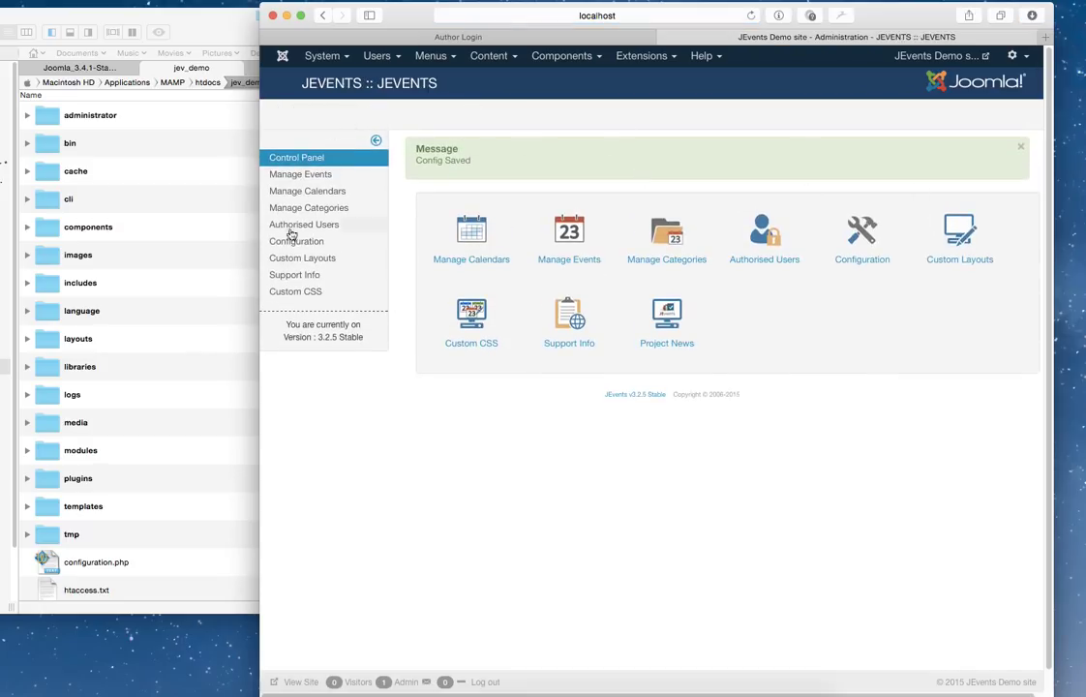
{"action": "mouse_move", "coordinate": [716, 151]}
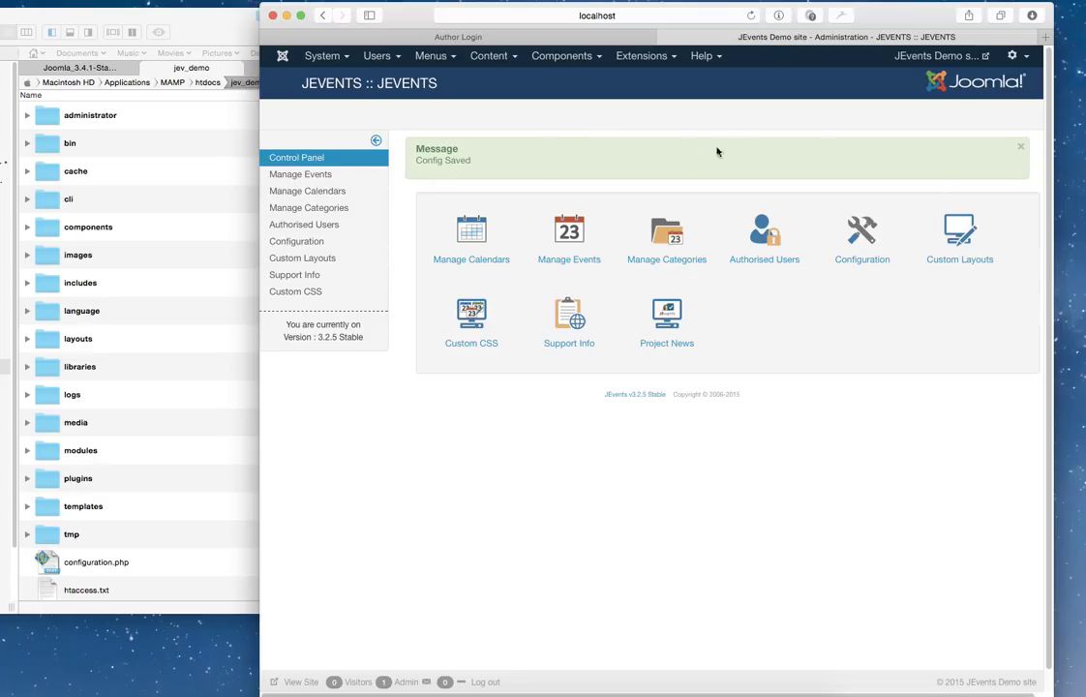
{"action": "mouse_move", "coordinate": [321, 186]}
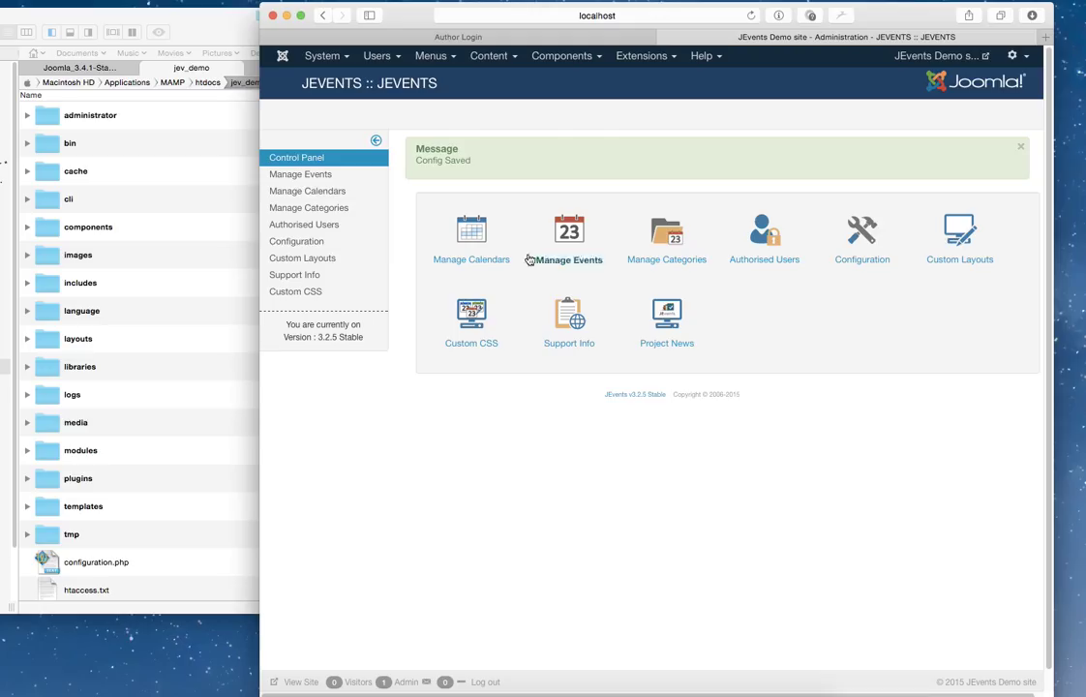
- Start a new event from the JEvents Manage Events list
{"action": "left_click", "coordinate": [569, 236]}
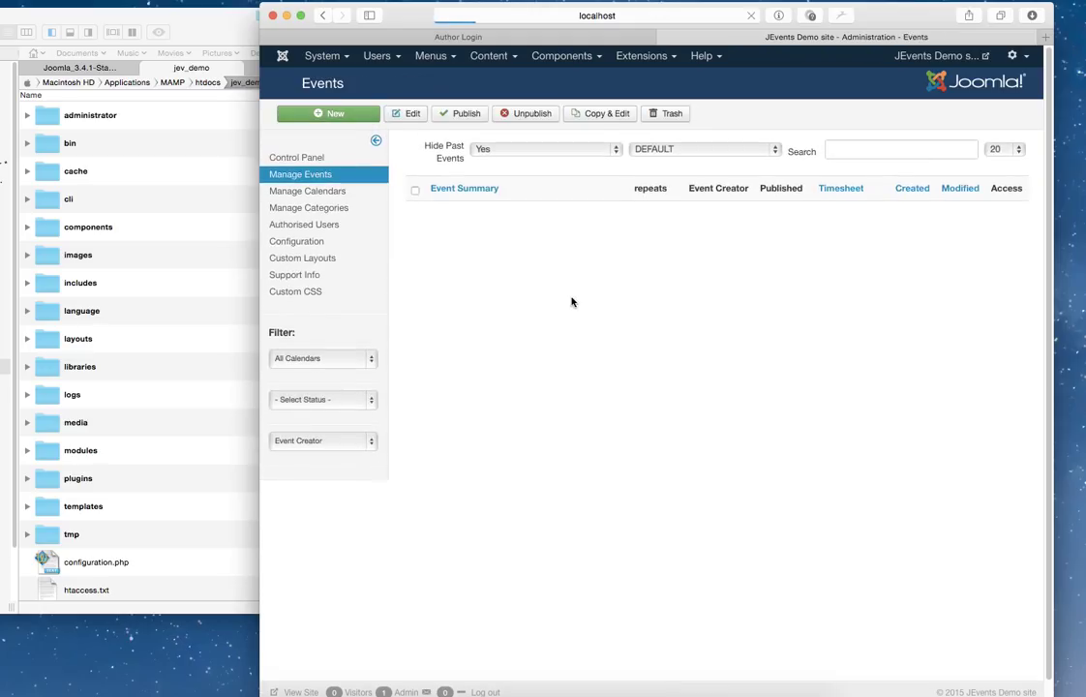
{"action": "left_click", "coordinate": [329, 112]}
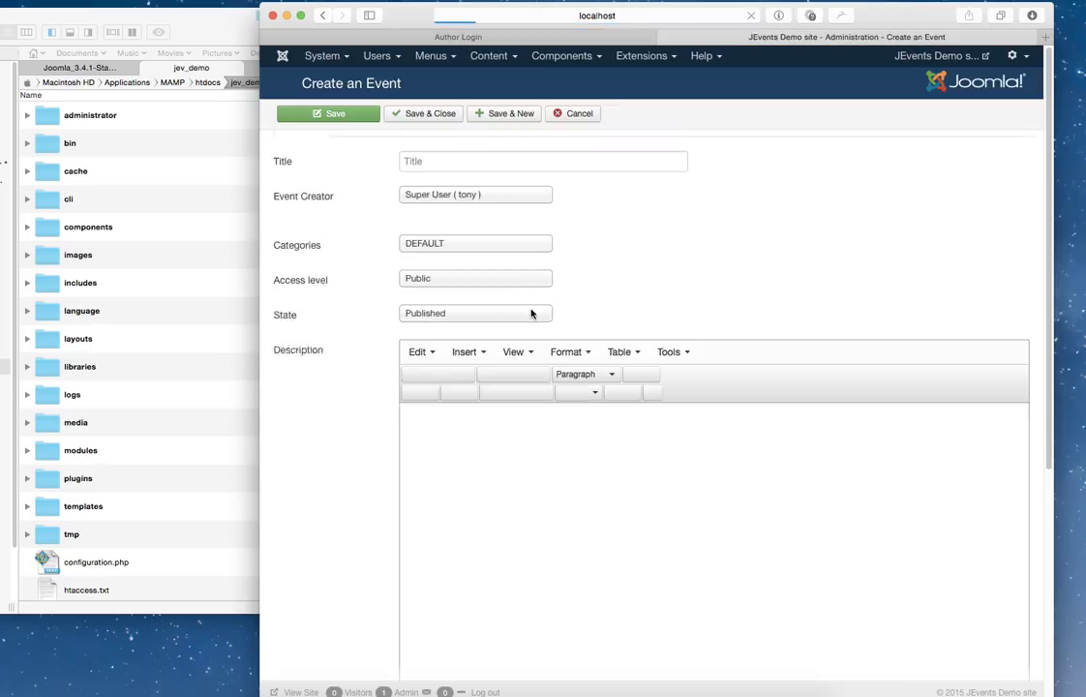
- Finish the event title with 'Our', then set the event date and start time in 24-hour format
{"action": "type", "text": "Our Demo Test eve"}
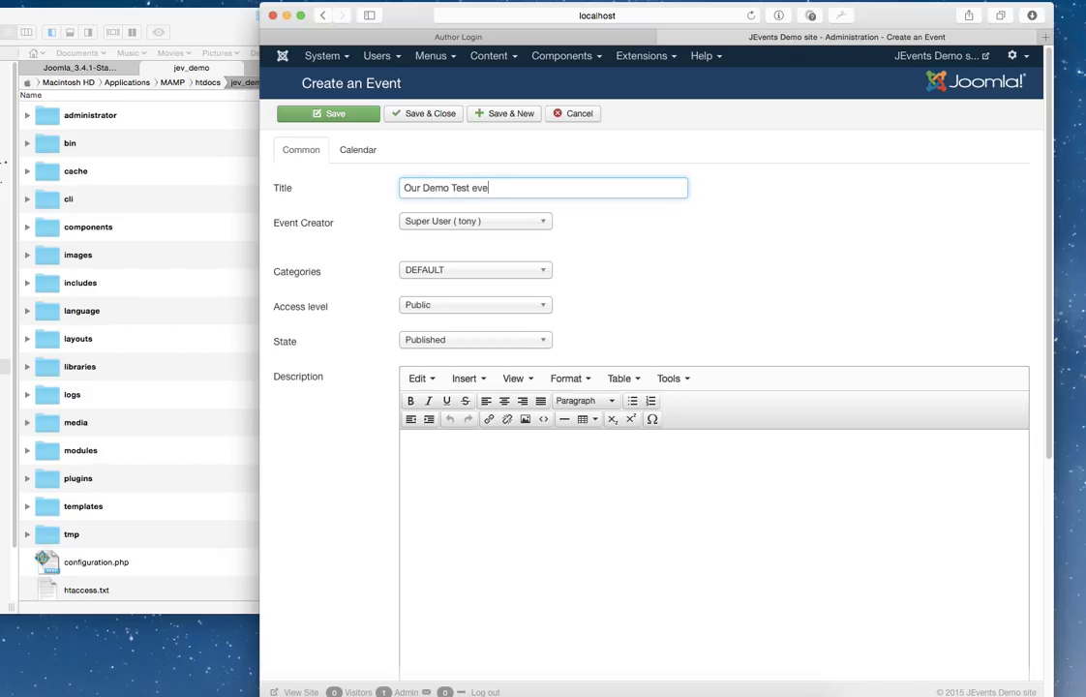
{"action": "left_click", "coordinate": [356, 149]}
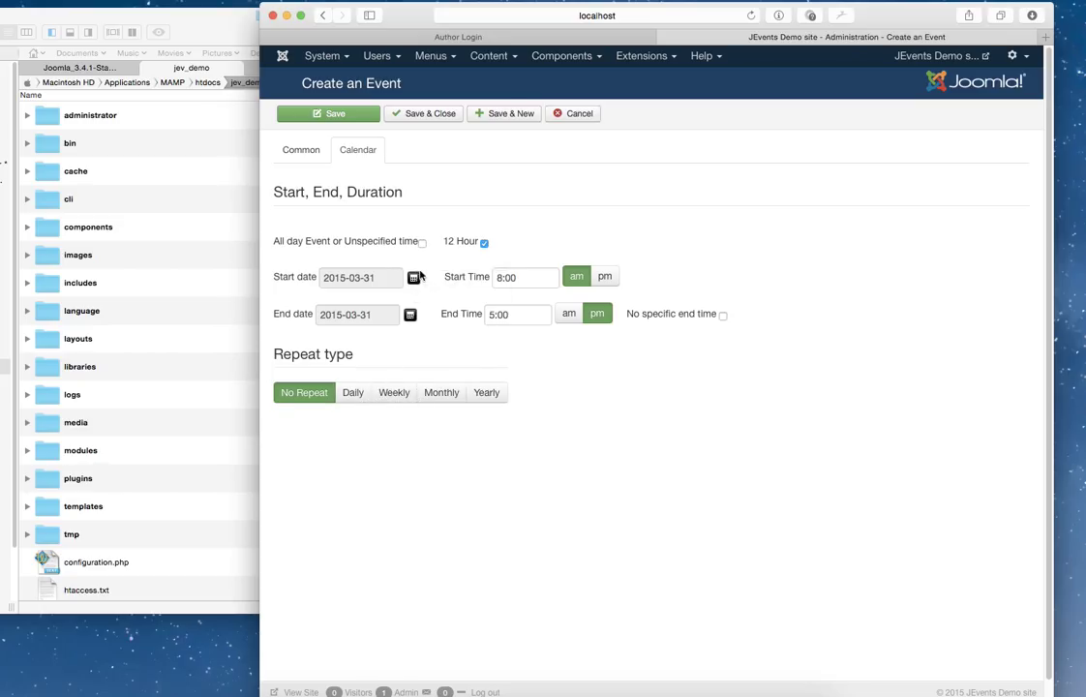
{"action": "left_click", "coordinate": [414, 276]}
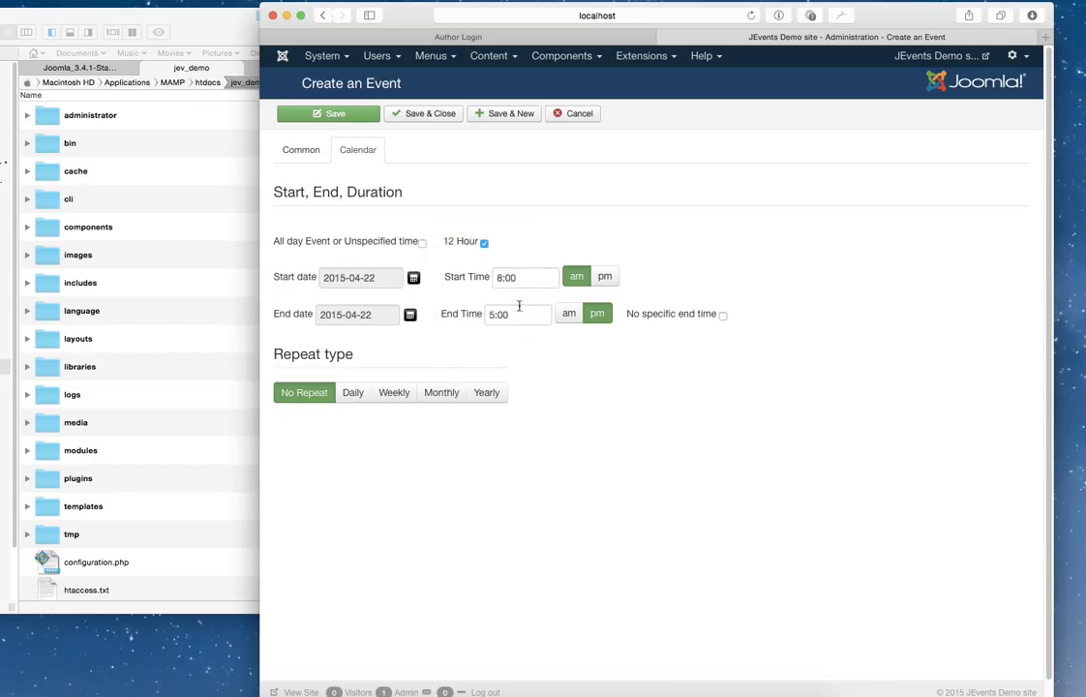
{"action": "left_click", "coordinate": [526, 277]}
{"action": "type", "text": "09"}
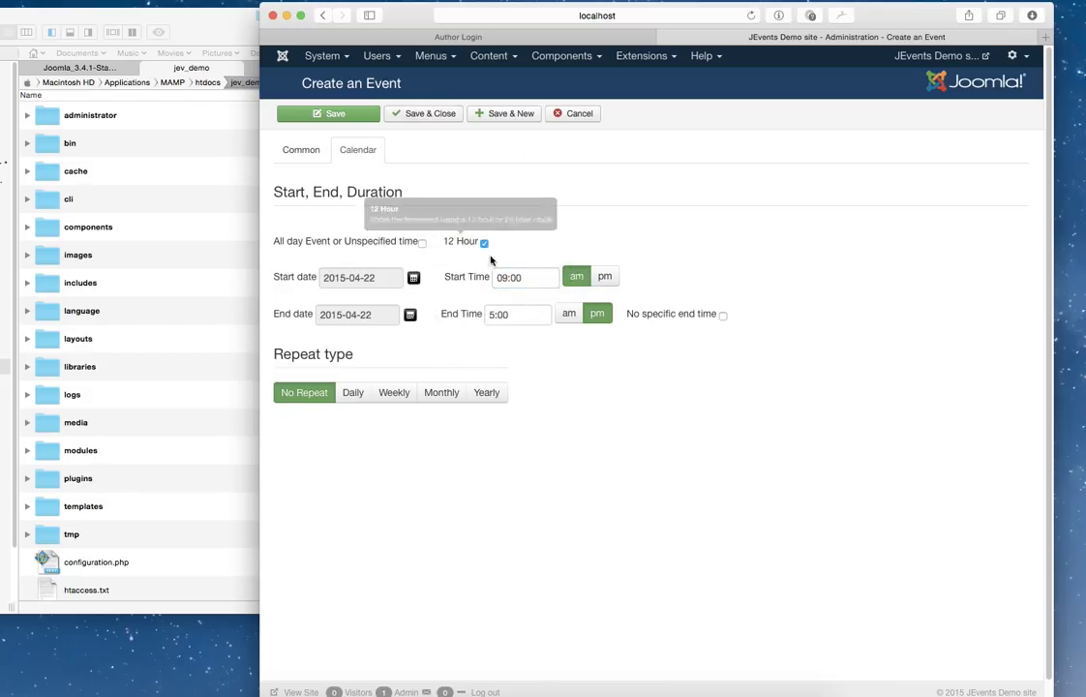
{"action": "left_click", "coordinate": [484, 240]}
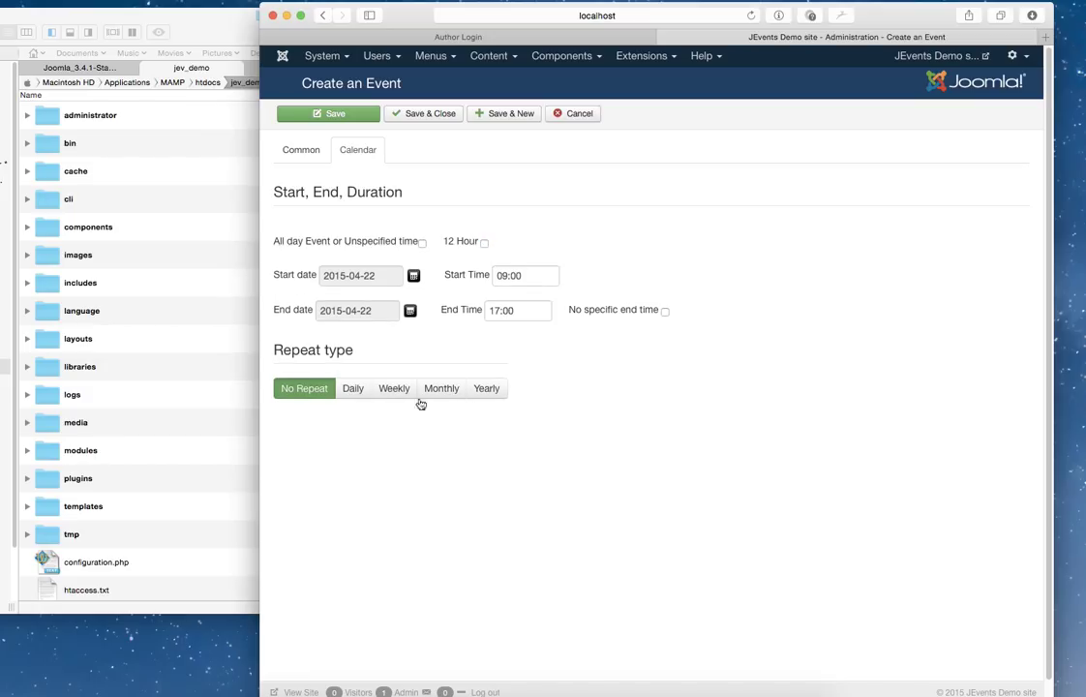
- Try the yearly and daily Repeat type options, leaving the event with no repetition
{"action": "left_click", "coordinate": [488, 388]}
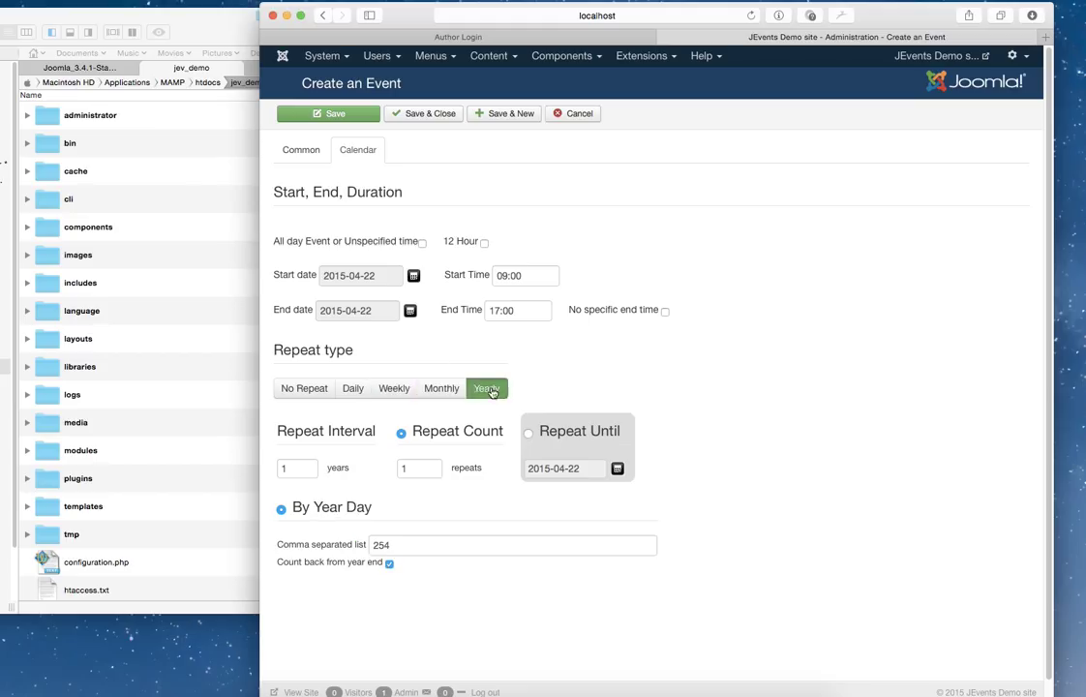
{"action": "left_click", "coordinate": [352, 387]}
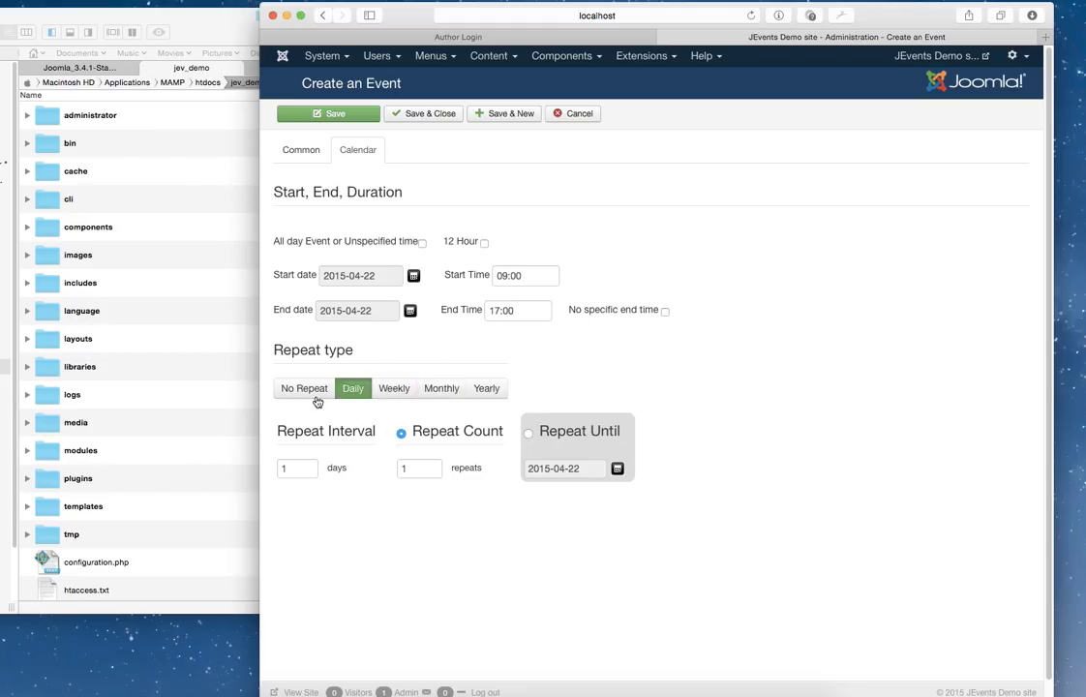
{"action": "left_click", "coordinate": [304, 387]}
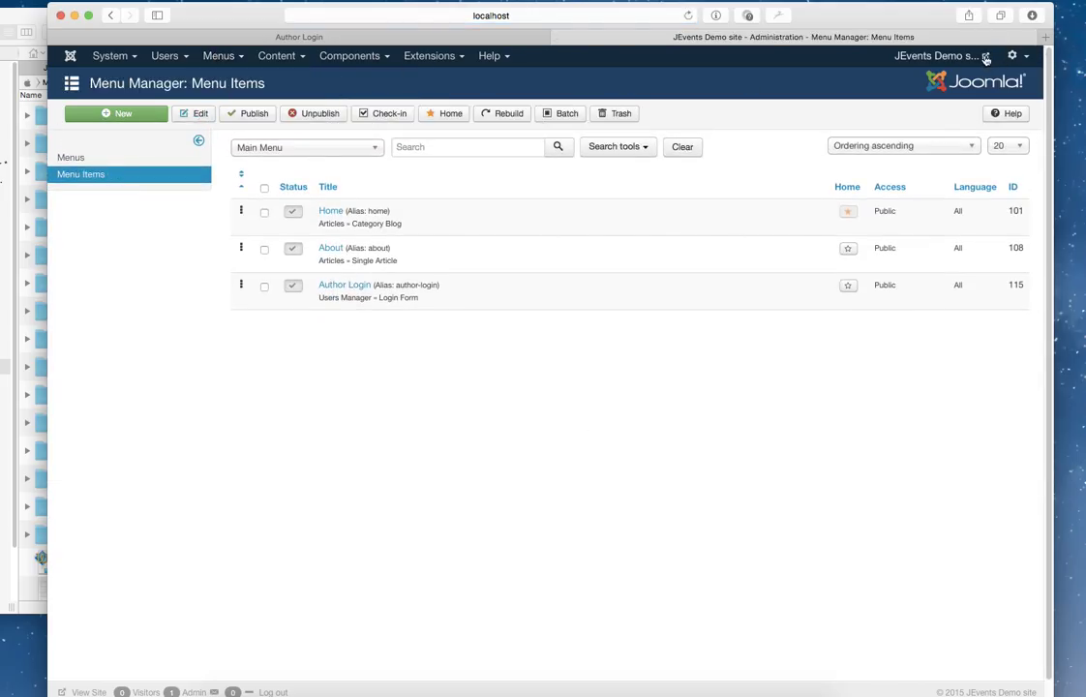
{"action": "left_click", "coordinate": [875, 37]}
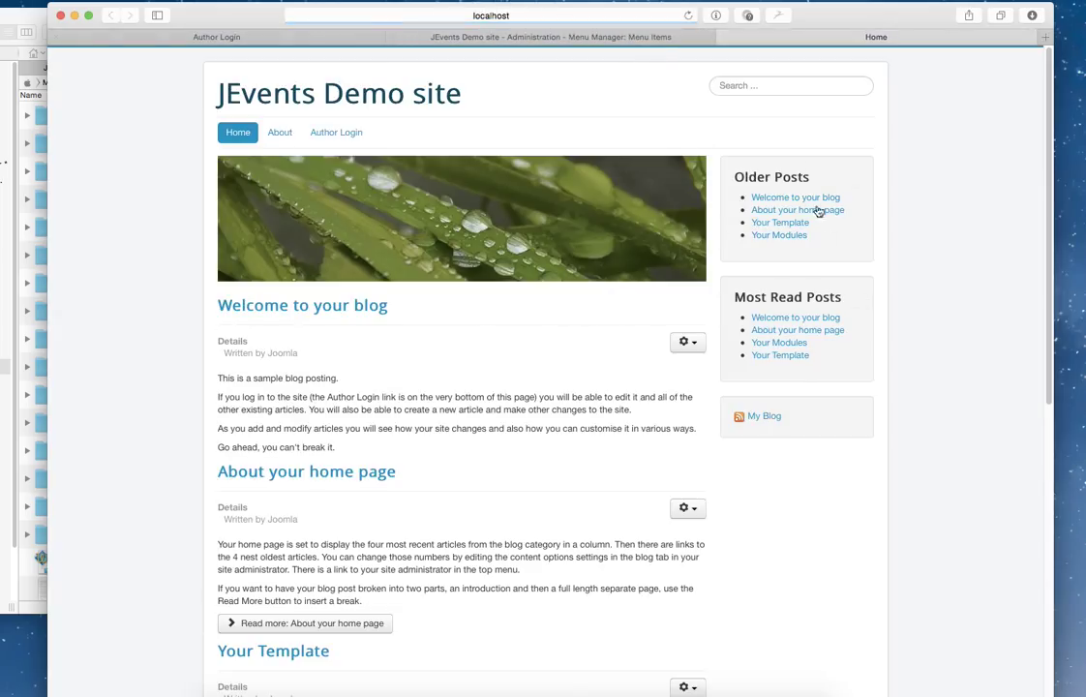
{"action": "mouse_move", "coordinate": [813, 228]}
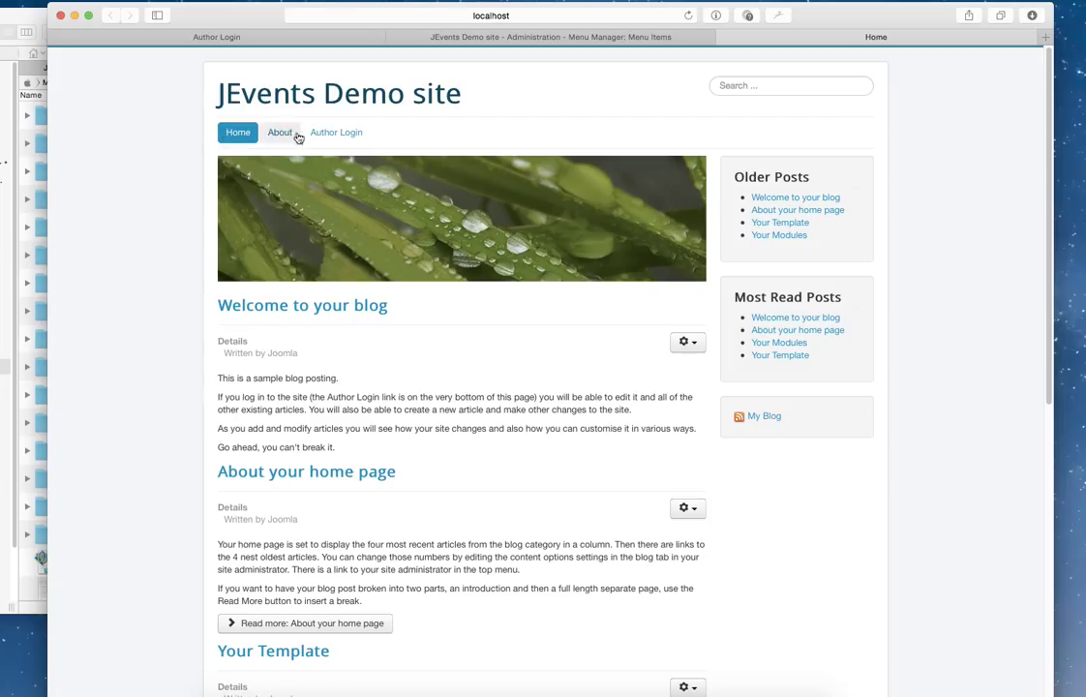
{"action": "mouse_move", "coordinate": [795, 294]}
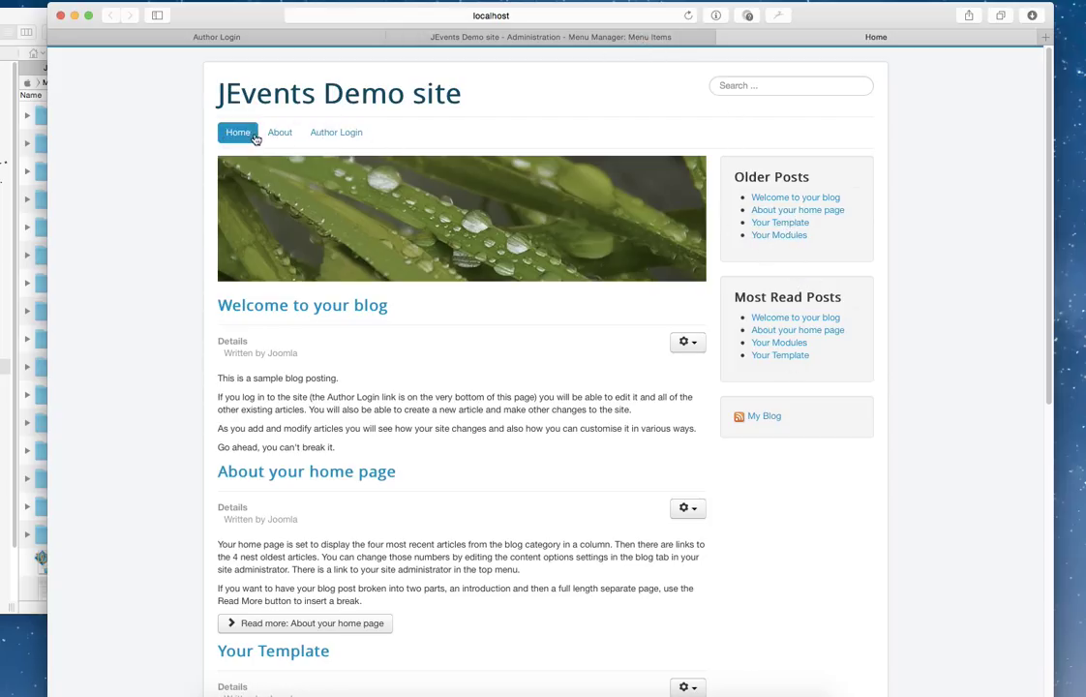
{"action": "left_click", "coordinate": [549, 37]}
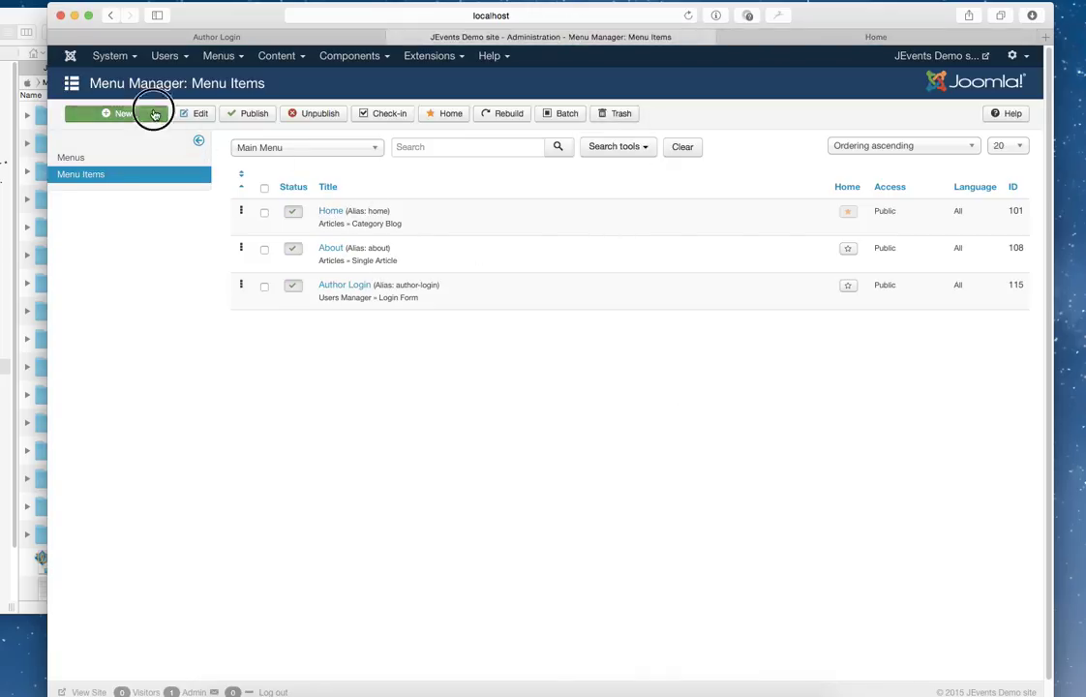
- Create a new menu item titled 'Our Events Calendar'
{"action": "left_click", "coordinate": [116, 112]}
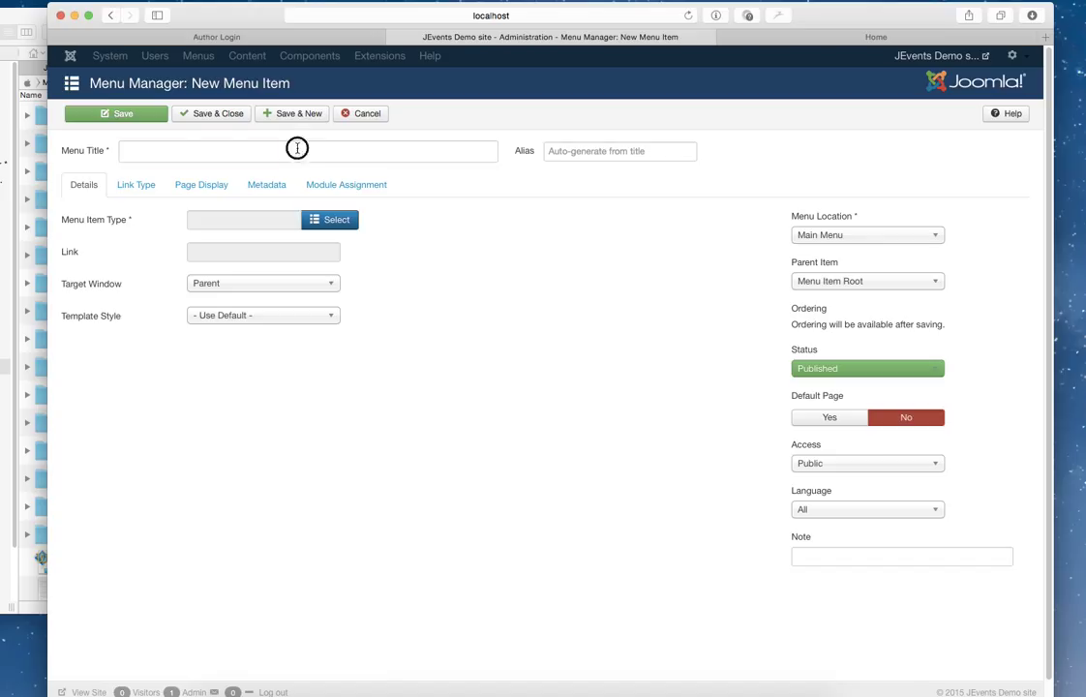
{"action": "type", "text": "O"}
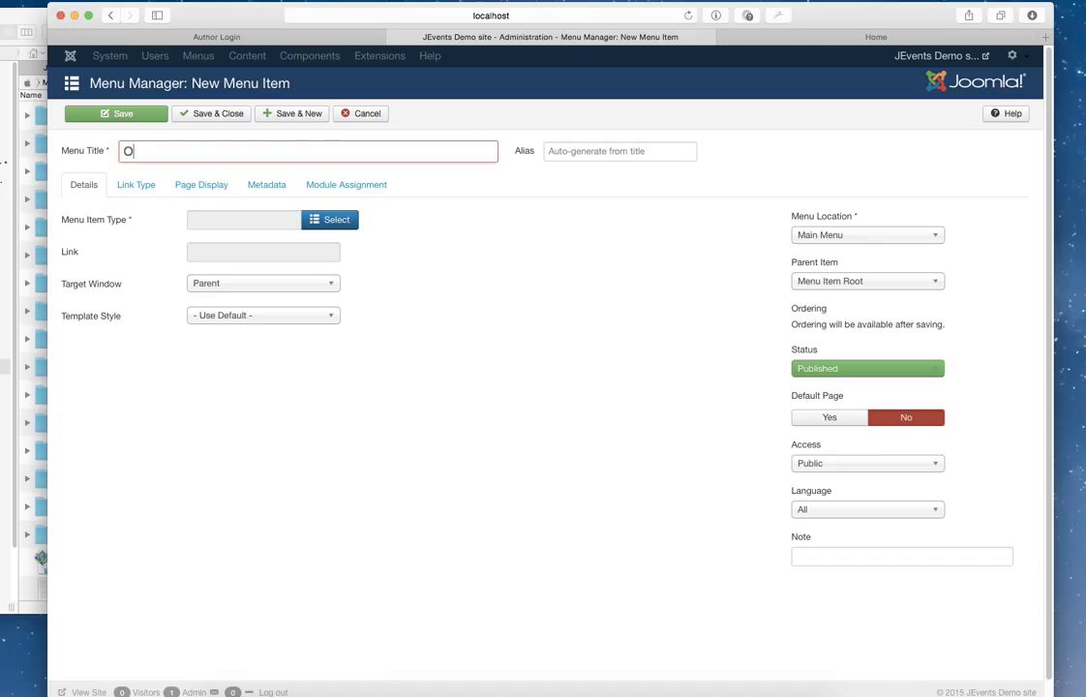
{"action": "type", "text": "ur Events Calendar"}
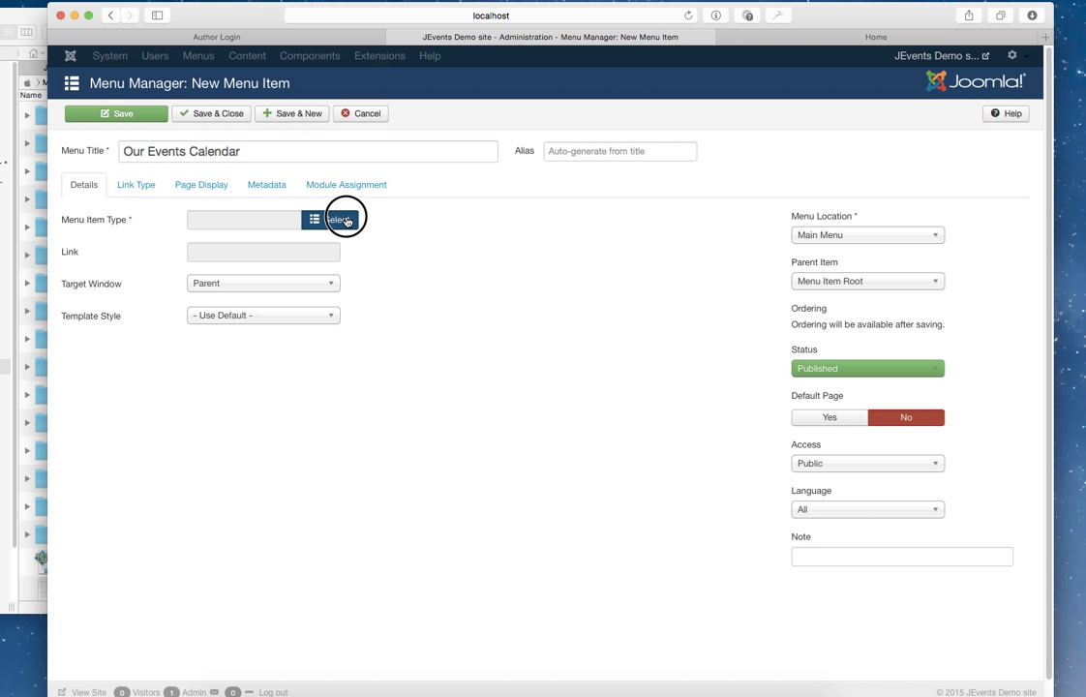
- Set the Menu Item Type to JEvents > View by Month
{"action": "left_click", "coordinate": [339, 221]}
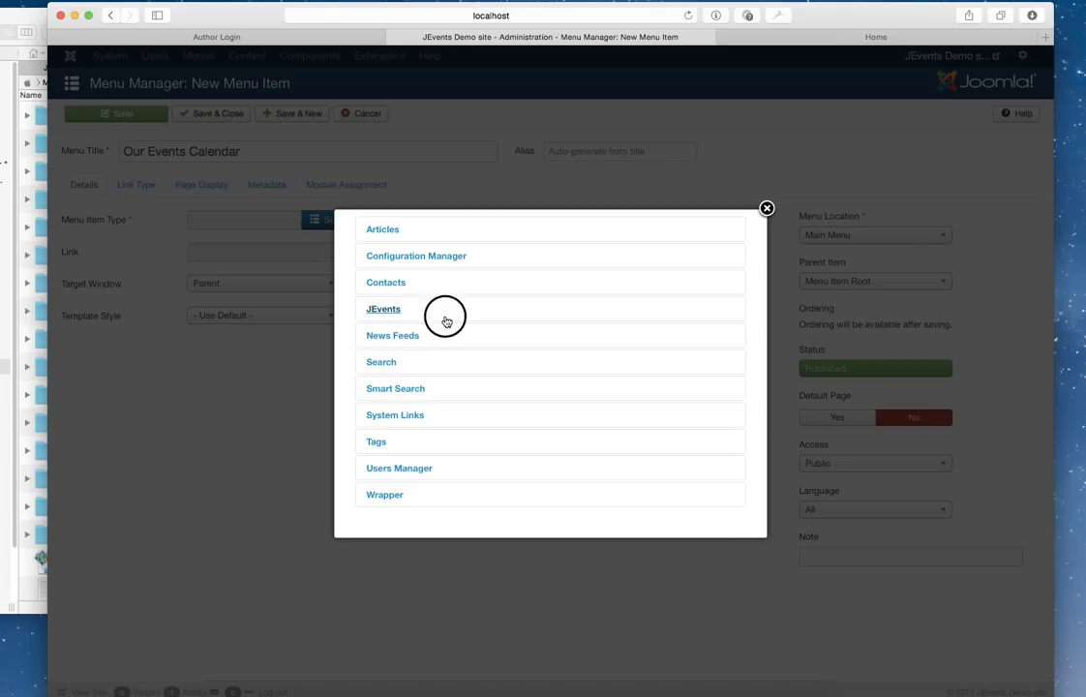
{"action": "left_click", "coordinate": [383, 310]}
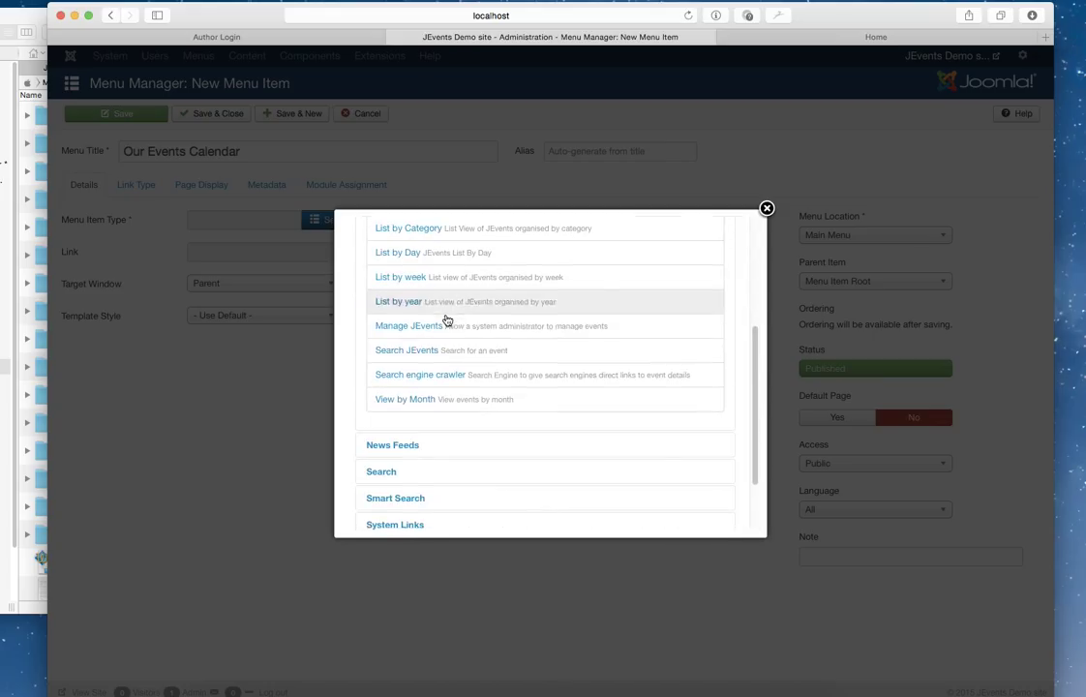
{"action": "mouse_move", "coordinate": [453, 403]}
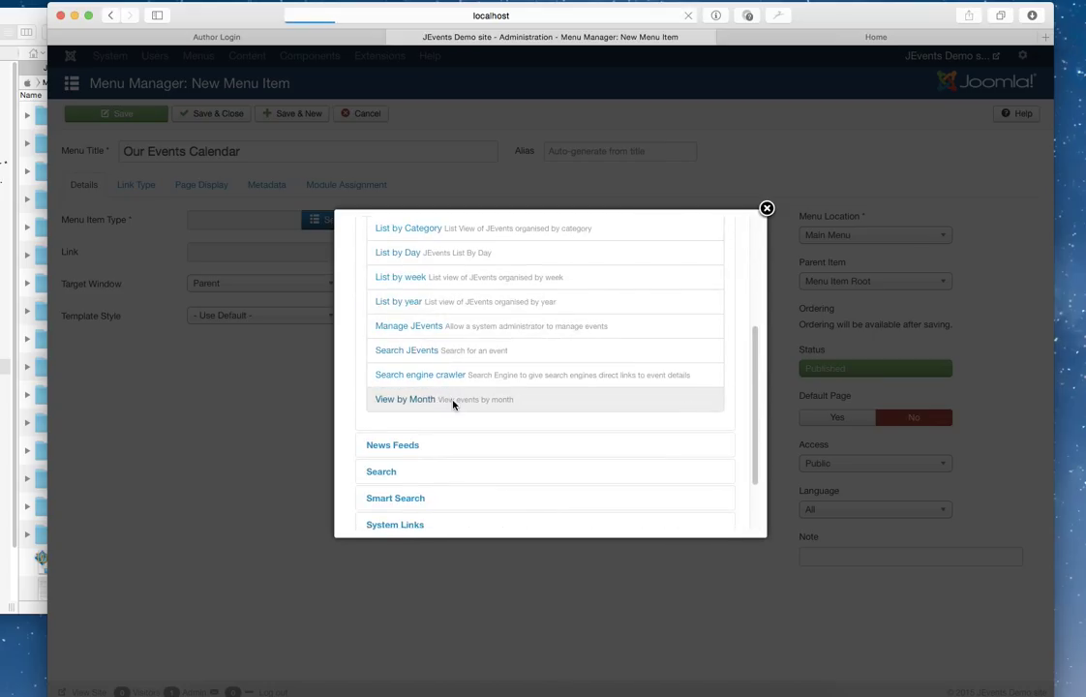
{"action": "left_click", "coordinate": [404, 399]}
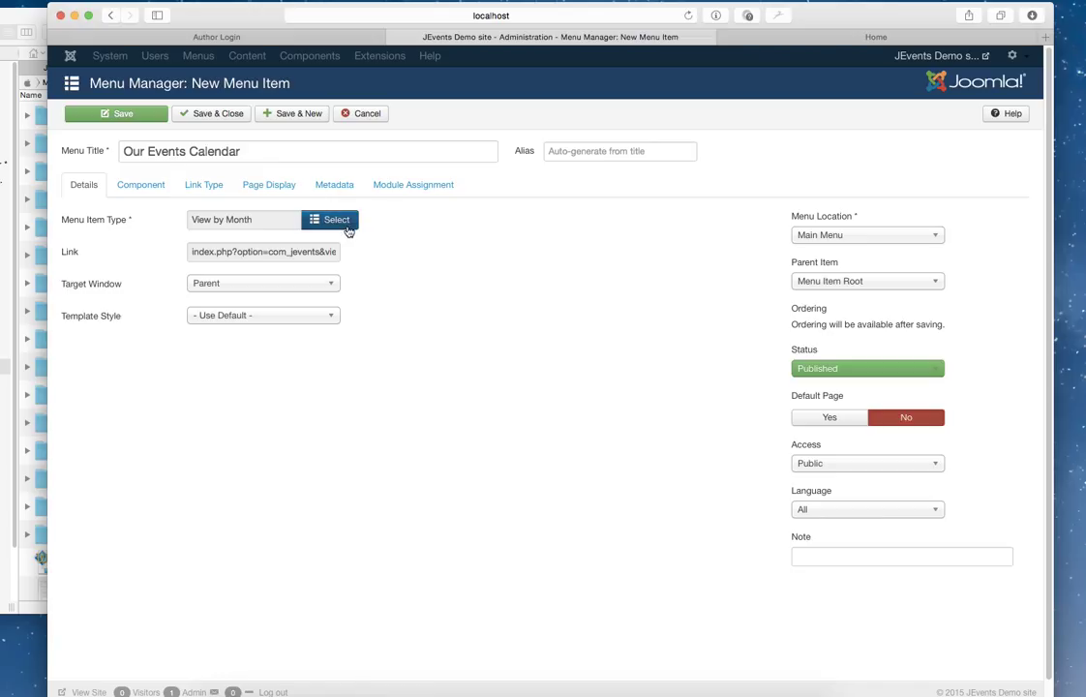
- Review the item type and details, then save the new menu item
{"action": "left_click", "coordinate": [329, 221]}
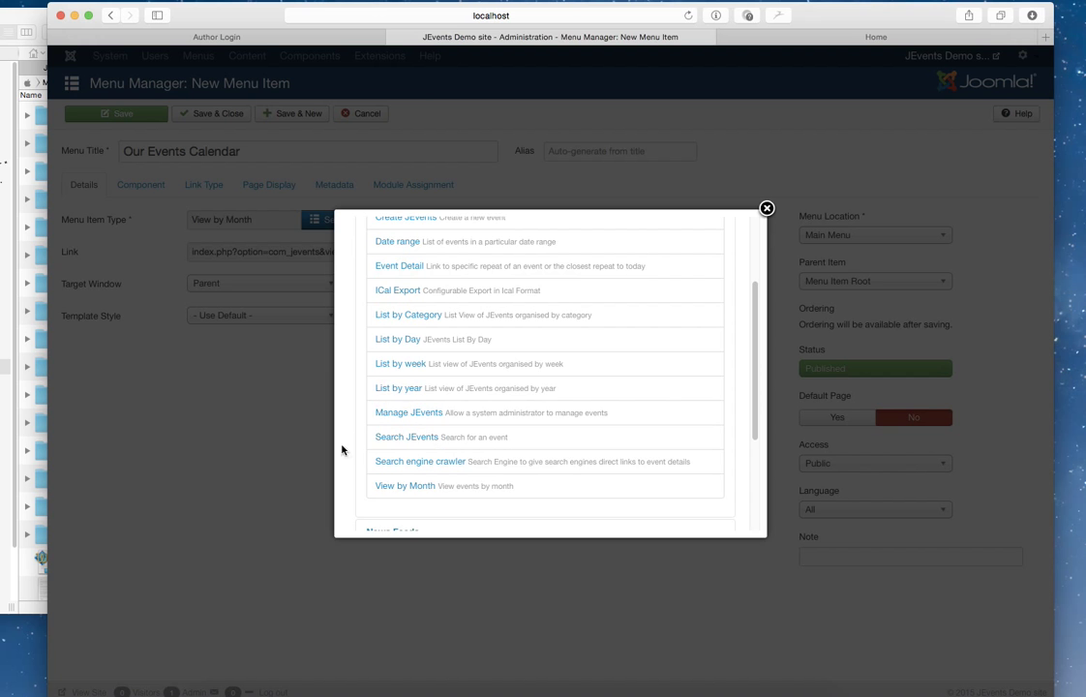
{"action": "mouse_move", "coordinate": [767, 210]}
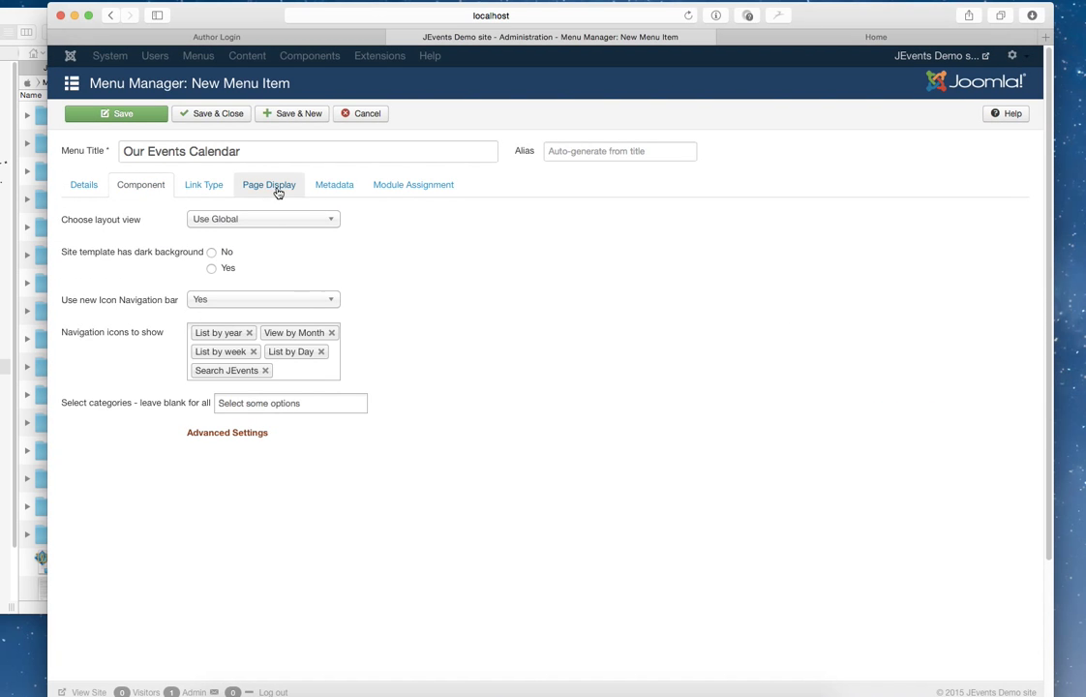
{"action": "mouse_move", "coordinate": [313, 229]}
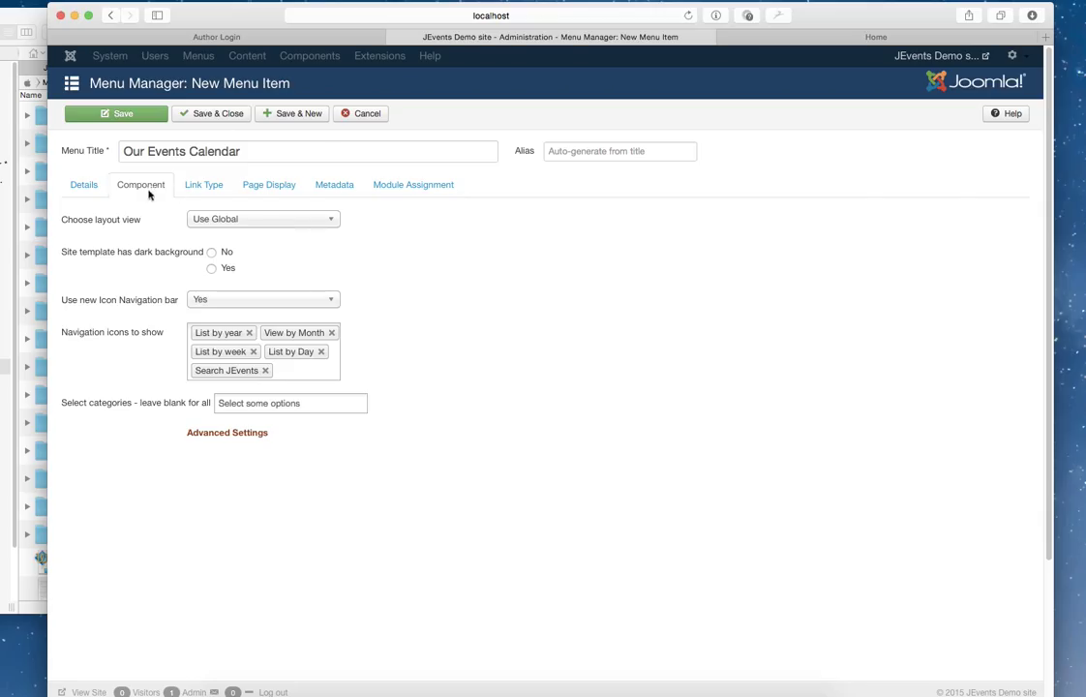
{"action": "left_click", "coordinate": [83, 185]}
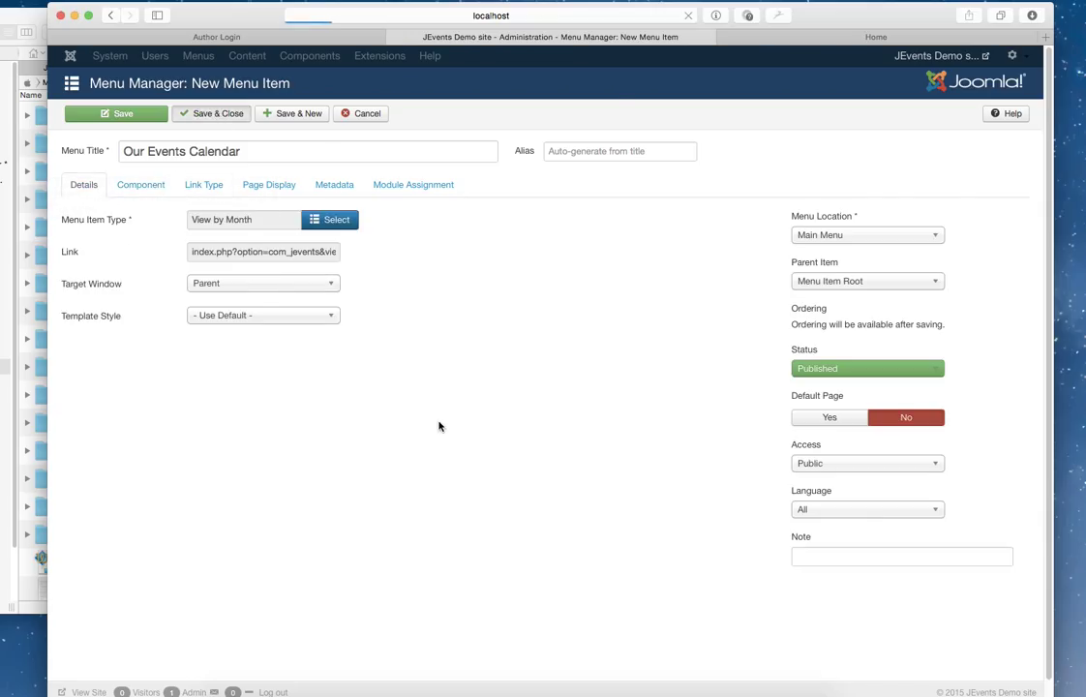
{"action": "left_click", "coordinate": [875, 37]}
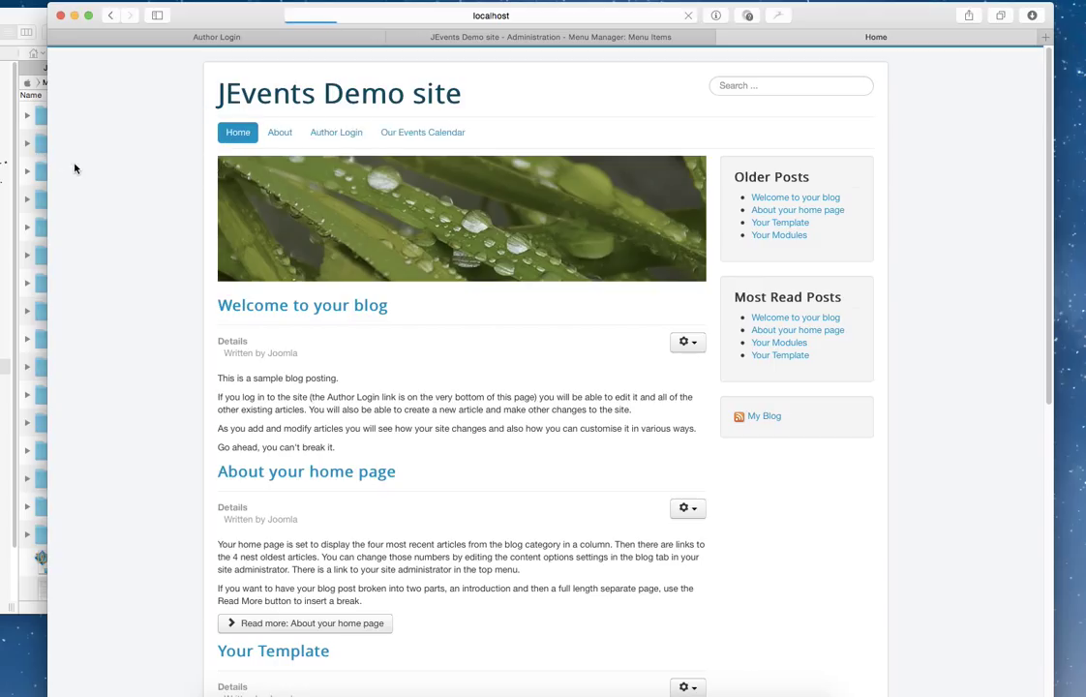
- View the Our Events Calendar page on the site and move the month calendar on to April
{"action": "left_click", "coordinate": [422, 131]}
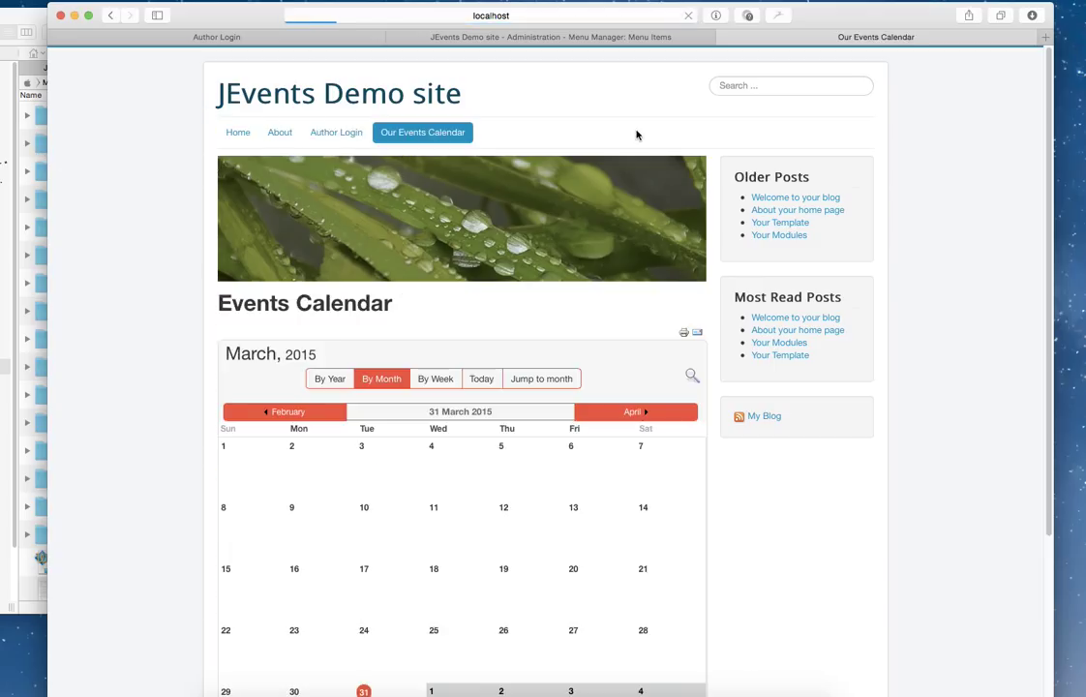
{"action": "scroll", "scroll_direction": "down", "scroll_amount": 3}
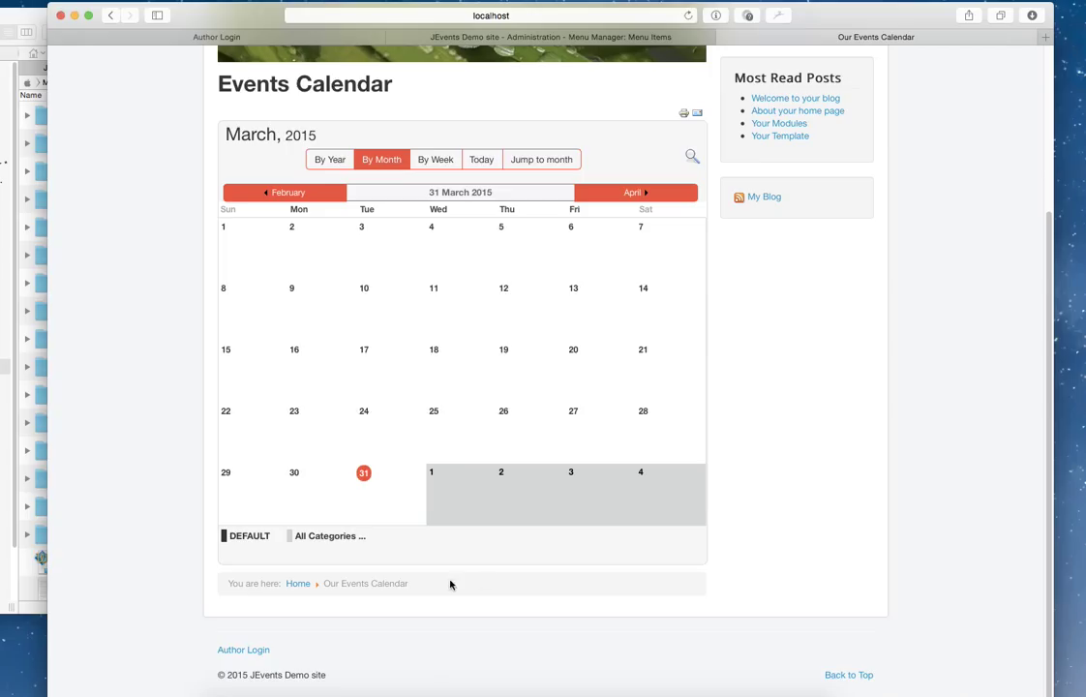
{"action": "mouse_move", "coordinate": [608, 442]}
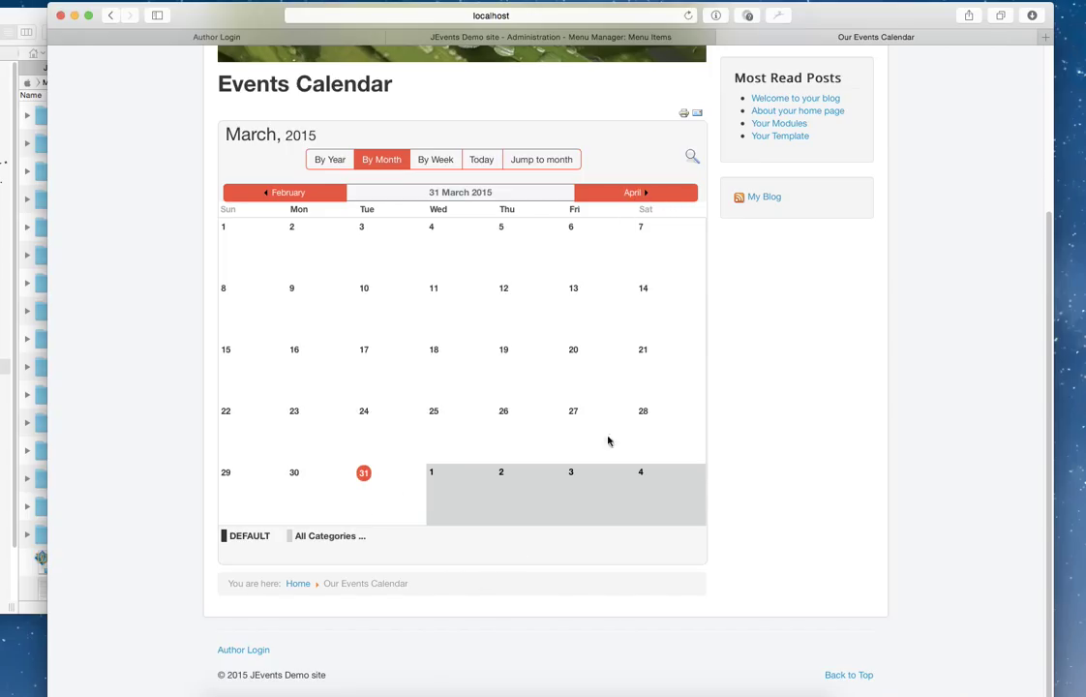
{"action": "left_click", "coordinate": [635, 192]}
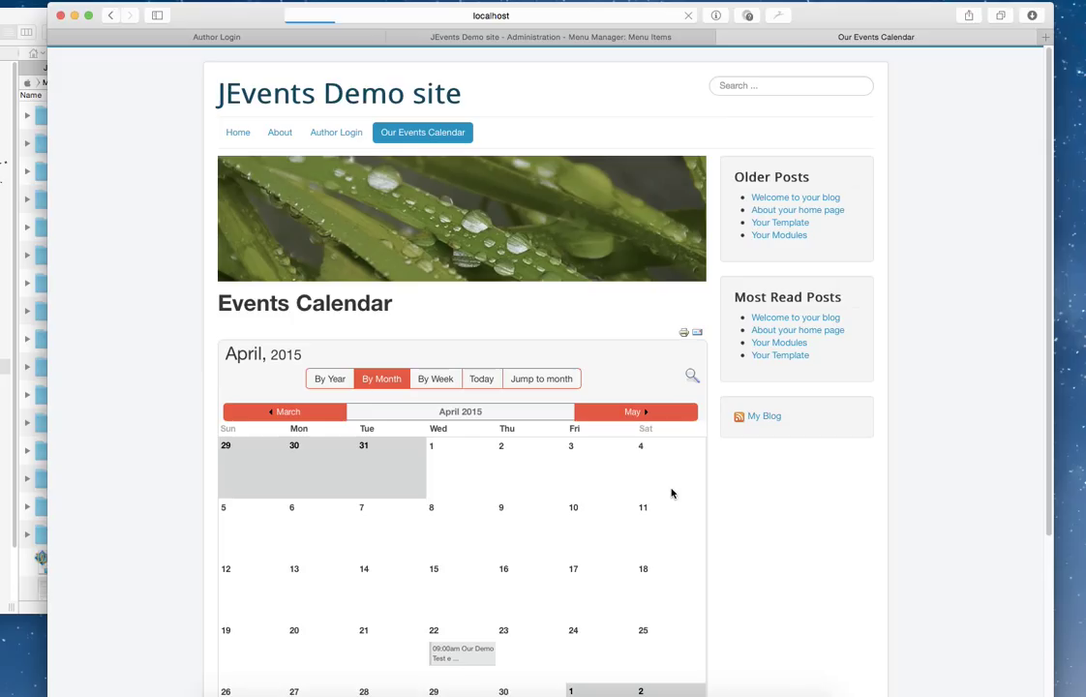
{"action": "scroll", "scroll_direction": "down", "scroll_amount": 3}
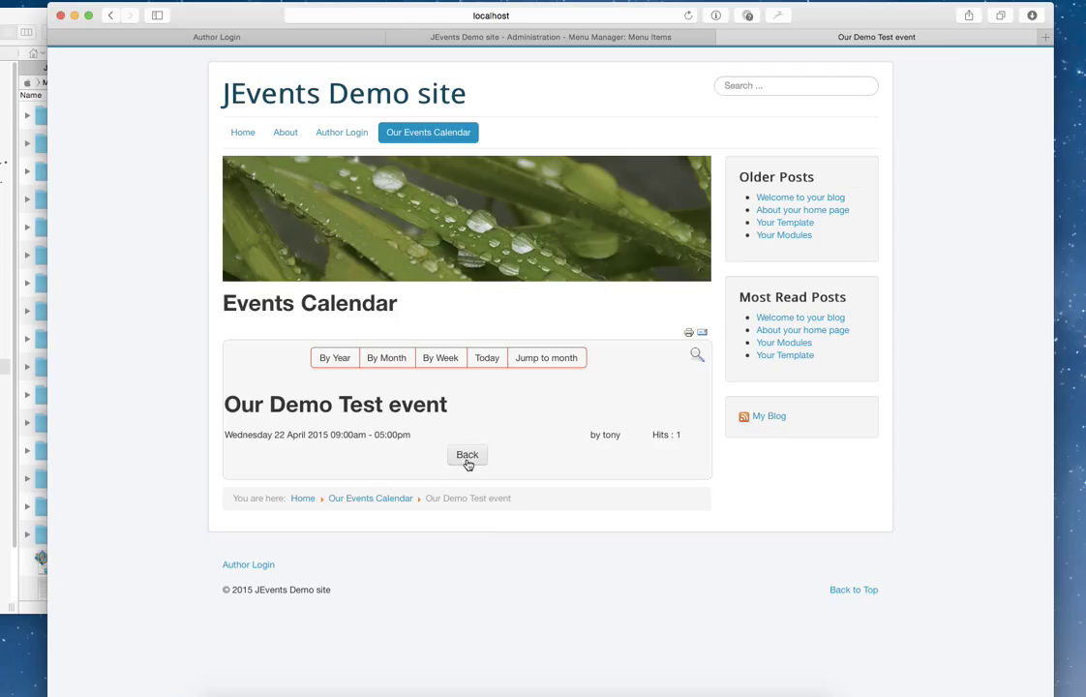
- Return from the Our Demo Test event to the calendar, then back to the admin menu items list
{"action": "left_click", "coordinate": [466, 455]}
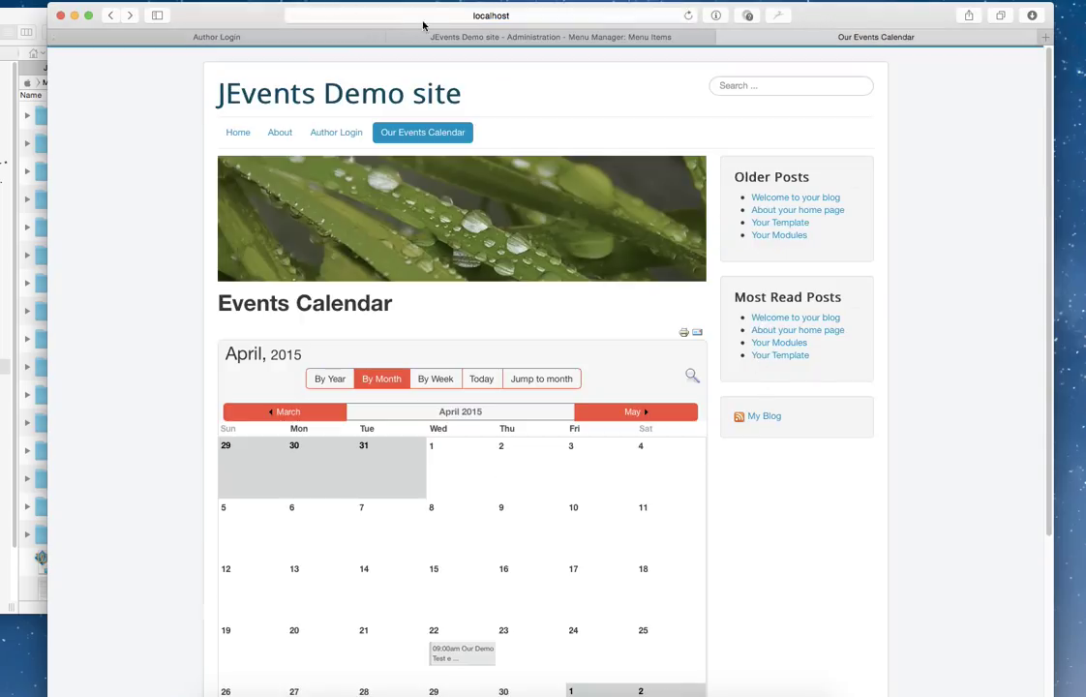
{"action": "left_click", "coordinate": [549, 37]}
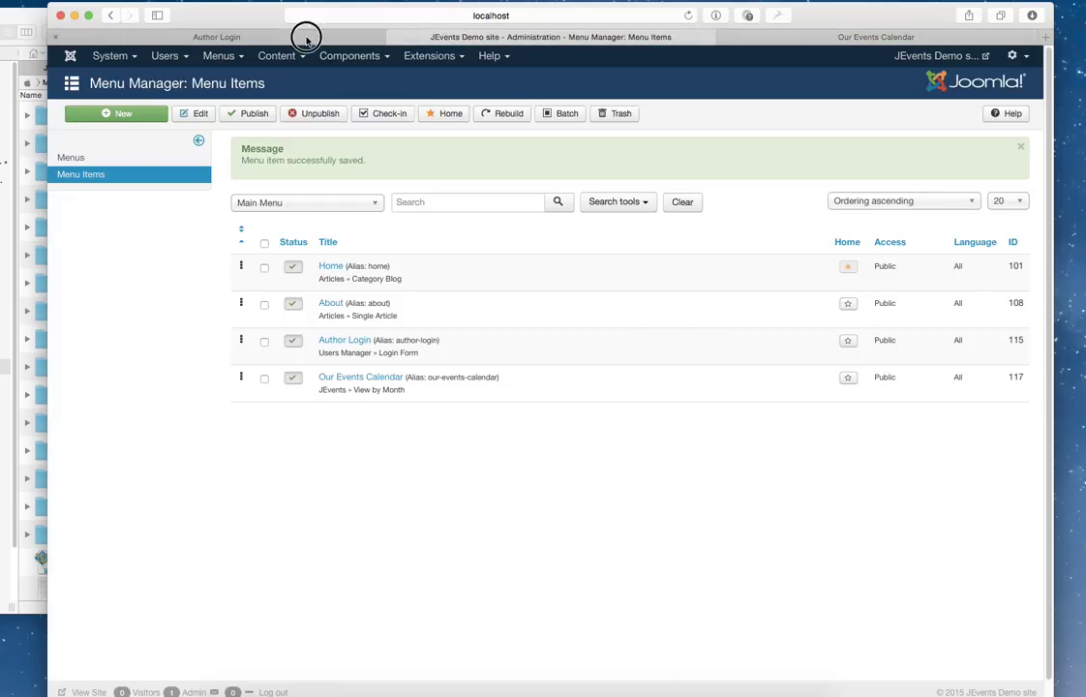
{"action": "left_click", "coordinate": [217, 37]}
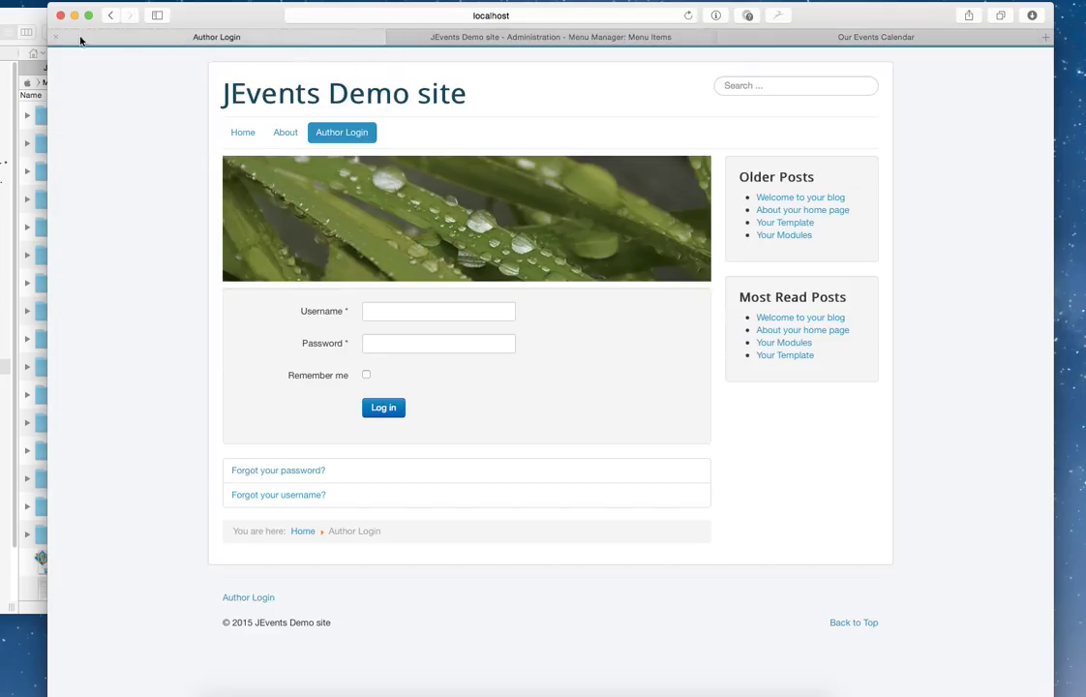
{"action": "left_click", "coordinate": [549, 37]}
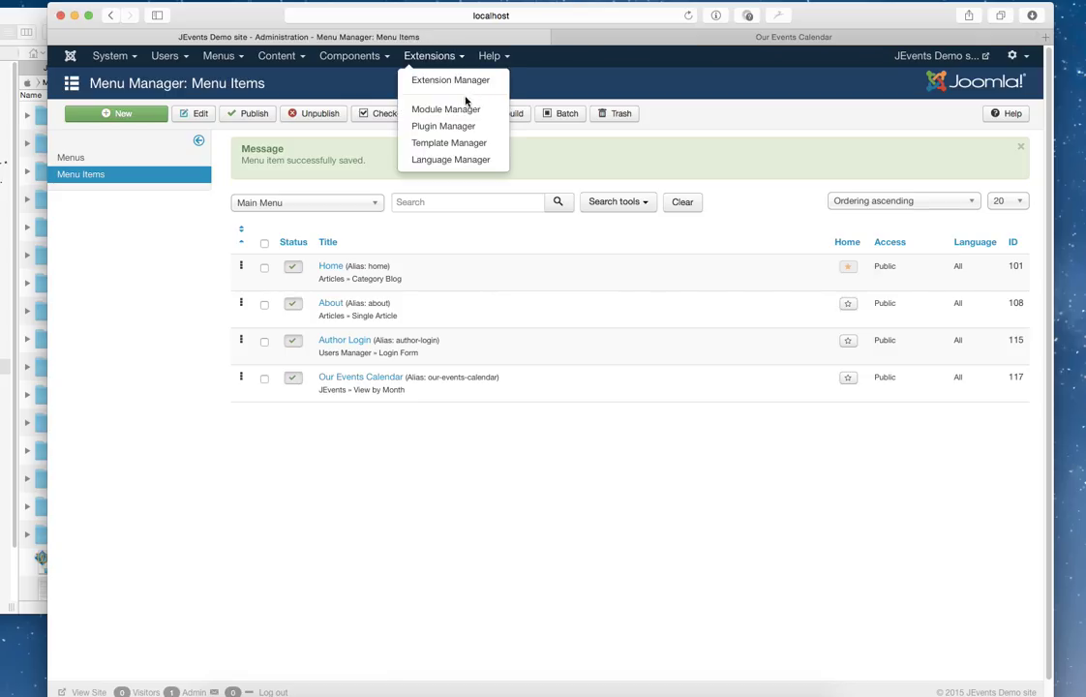
{"action": "left_click", "coordinate": [445, 108]}
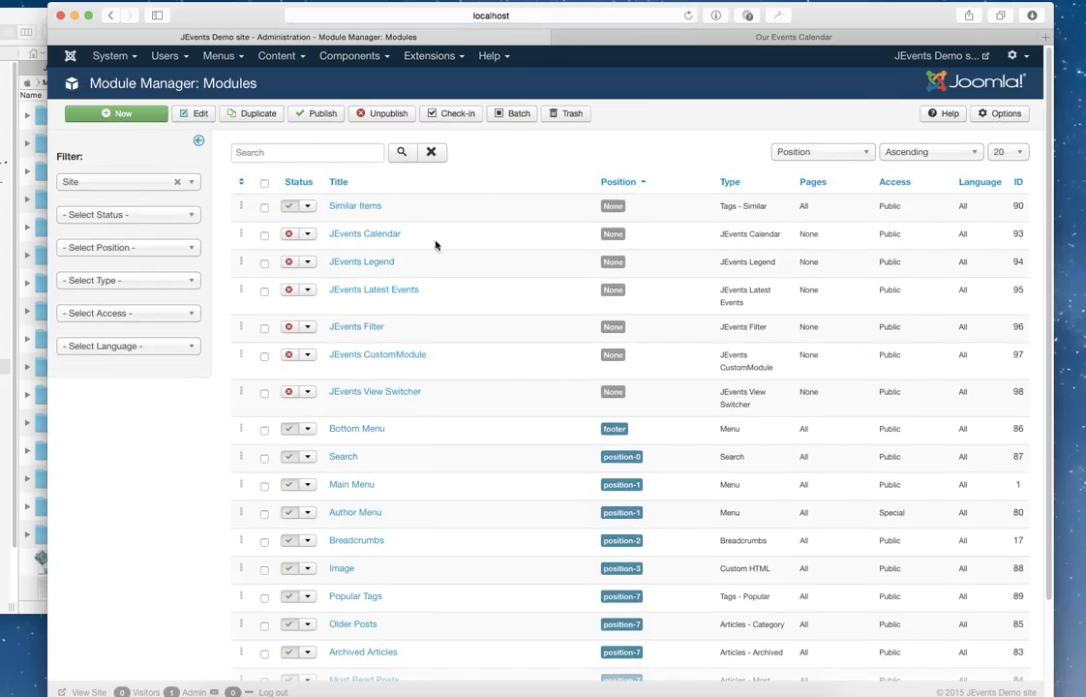
{"action": "mouse_move", "coordinate": [329, 251]}
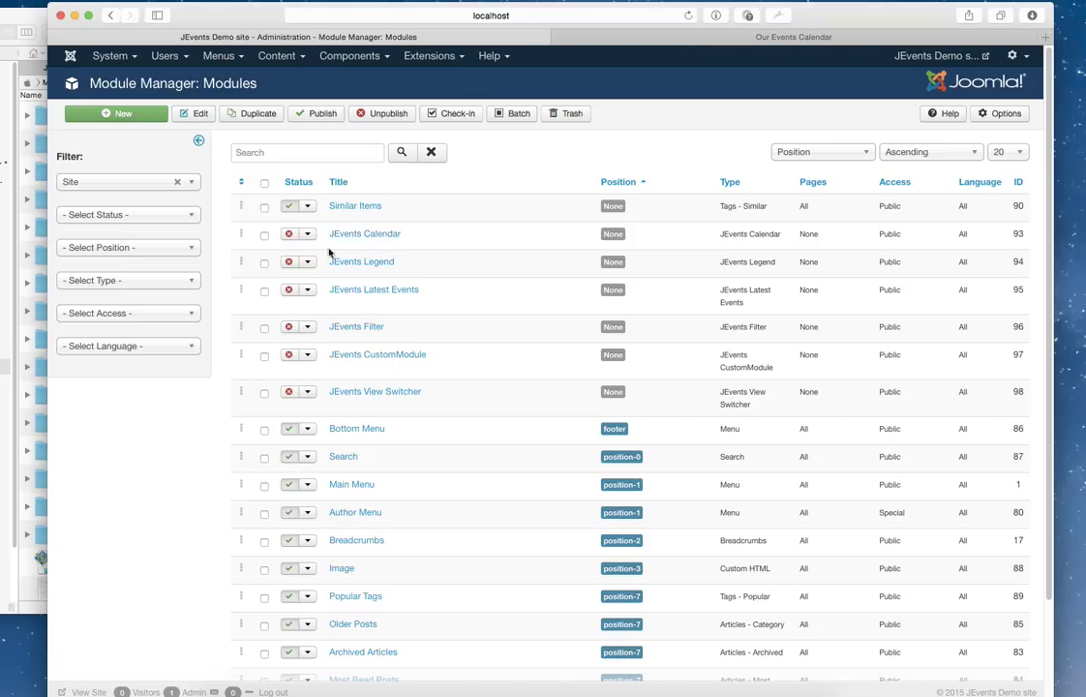
{"action": "mouse_move", "coordinate": [809, 379]}
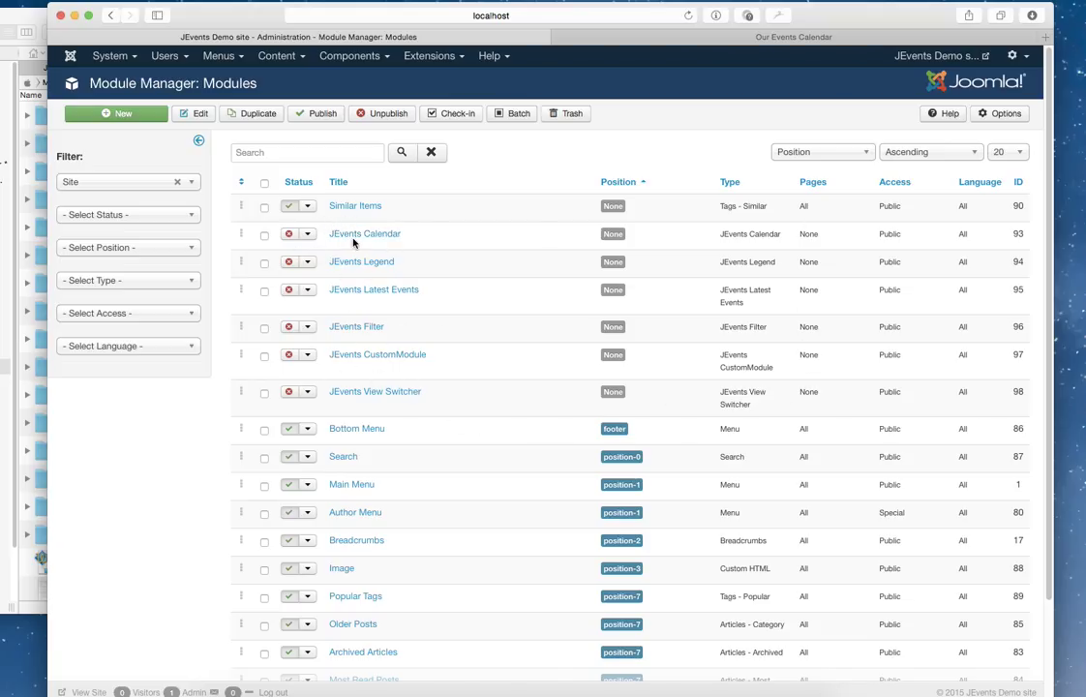
{"action": "mouse_move", "coordinate": [379, 371]}
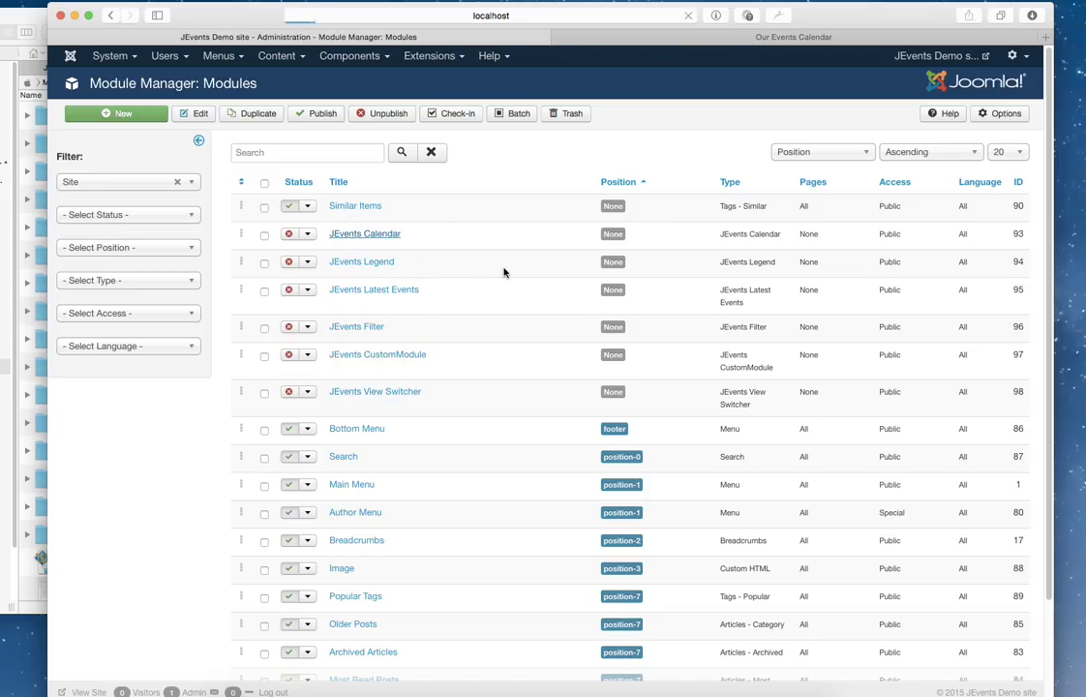
- Edit the JEvents Calendar module and place it in the Right [position-7] position
{"action": "left_click", "coordinate": [364, 232]}
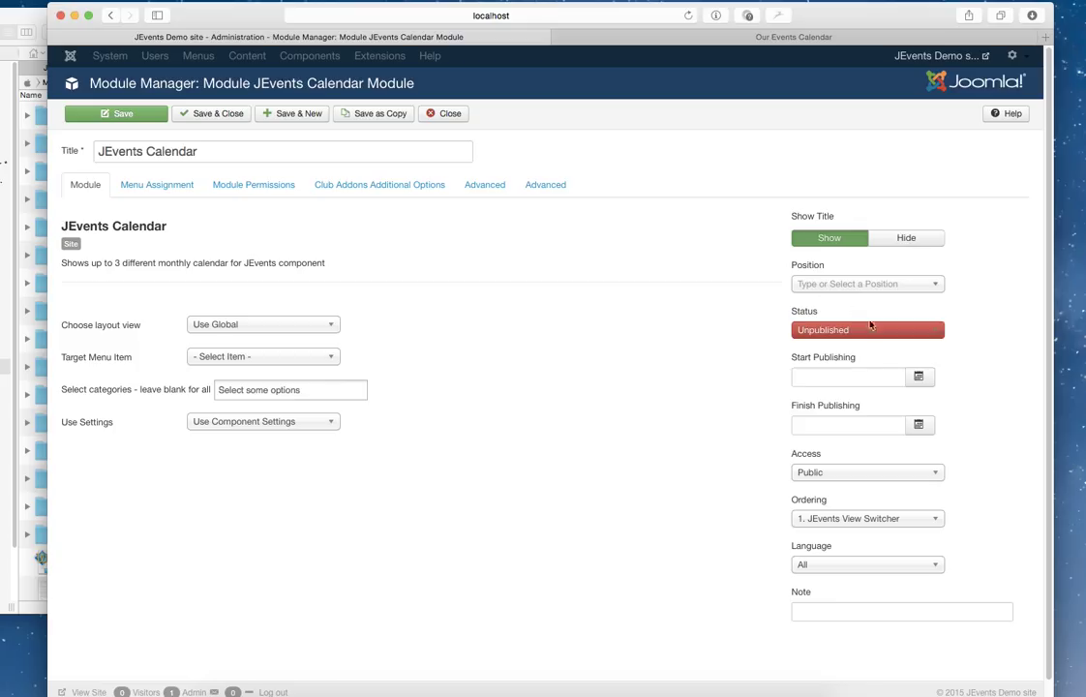
{"action": "left_click", "coordinate": [863, 282]}
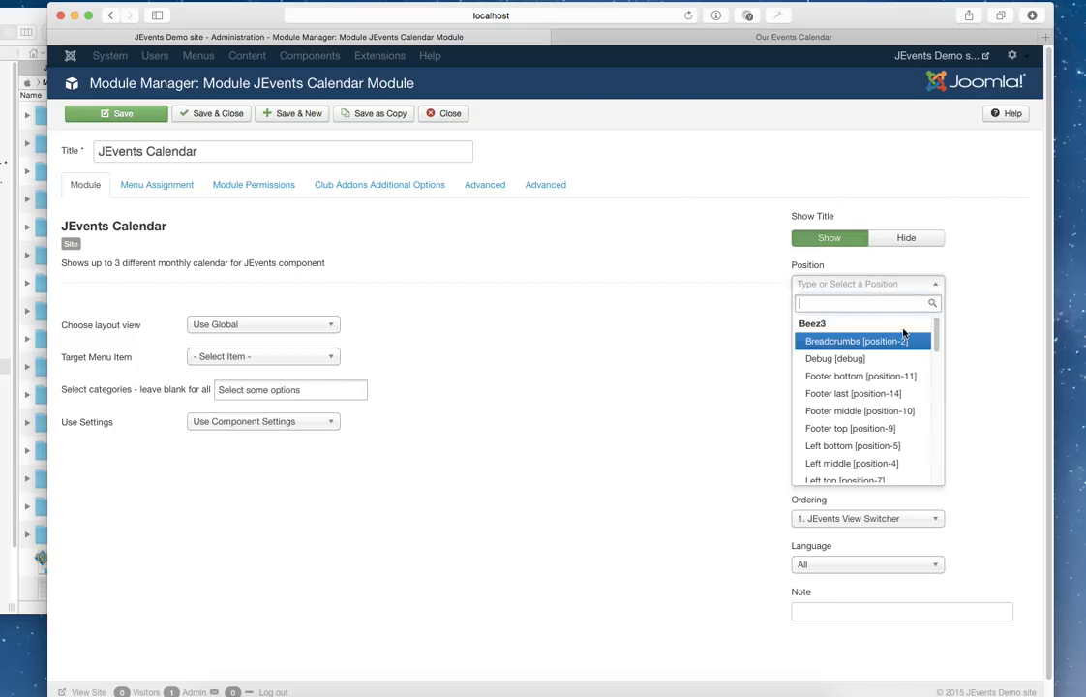
{"action": "type", "text": "position-7"}
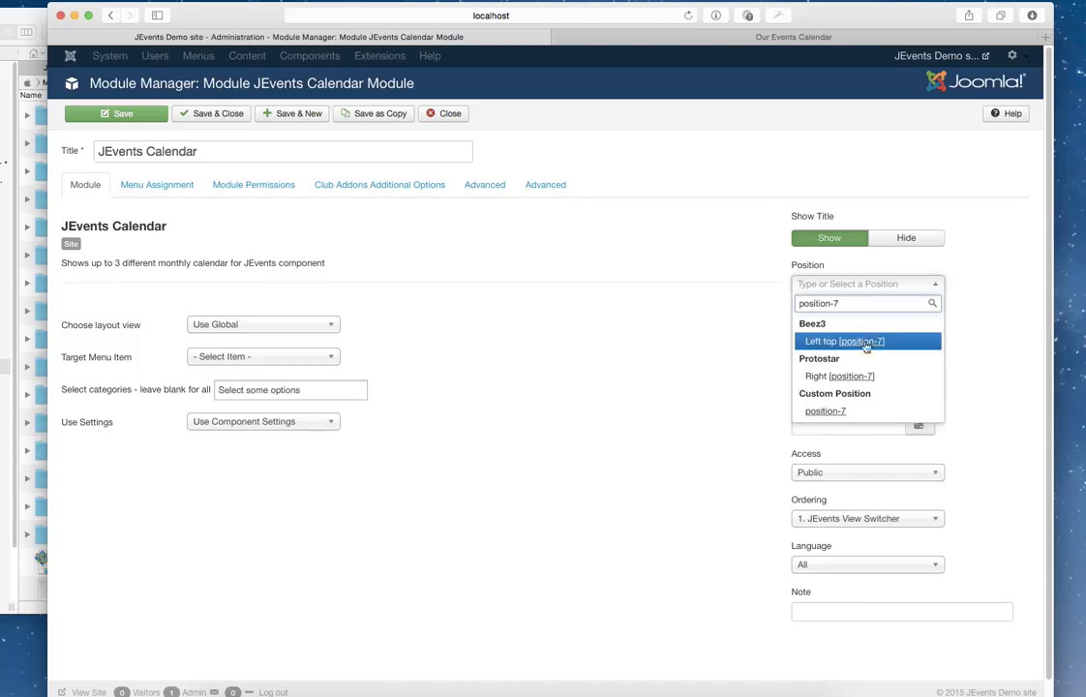
{"action": "left_click", "coordinate": [838, 375]}
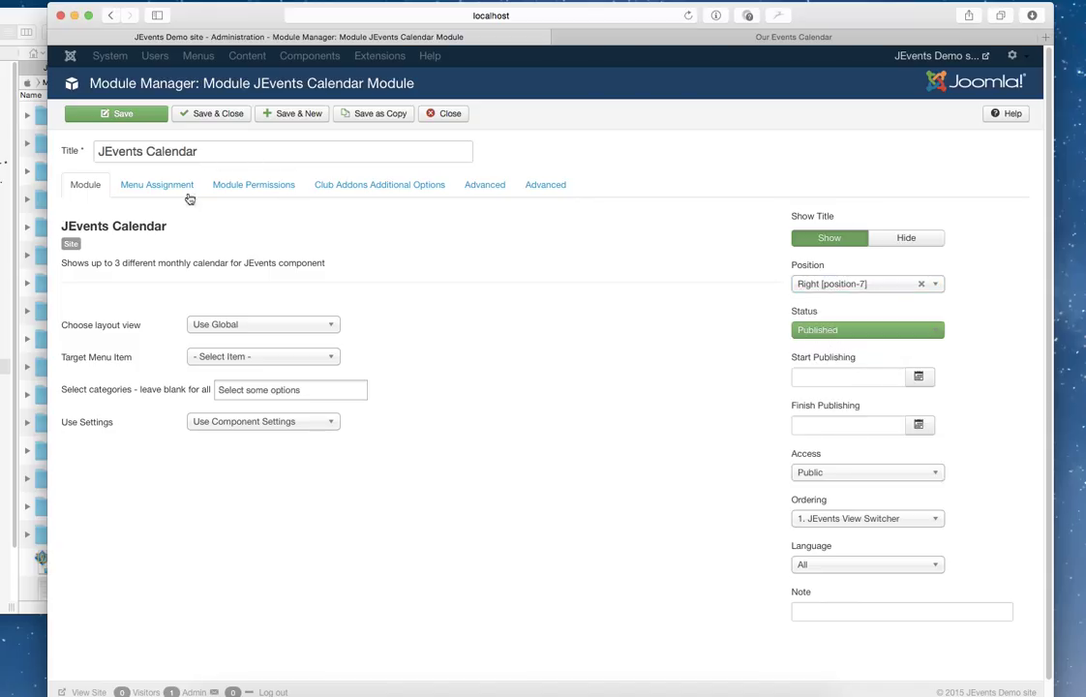
- Set the module's Target Menu Item to the Our Events Calendar page
{"action": "left_click", "coordinate": [263, 356]}
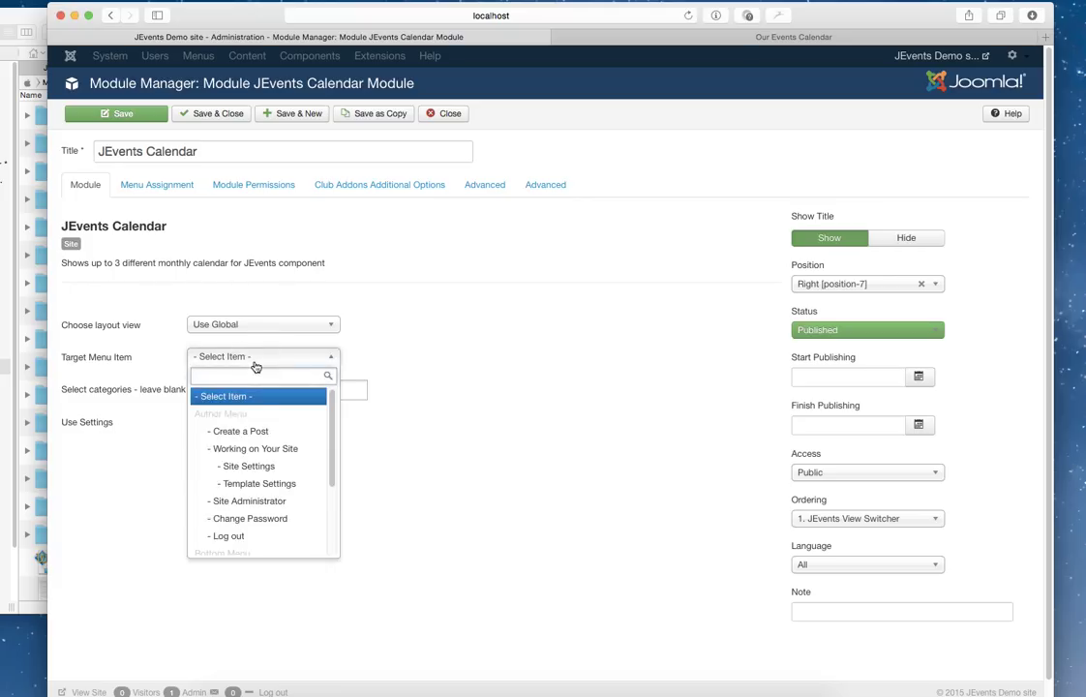
{"action": "scroll", "scroll_direction": "down", "scroll_amount": 3}
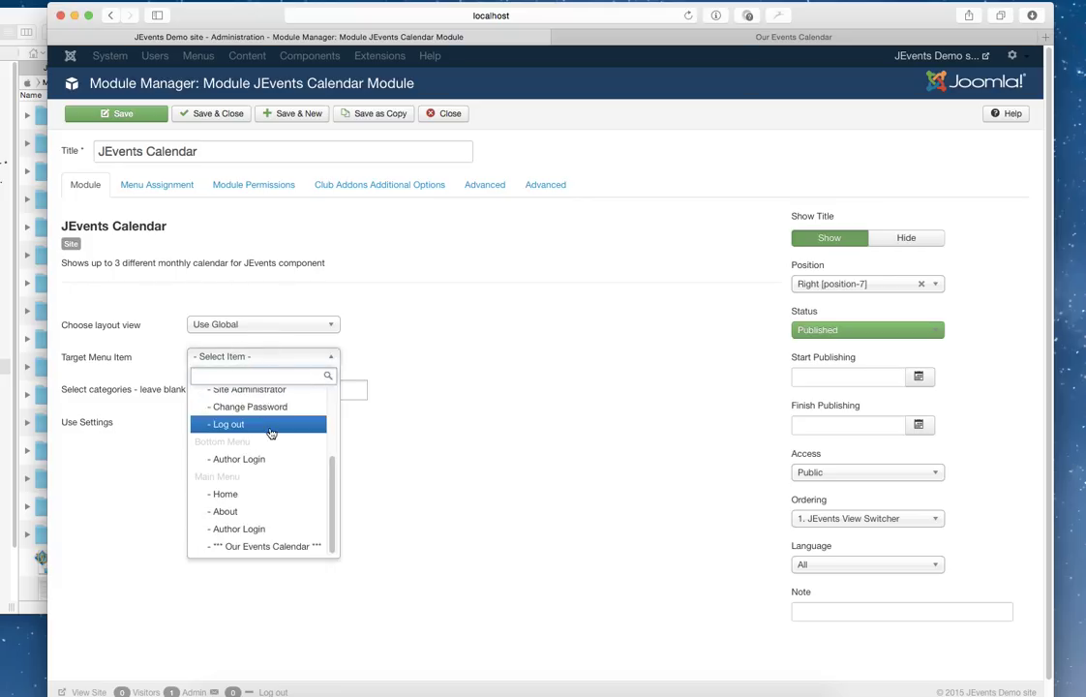
{"action": "left_click", "coordinate": [263, 546]}
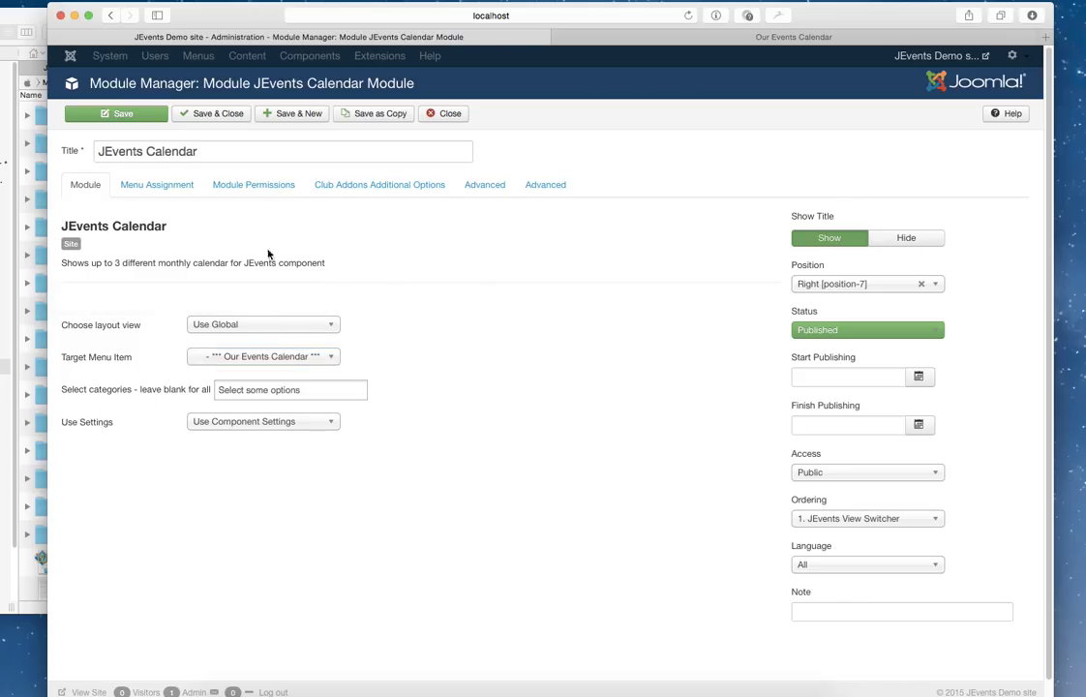
- Set Use Settings to 'Use Settings Below', review the options and save the module
{"action": "left_click", "coordinate": [263, 422]}
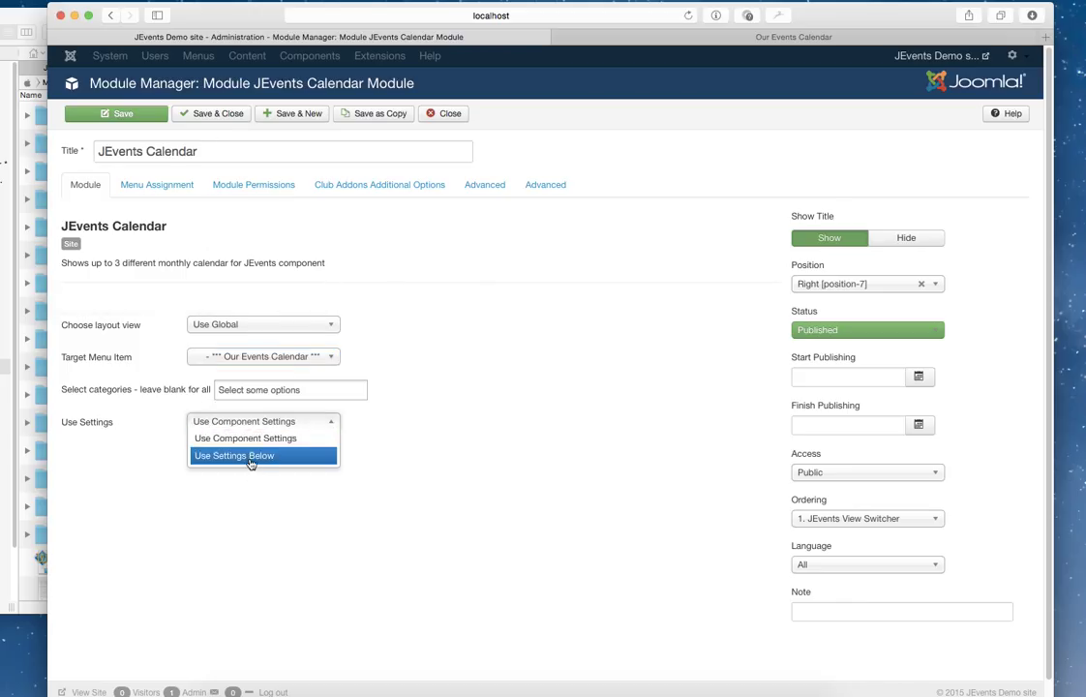
{"action": "left_click", "coordinate": [232, 455]}
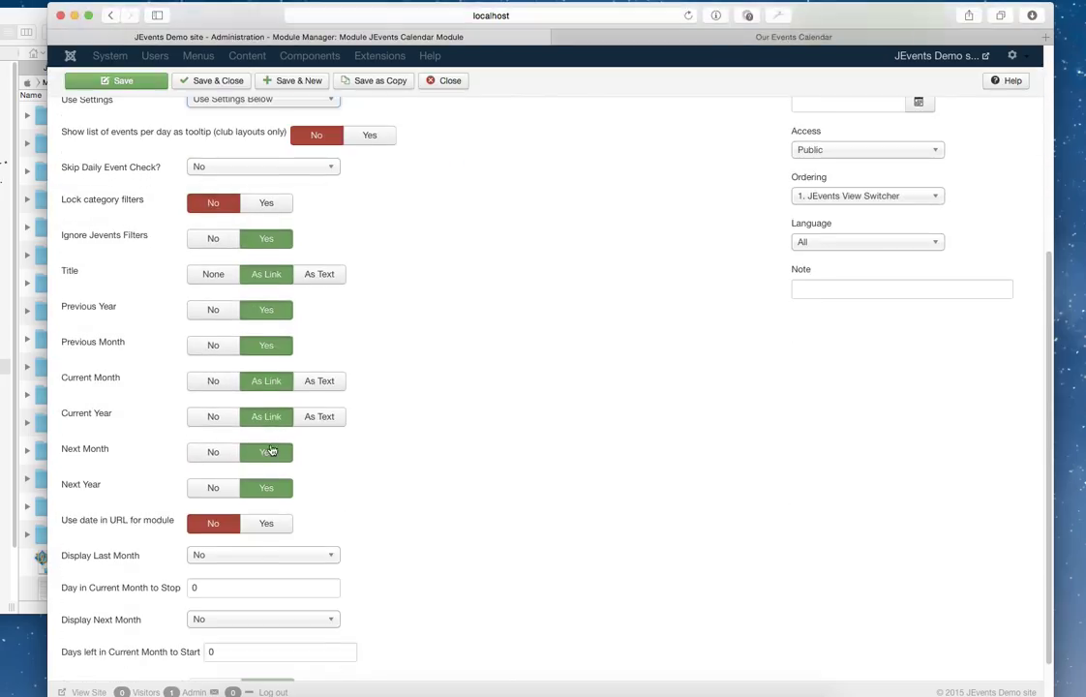
{"action": "scroll", "scroll_direction": "down", "scroll_amount": 3}
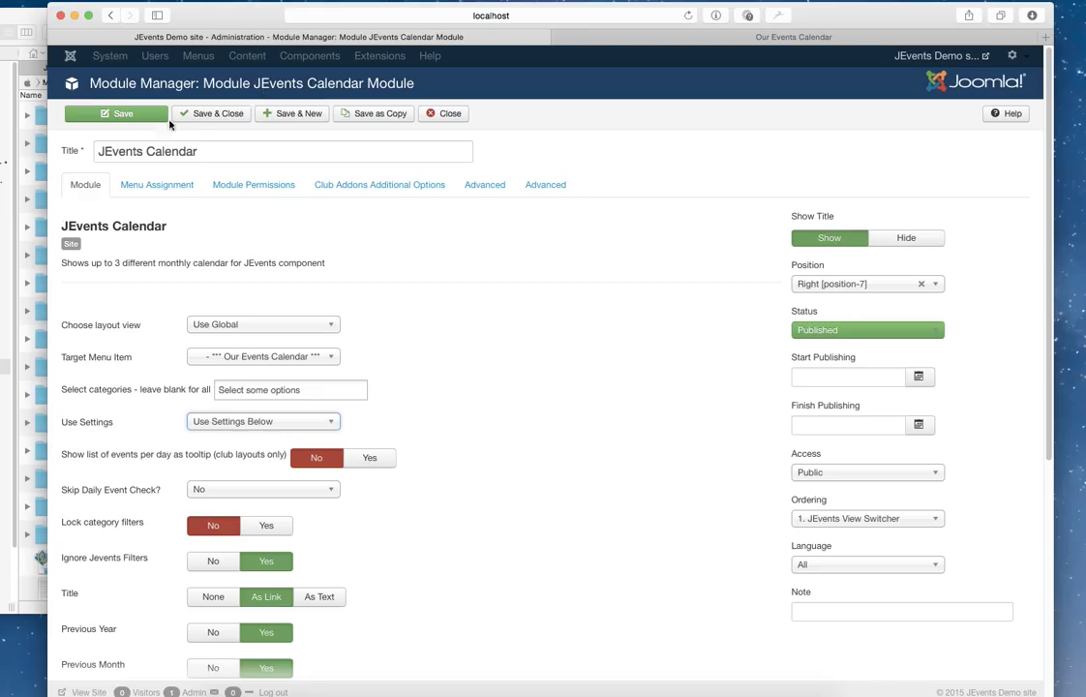
{"action": "left_click", "coordinate": [116, 113]}
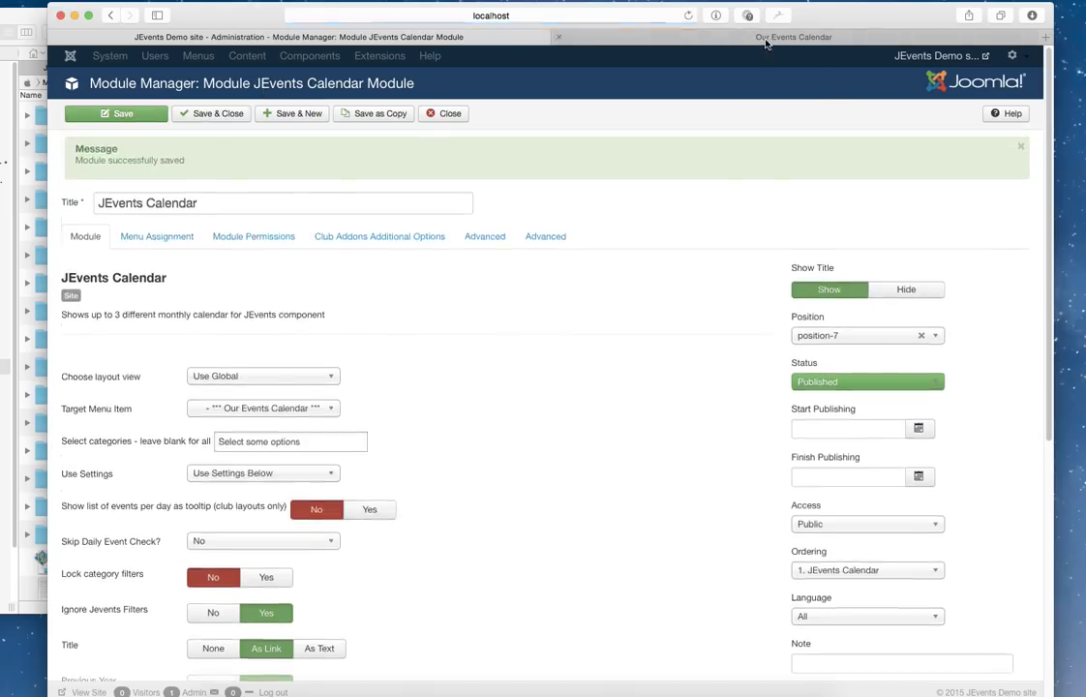
- Check the Our Events Calendar page on the front end
{"action": "left_click", "coordinate": [794, 37]}
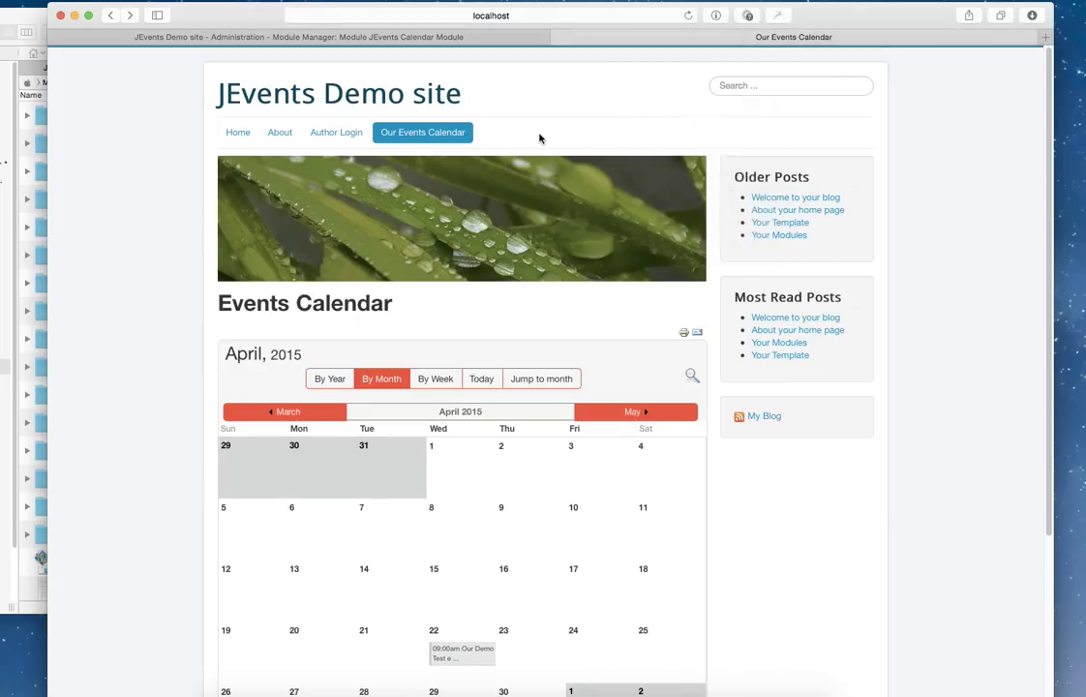
{"action": "scroll", "scroll_direction": "down", "scroll_amount": 3}
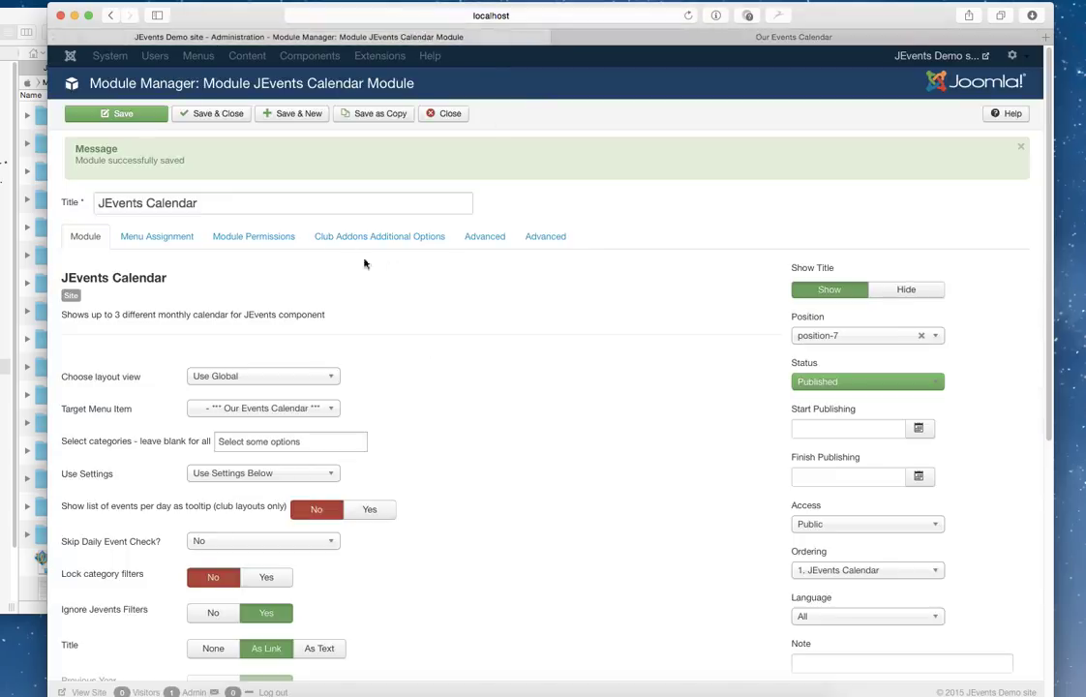
- Under Menu Assignment, set Module Assignment to 'On all pages' after trying selected pages
{"action": "left_click", "coordinate": [156, 236]}
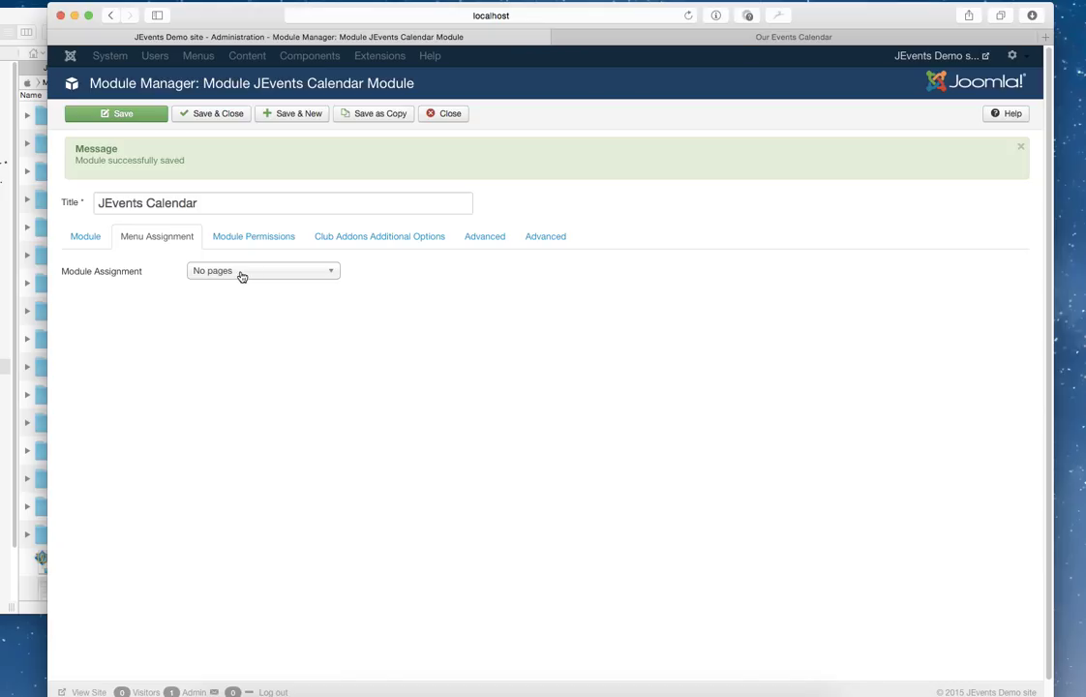
{"action": "left_click", "coordinate": [263, 271]}
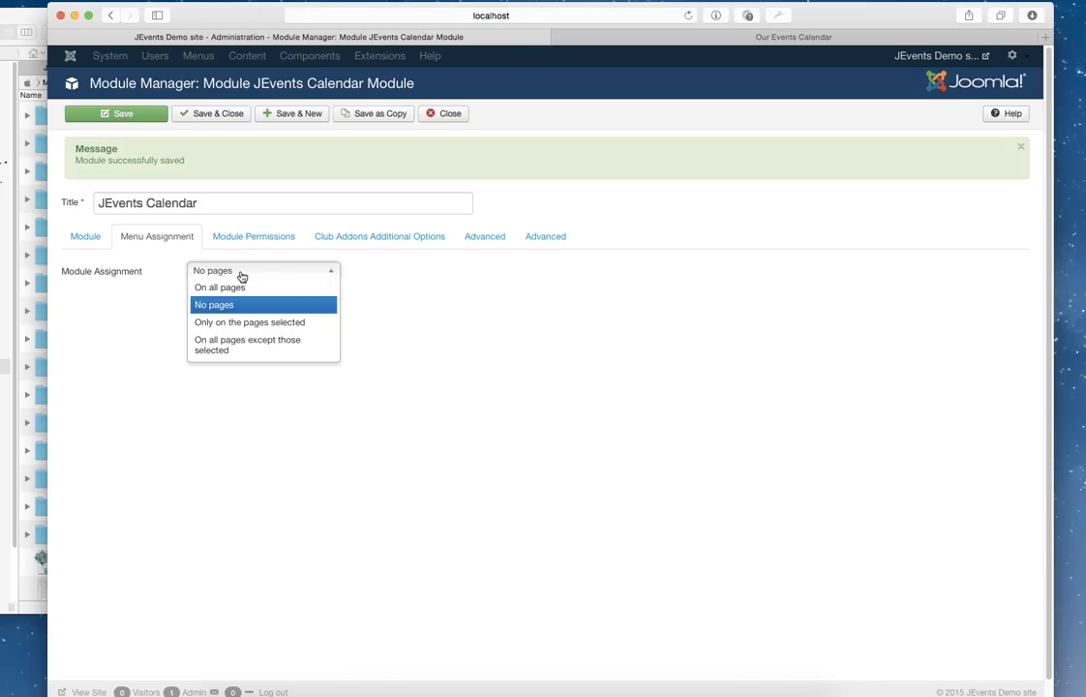
{"action": "left_click", "coordinate": [247, 321]}
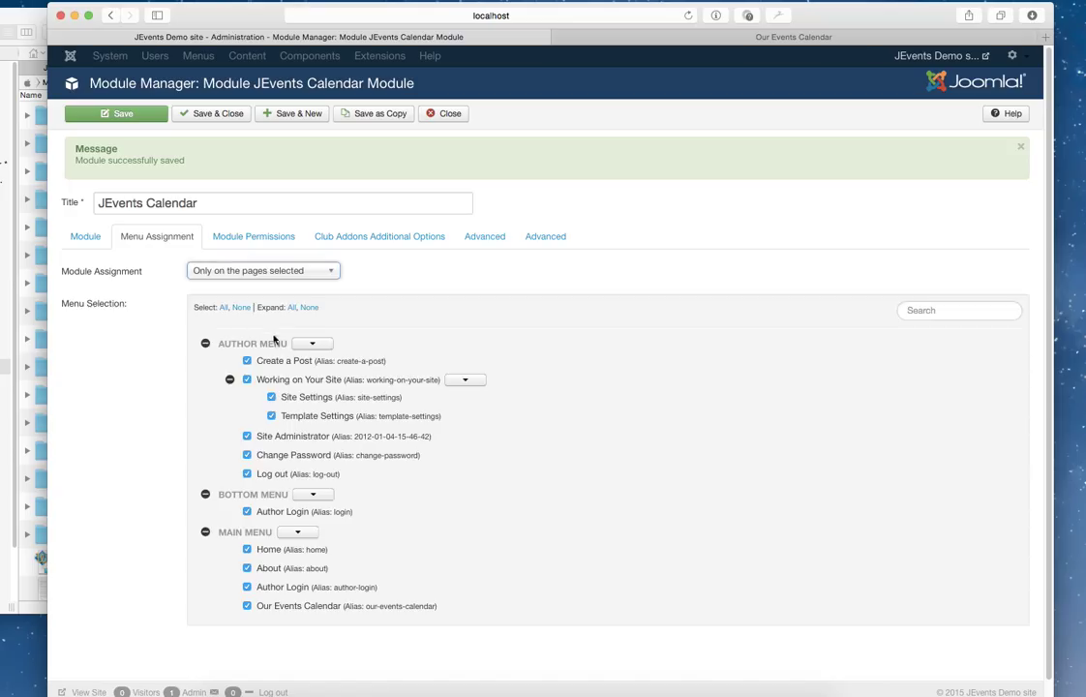
{"action": "left_click", "coordinate": [263, 271]}
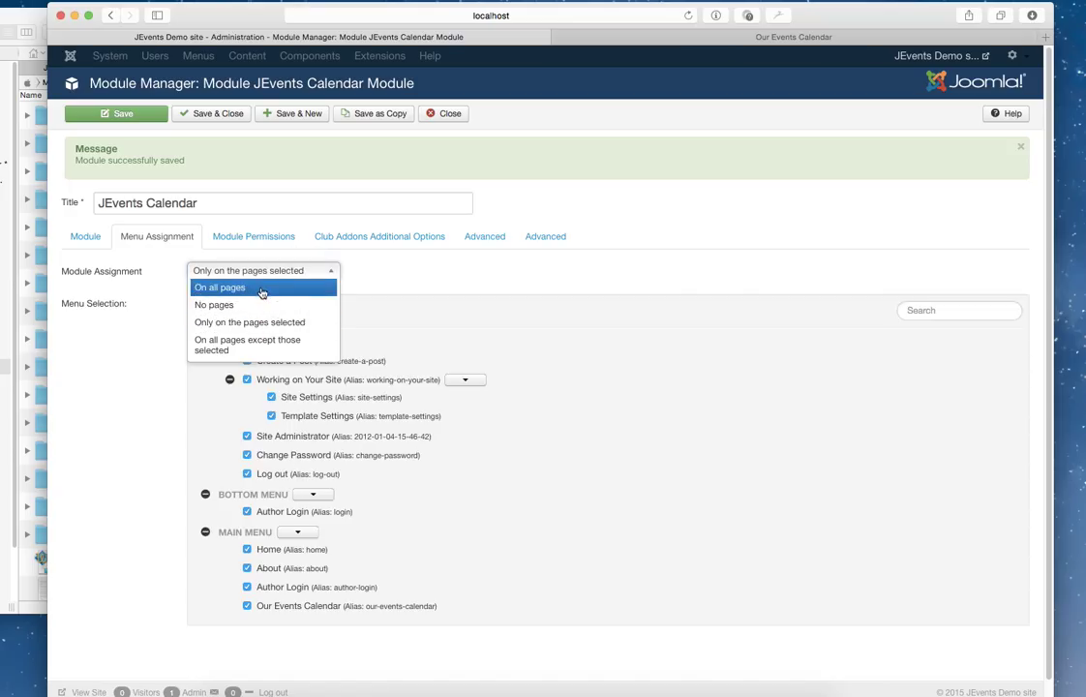
{"action": "left_click", "coordinate": [221, 287]}
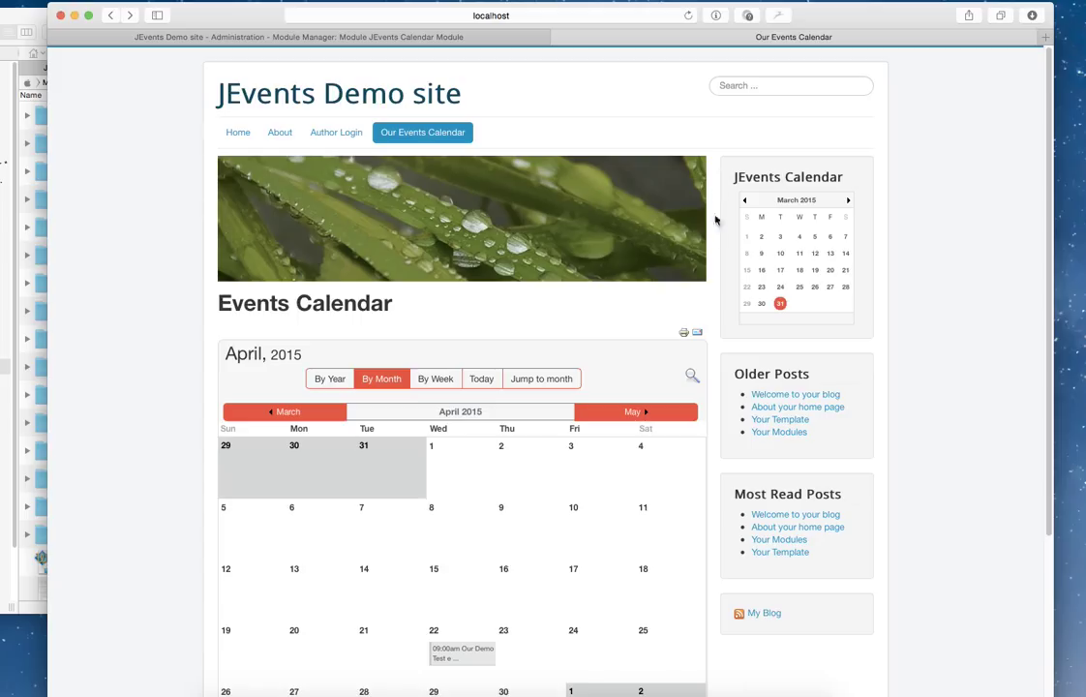
{"action": "mouse_move", "coordinate": [118, 344]}
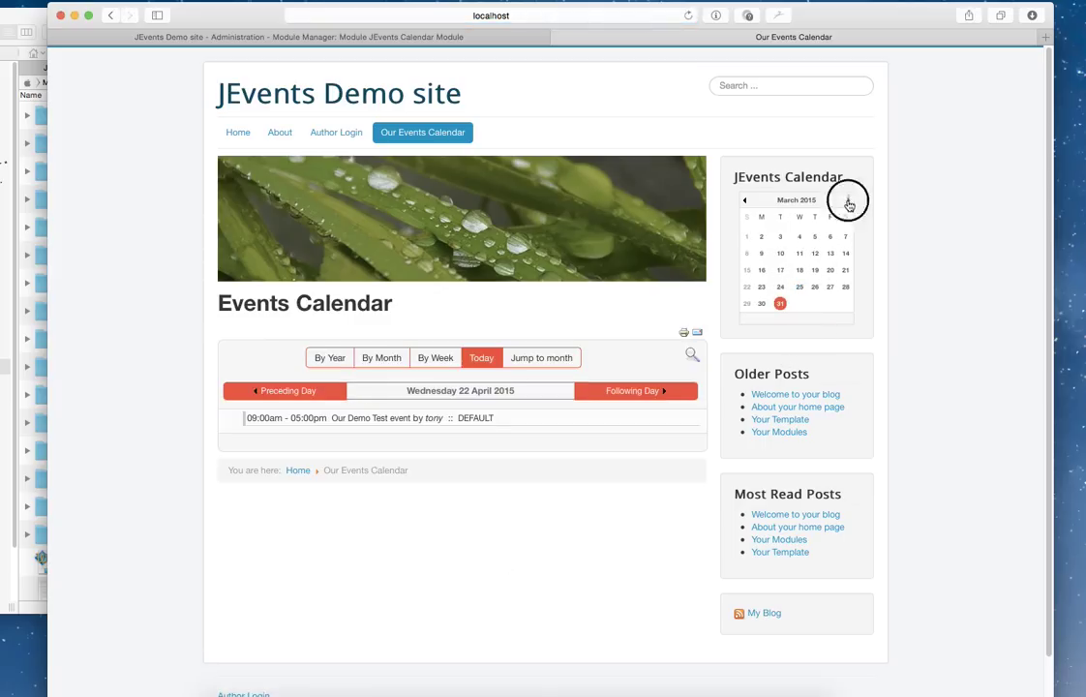
- Advance the sidebar mini calendar to April 2015
{"action": "left_click", "coordinate": [847, 200]}
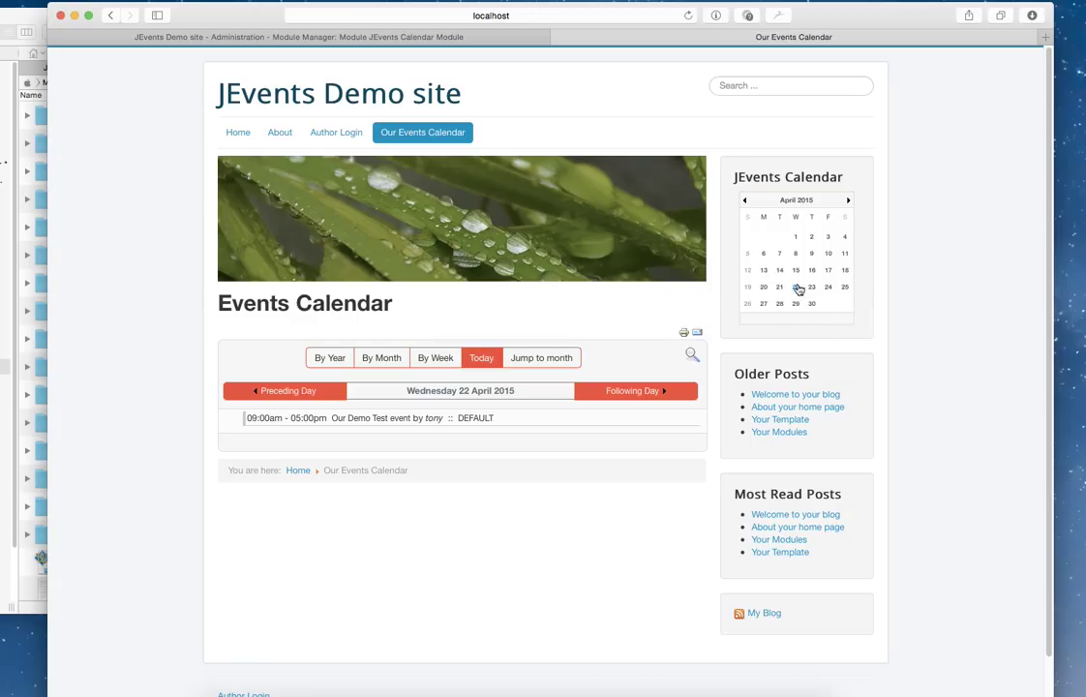
{"action": "mouse_move", "coordinate": [739, 353]}
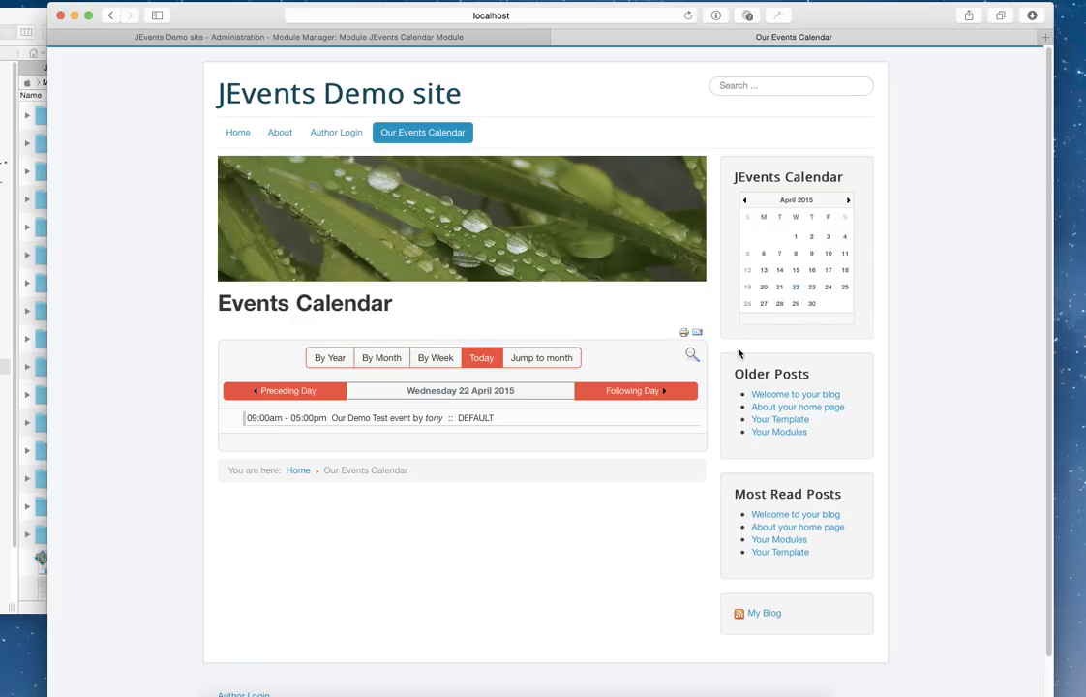
{"action": "mouse_move", "coordinate": [592, 378]}
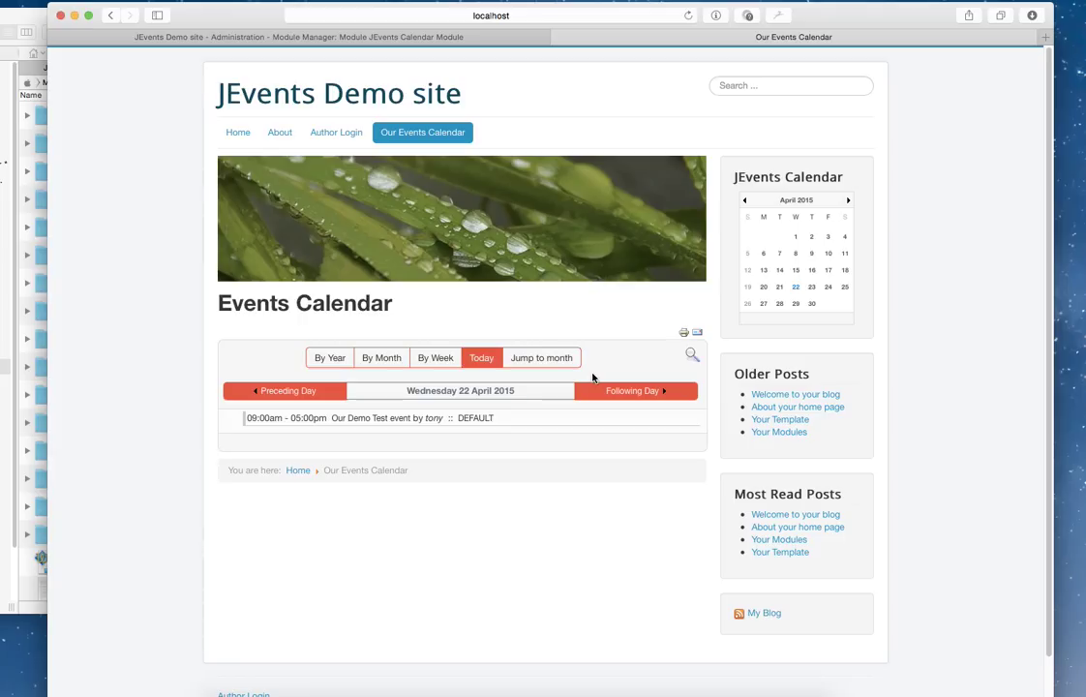